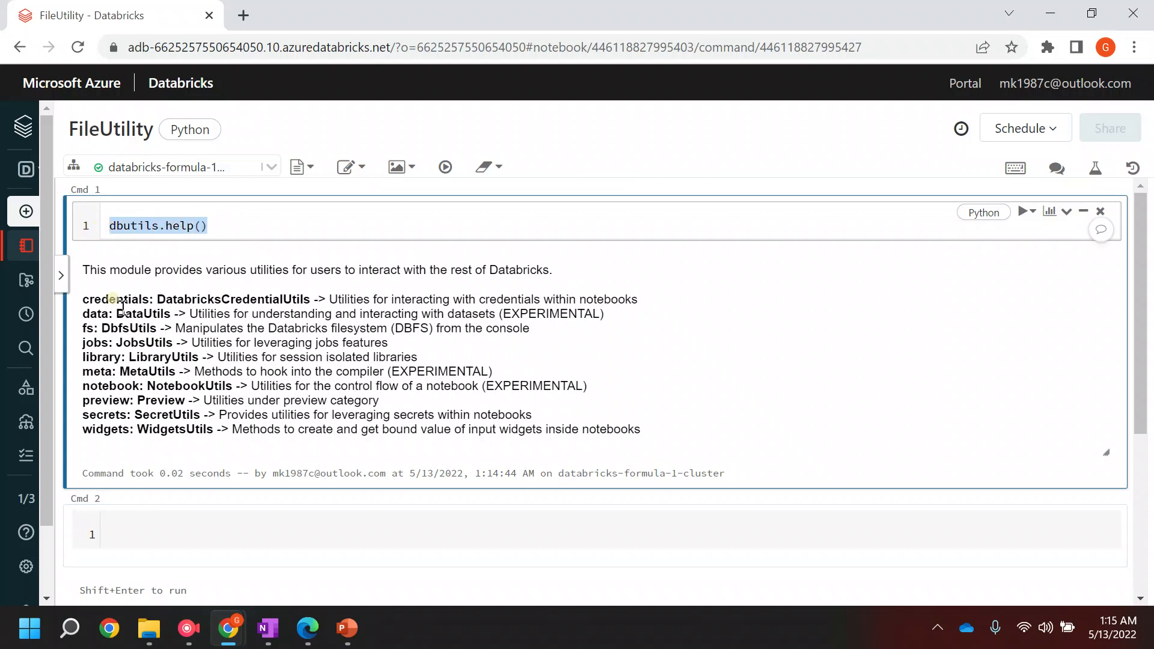
# Highlight the utility module list, then enter dbutils.help() in the empty second cell
pyautogui.moveTo(94, 299); pyautogui.dragTo(109, 415)
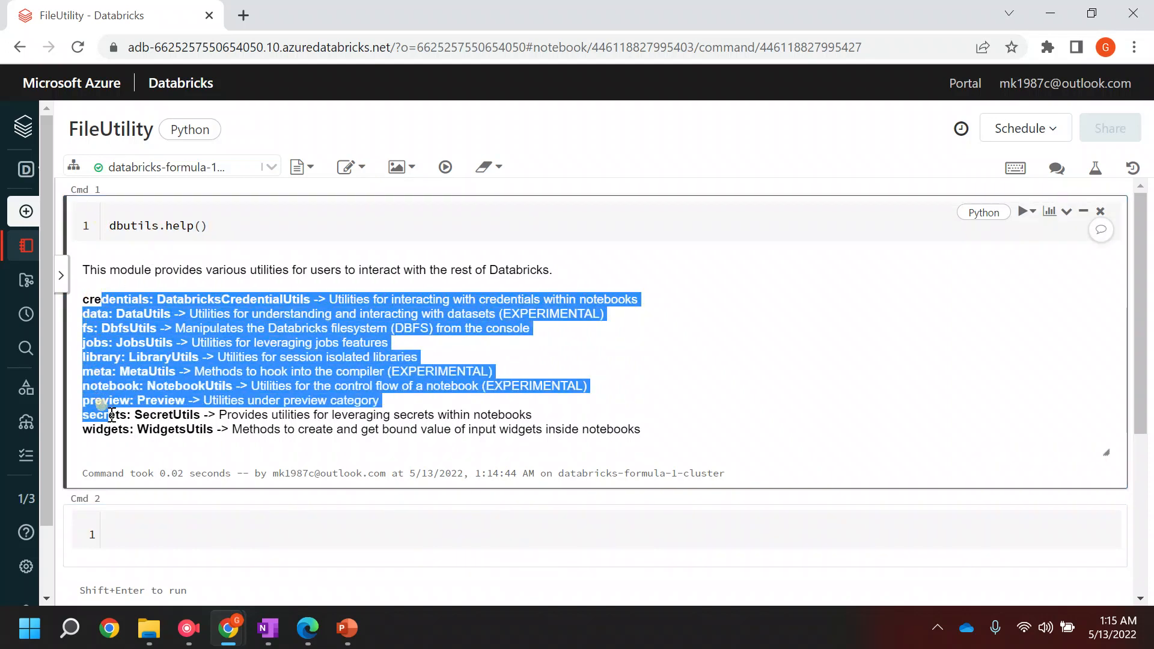
pyautogui.moveTo(111, 415); pyautogui.dragTo(110, 429)
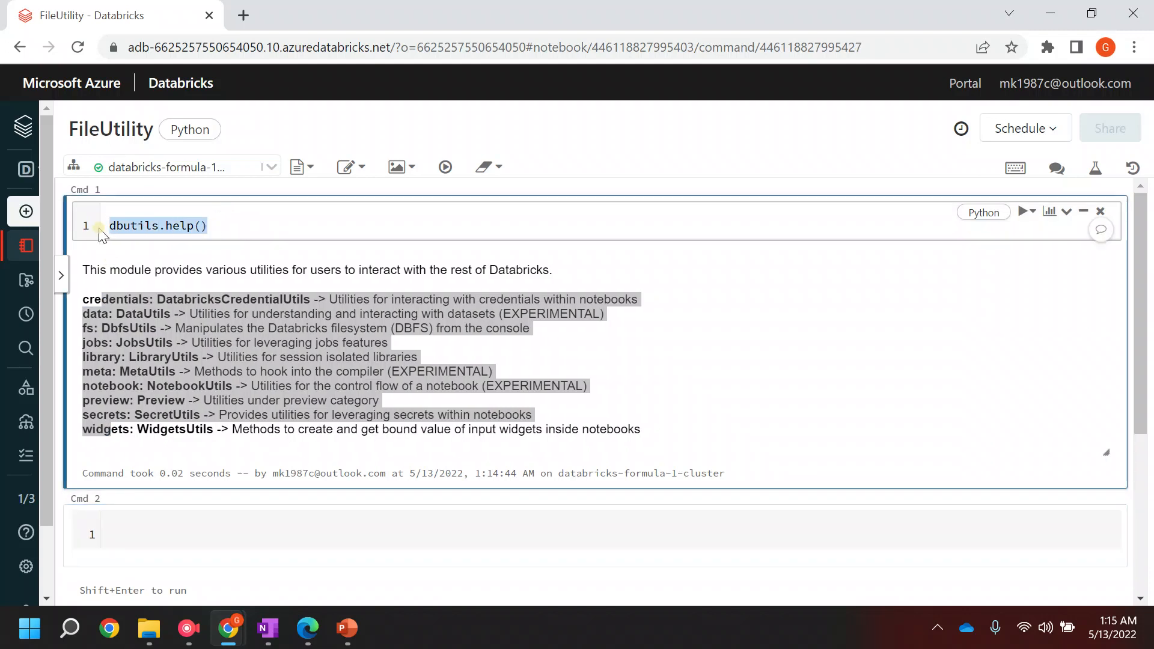
pyautogui.write('dbutils.help()')
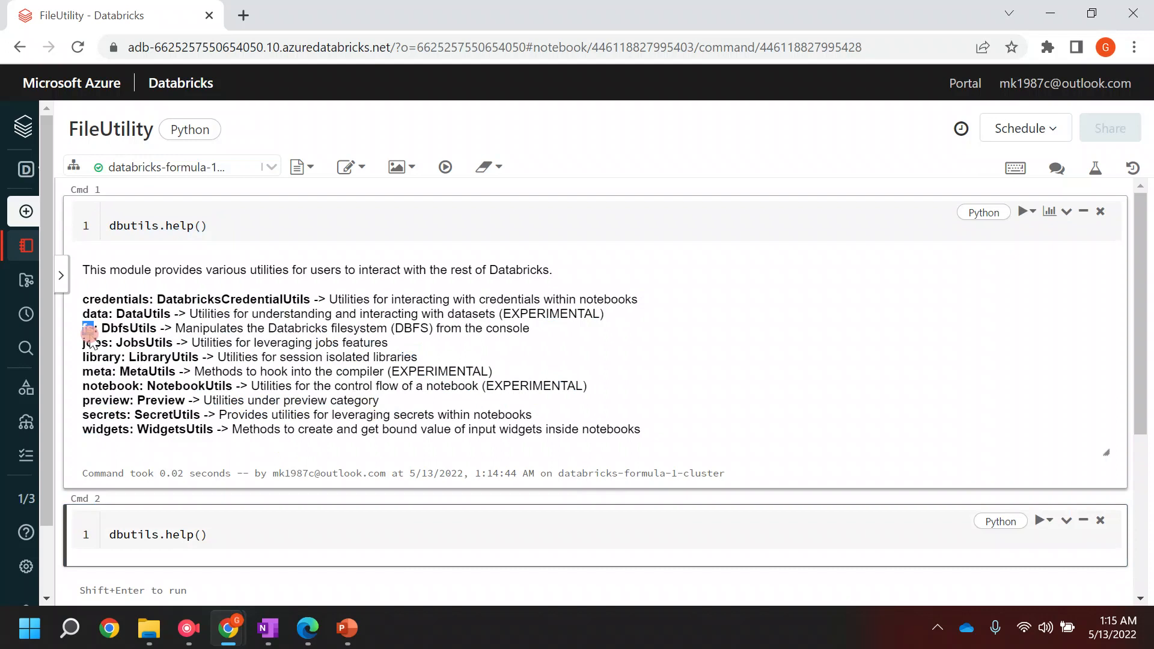
# Change the second cell to dbutils.fs.help() to show the file-system utility documentation
pyautogui.write('"fs"')
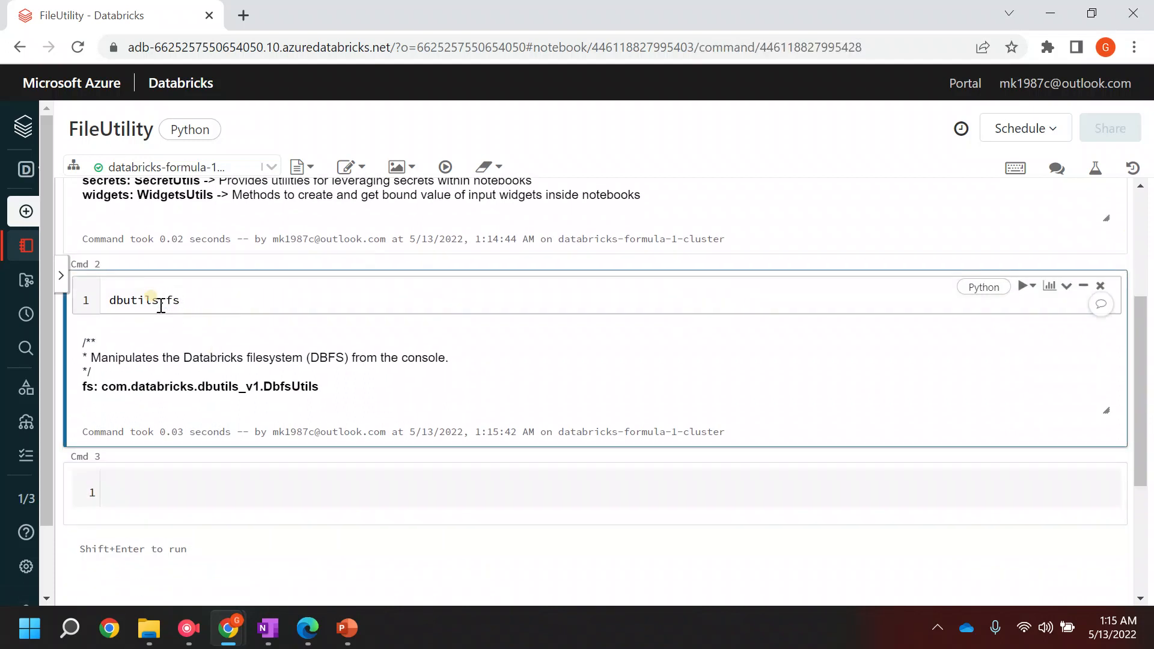
pyautogui.write('.help()')
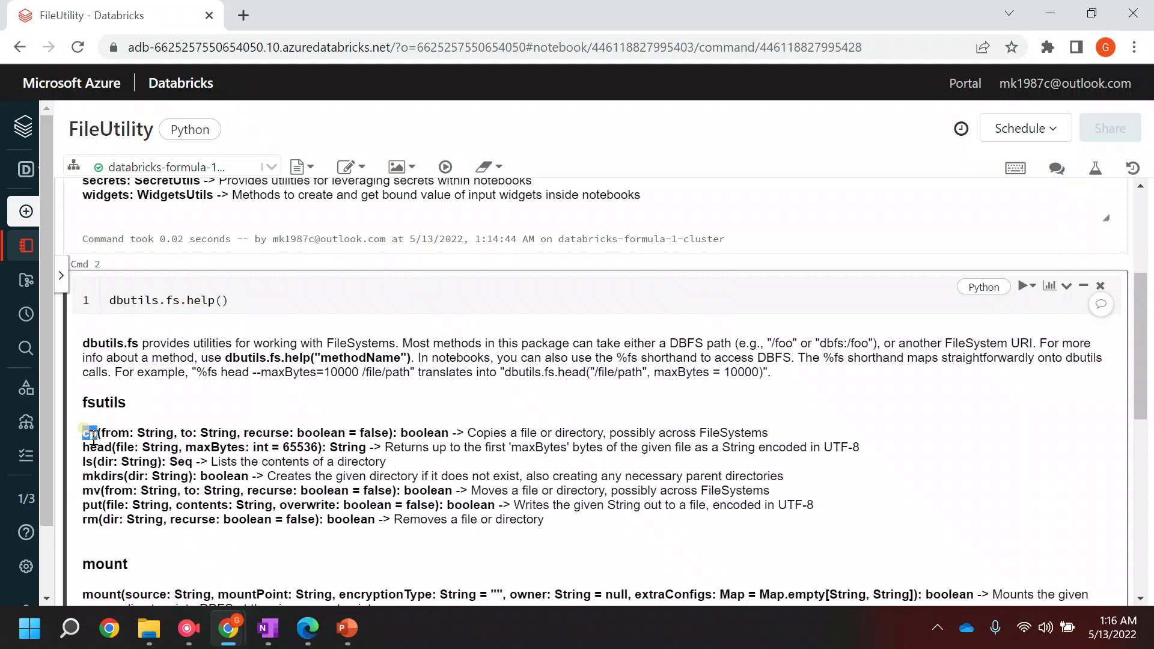
# Highlight the cp, ls, mkdirs and rm method names in the fsutils documentation output
pyautogui.doubleClick(96, 447)
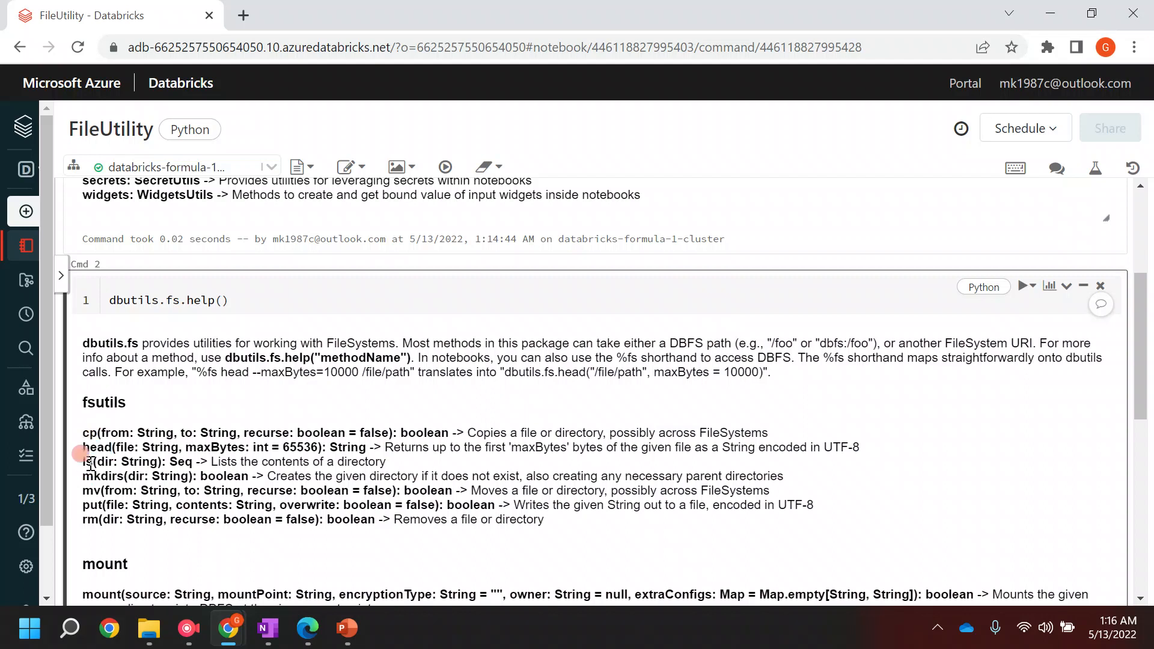
pyautogui.doubleClick(88, 462)
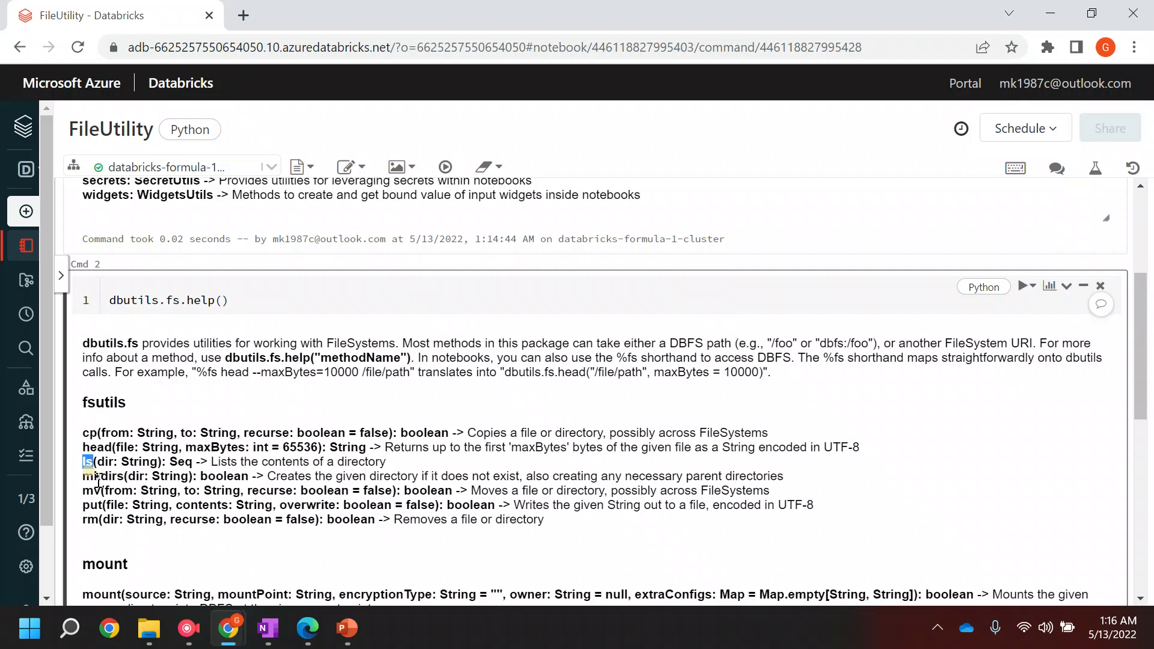
pyautogui.doubleClick(103, 476)
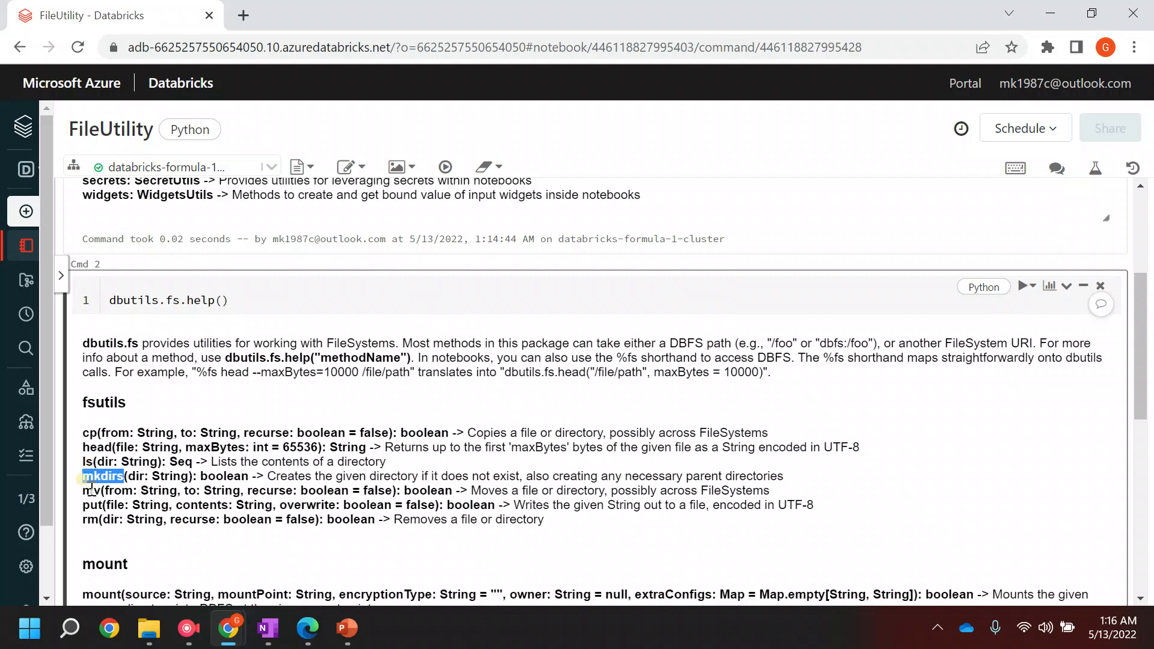
pyautogui.doubleClick(89, 491)
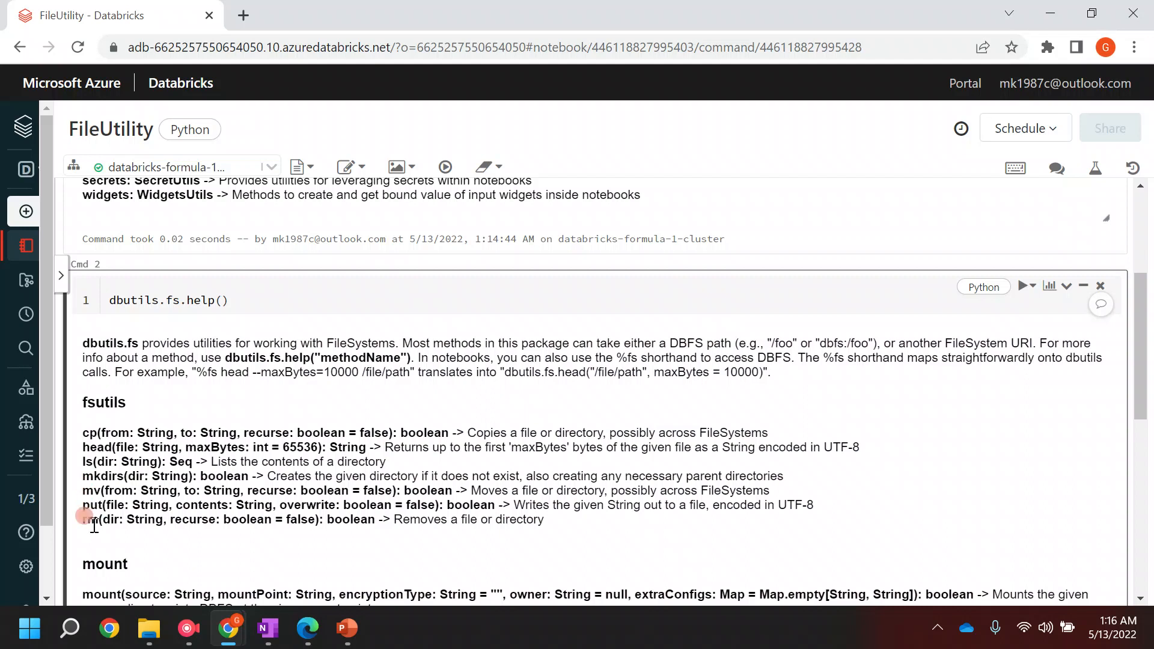
pyautogui.doubleClick(89, 519)
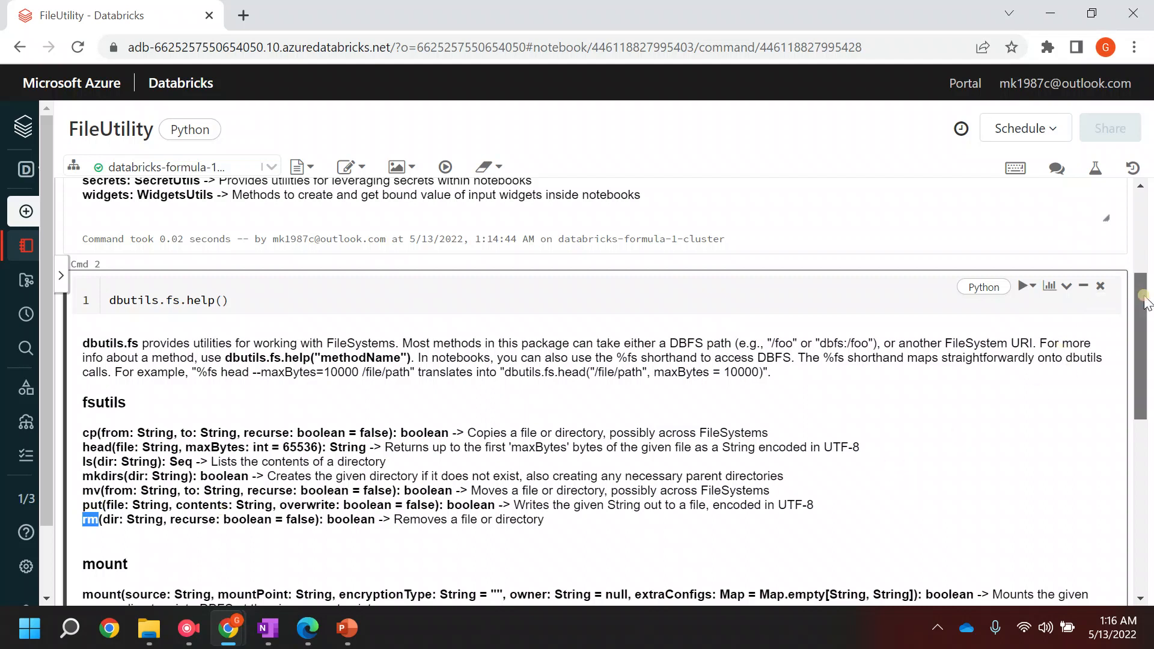
pyautogui.scroll(-3)
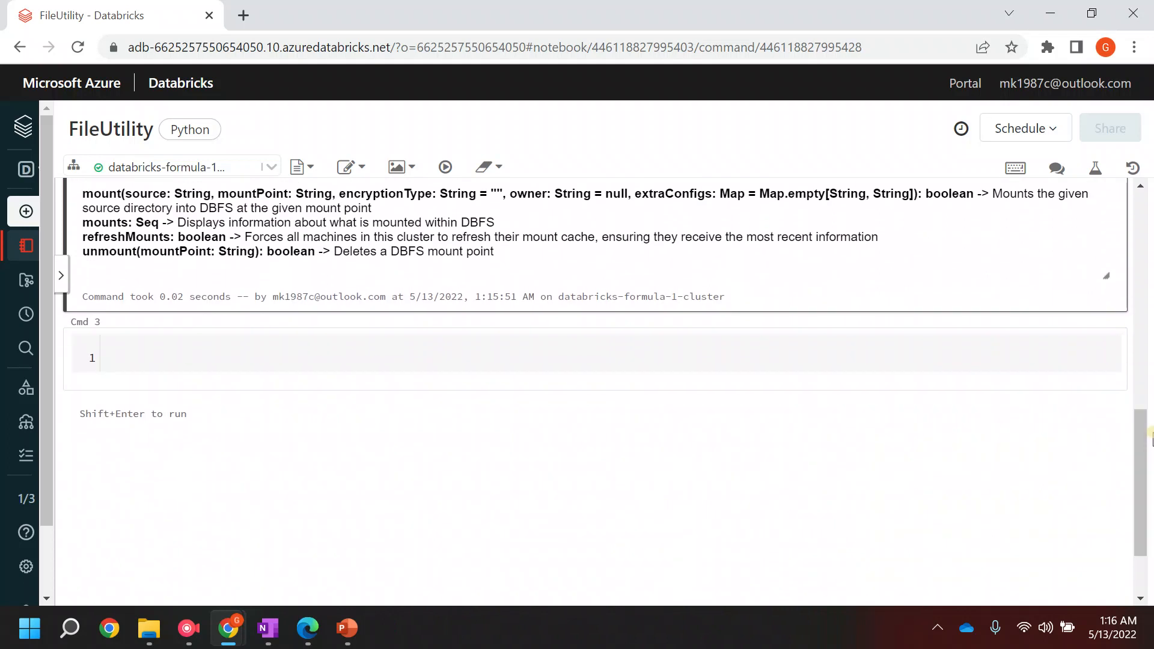
# Run dbutils.fs.ls("/") in the third cell to list the DBFS root folders
pyautogui.click(225, 358)
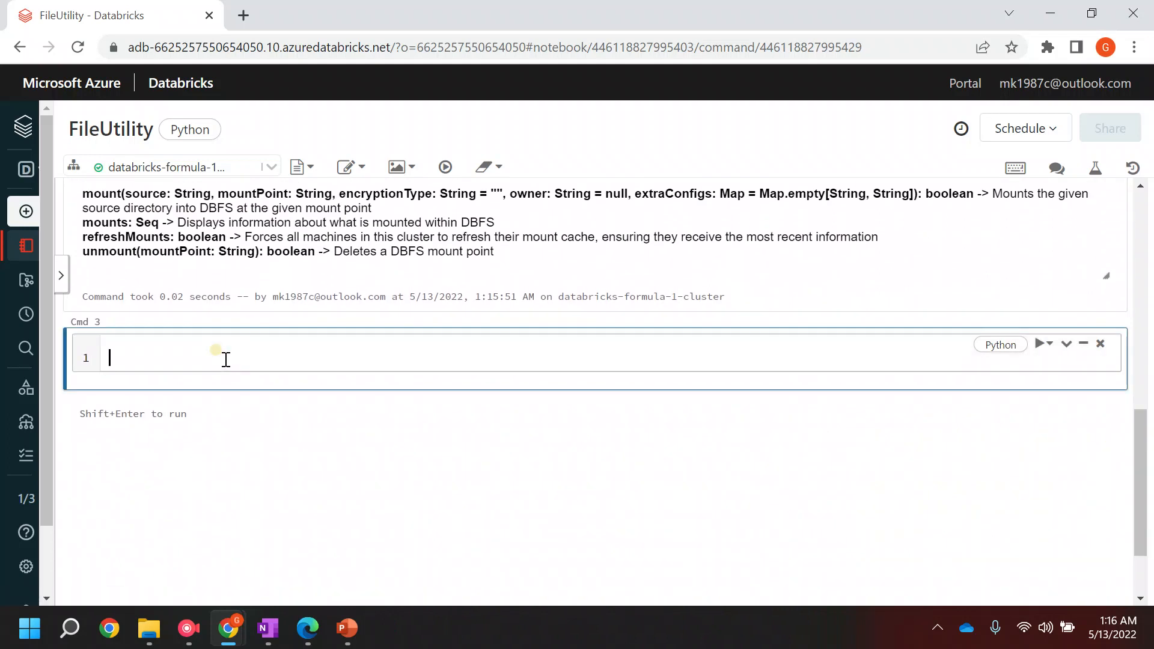
pyautogui.write('d')
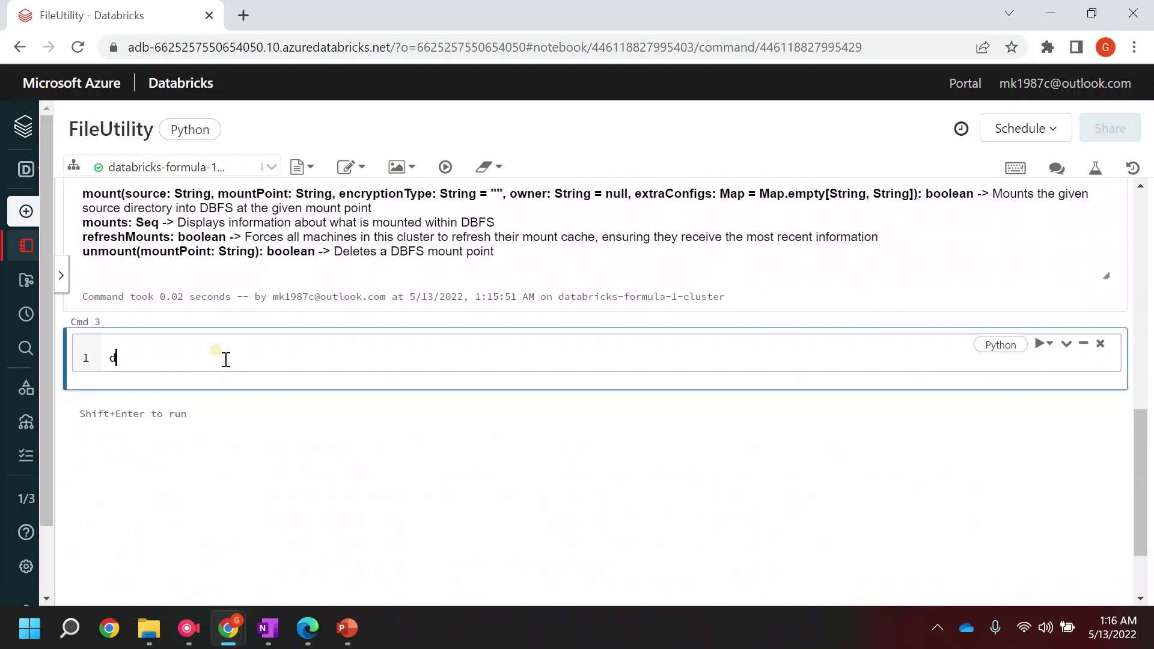
pyautogui.write('butils.')
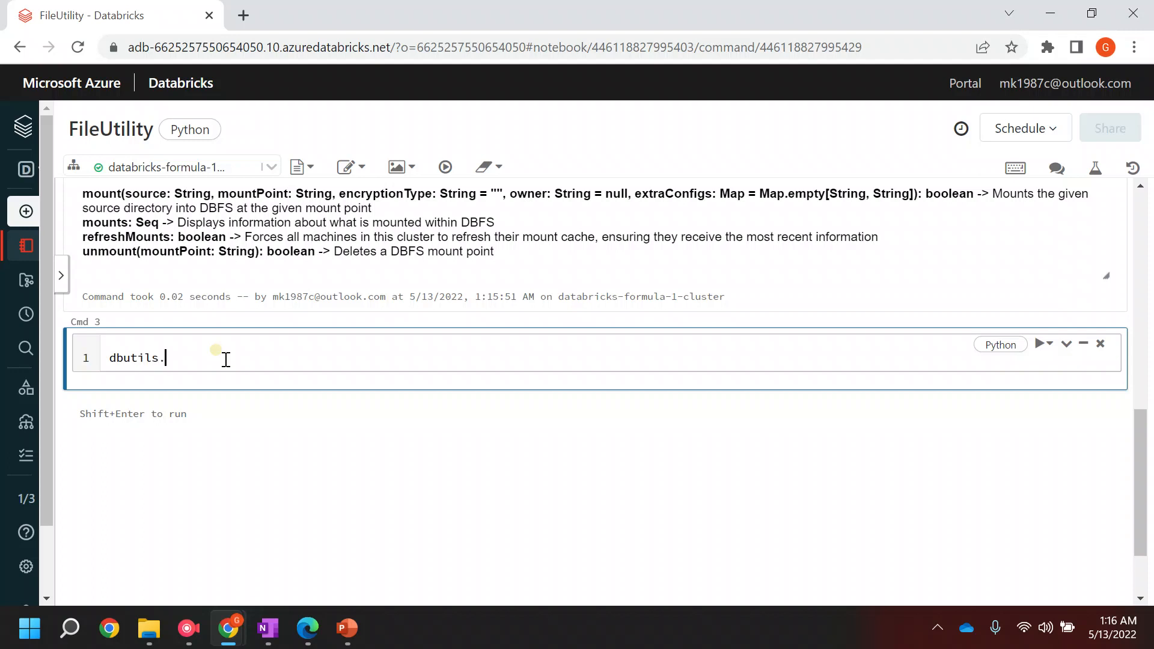
pyautogui.write('fs.ls')
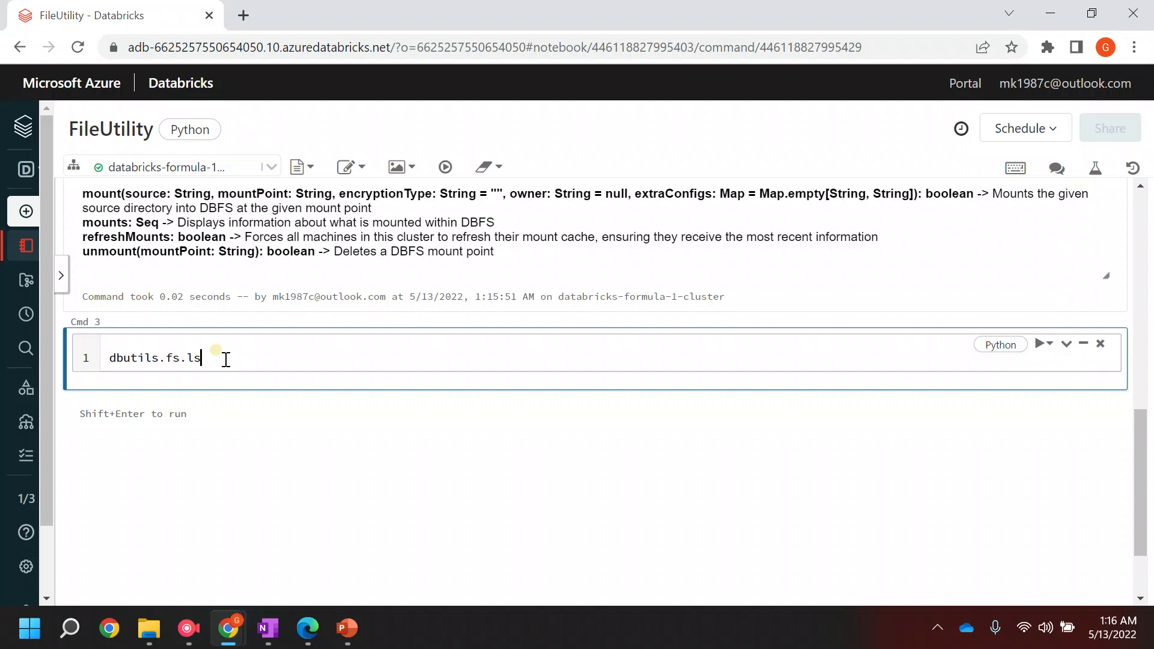
pyautogui.write('("")')
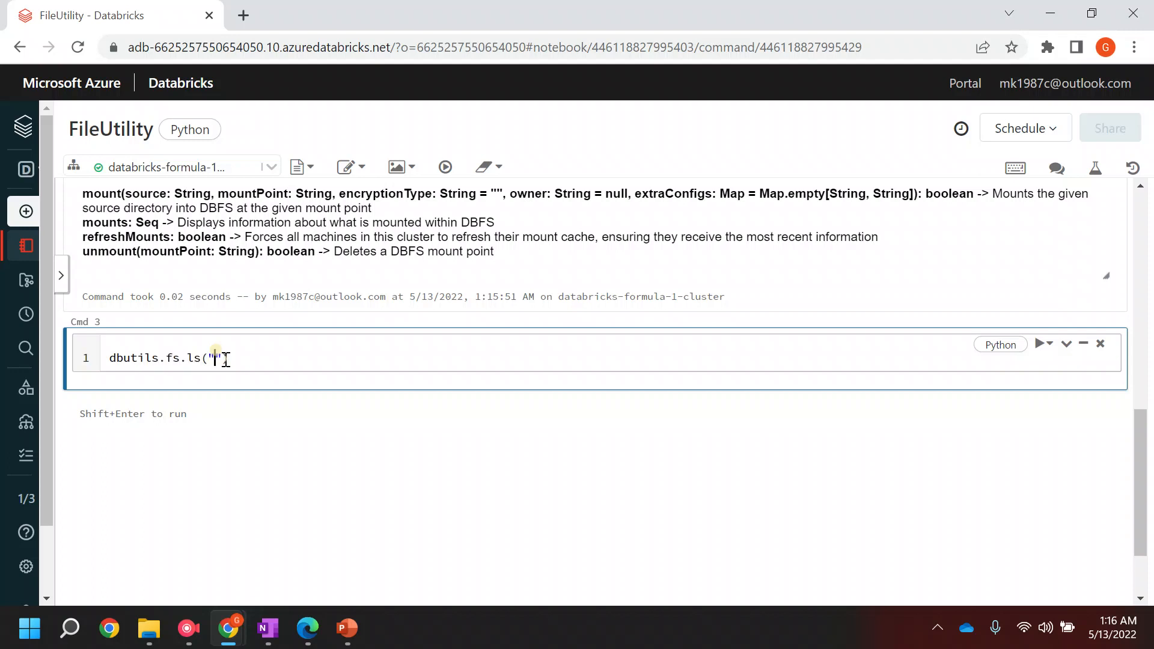
pyautogui.write('/')
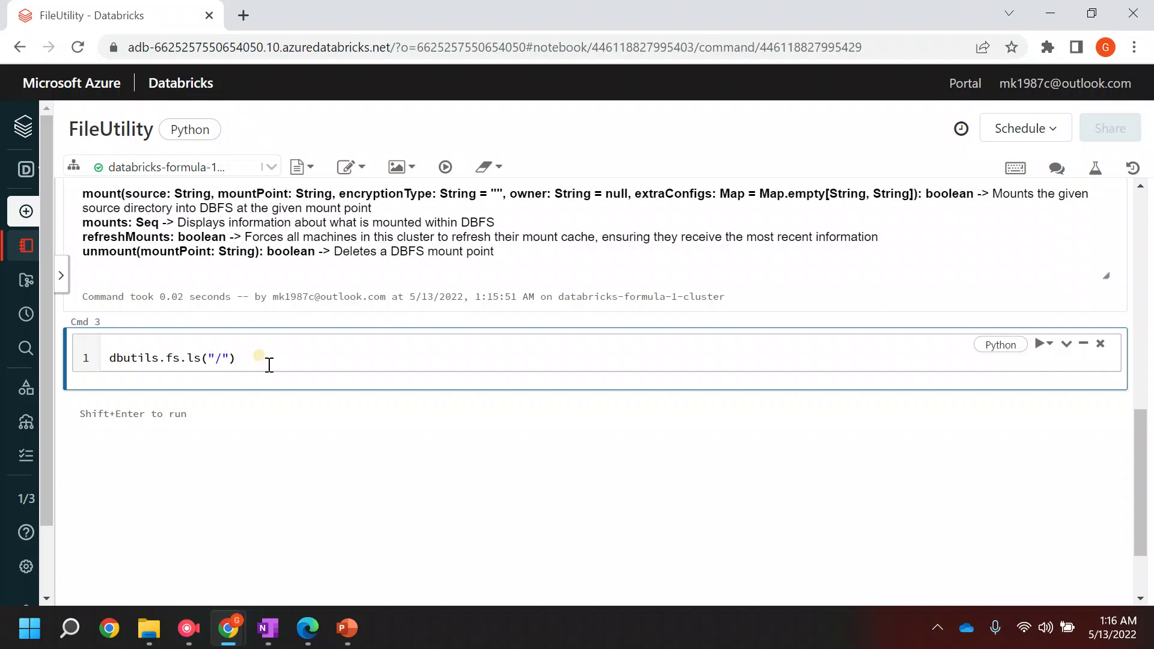
pyautogui.press('Shift+Enter')
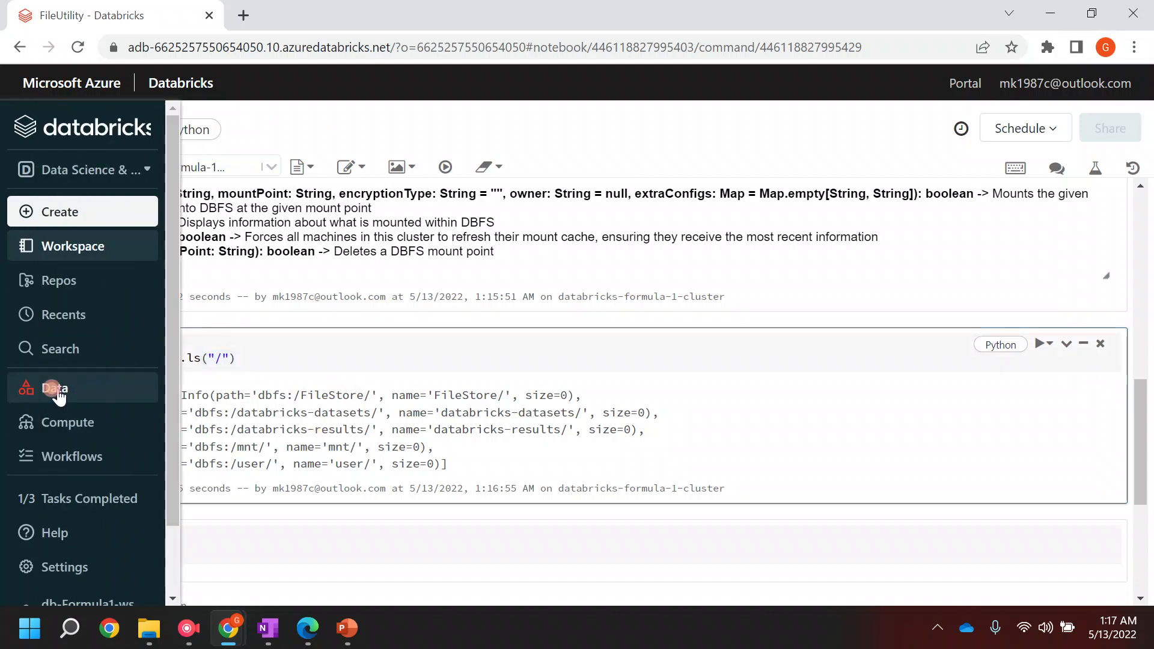
# Show the Data pane listing default, demo and f1_raw, then bring up the Settings options
pyautogui.click(56, 387)
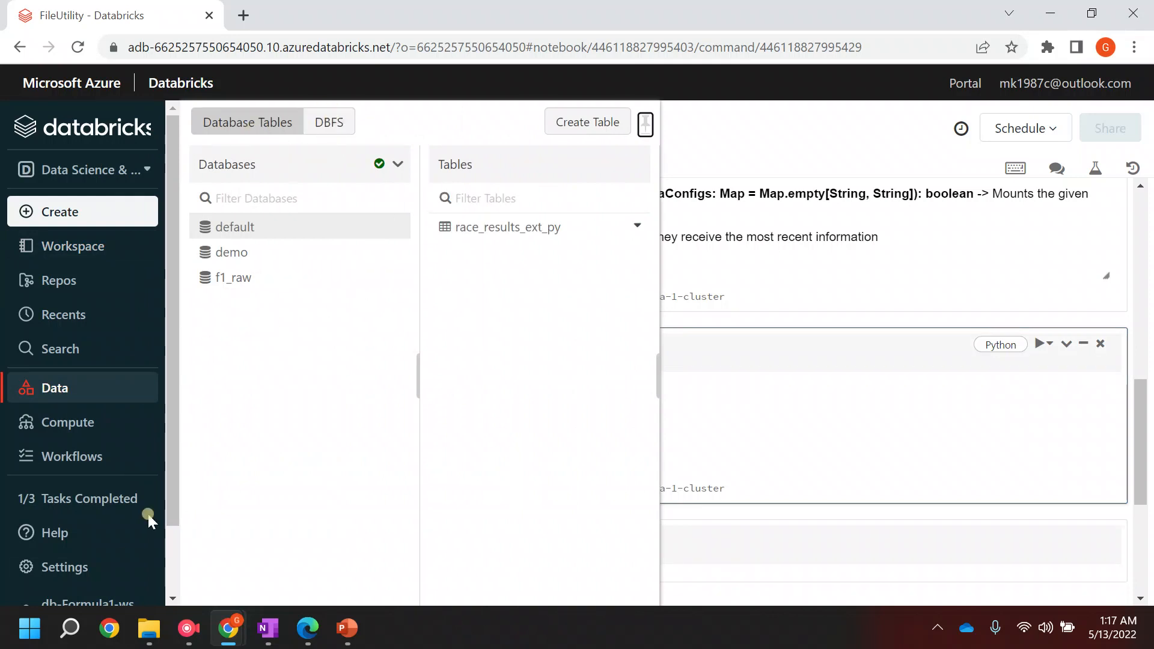
pyautogui.moveTo(78, 547)
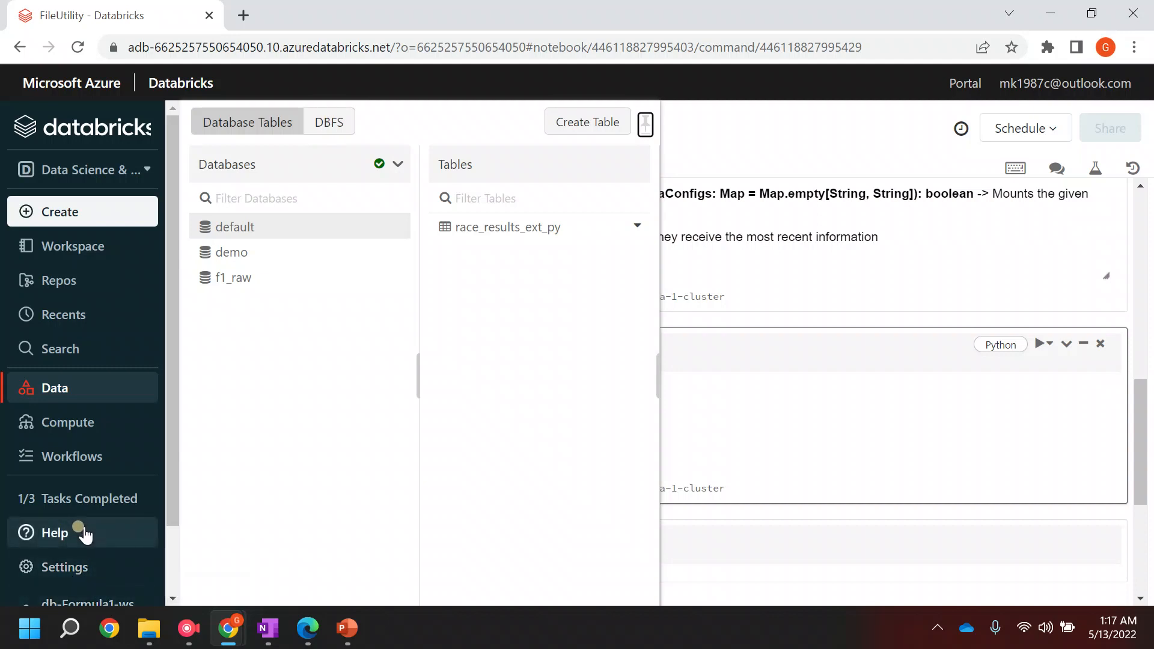
pyautogui.click(65, 568)
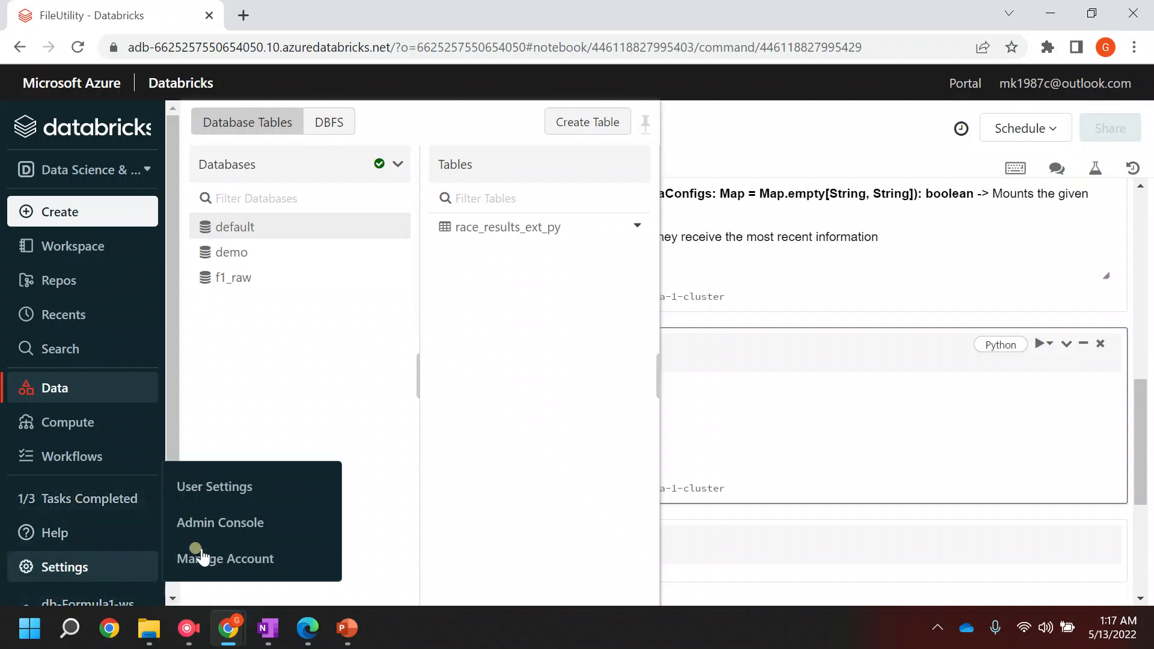
pyautogui.click(220, 522)
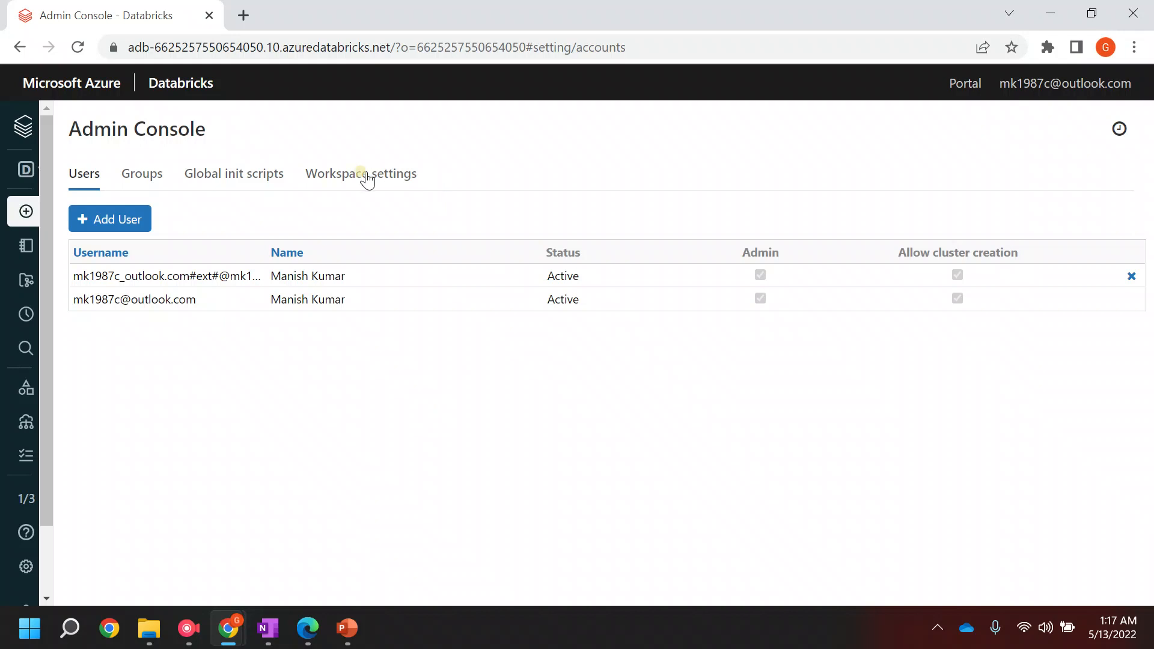
pyautogui.click(360, 173)
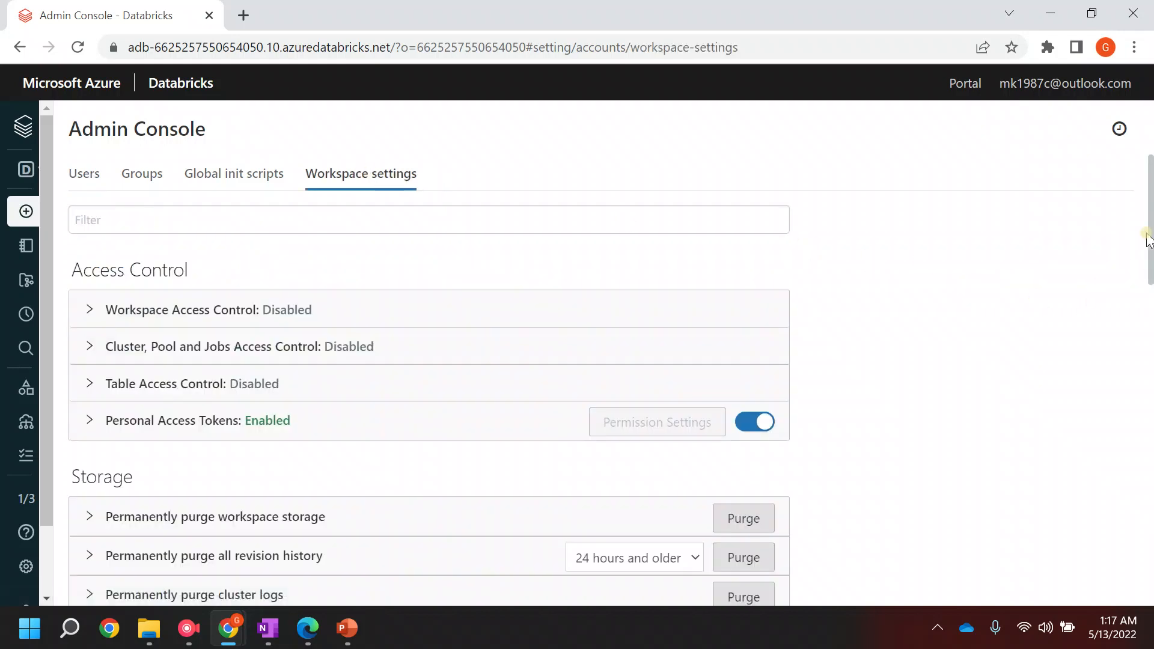
pyautogui.scroll(-3)
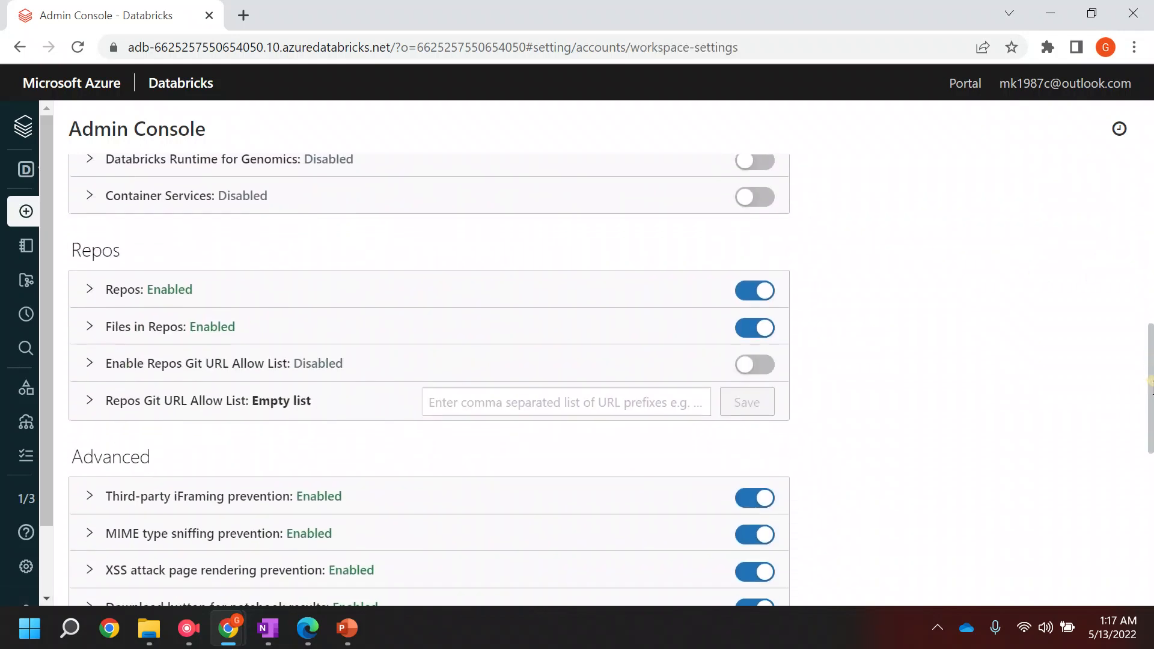
pyautogui.scroll(-3)
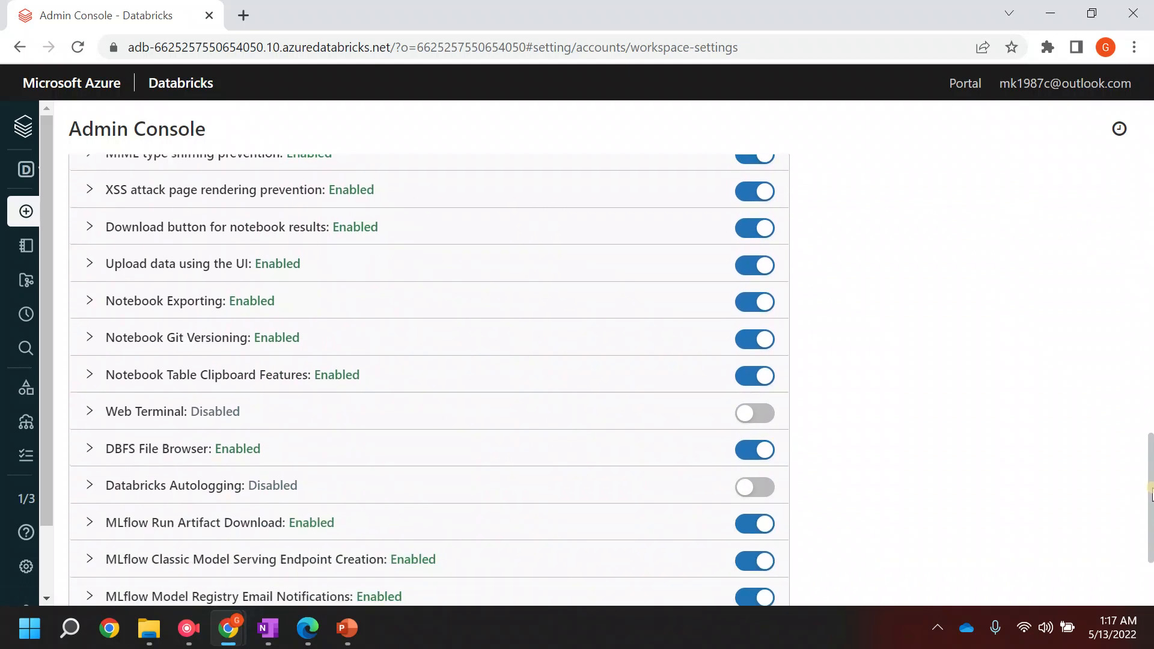
pyautogui.scroll(-3)
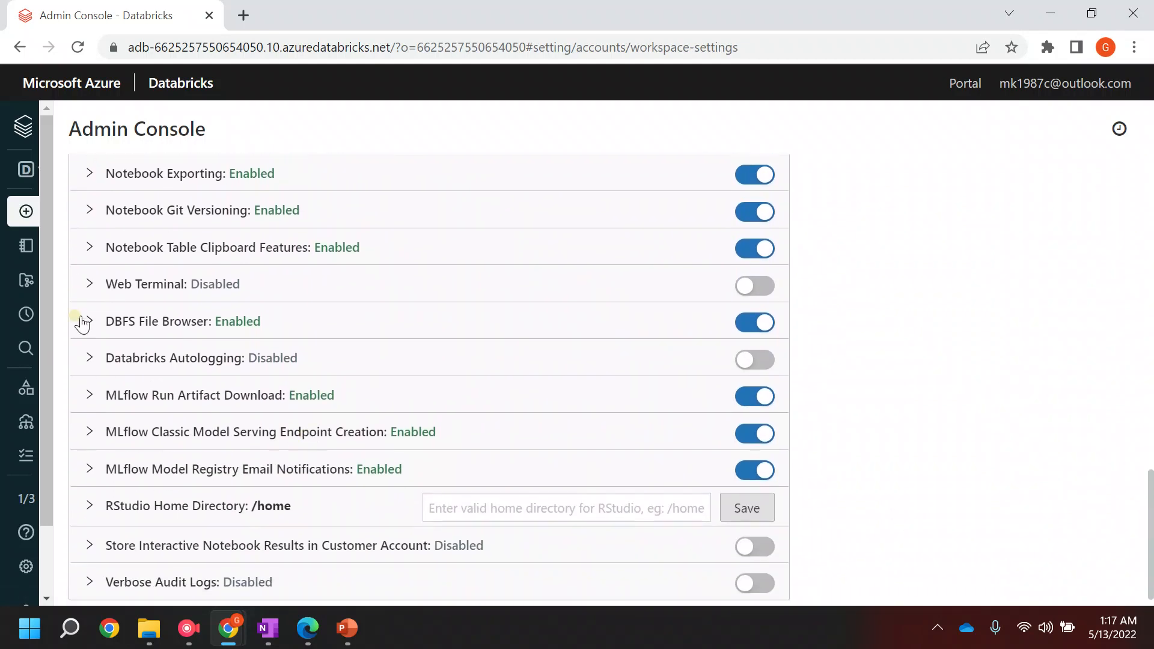
pyautogui.moveTo(244, 328)
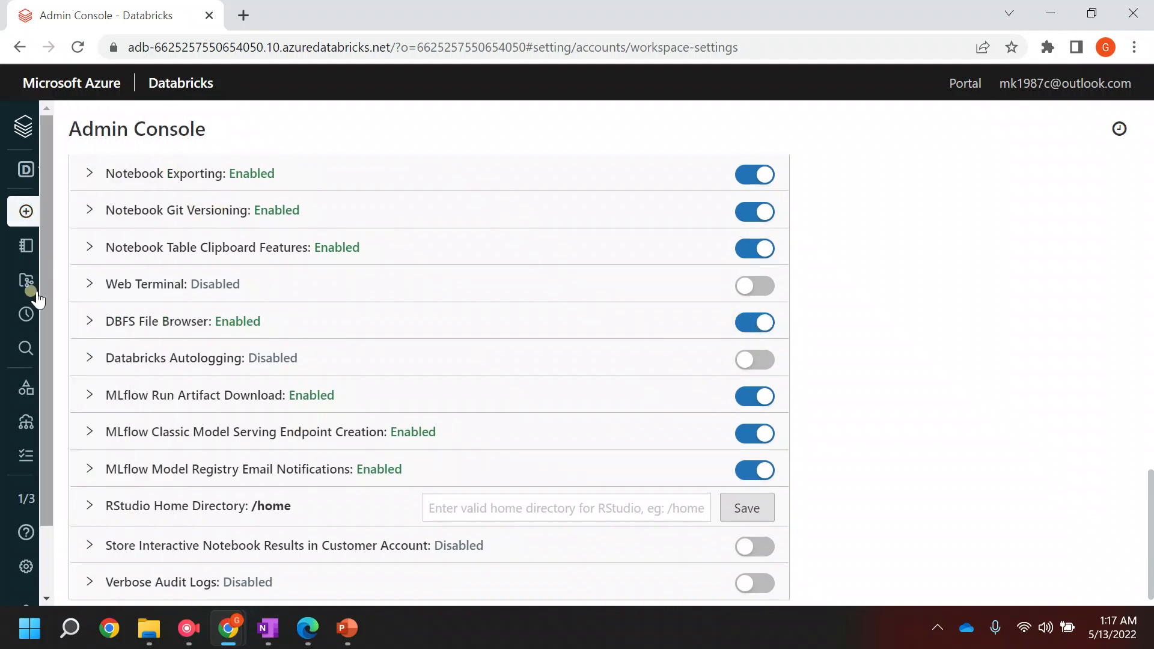
pyautogui.moveTo(321, 379)
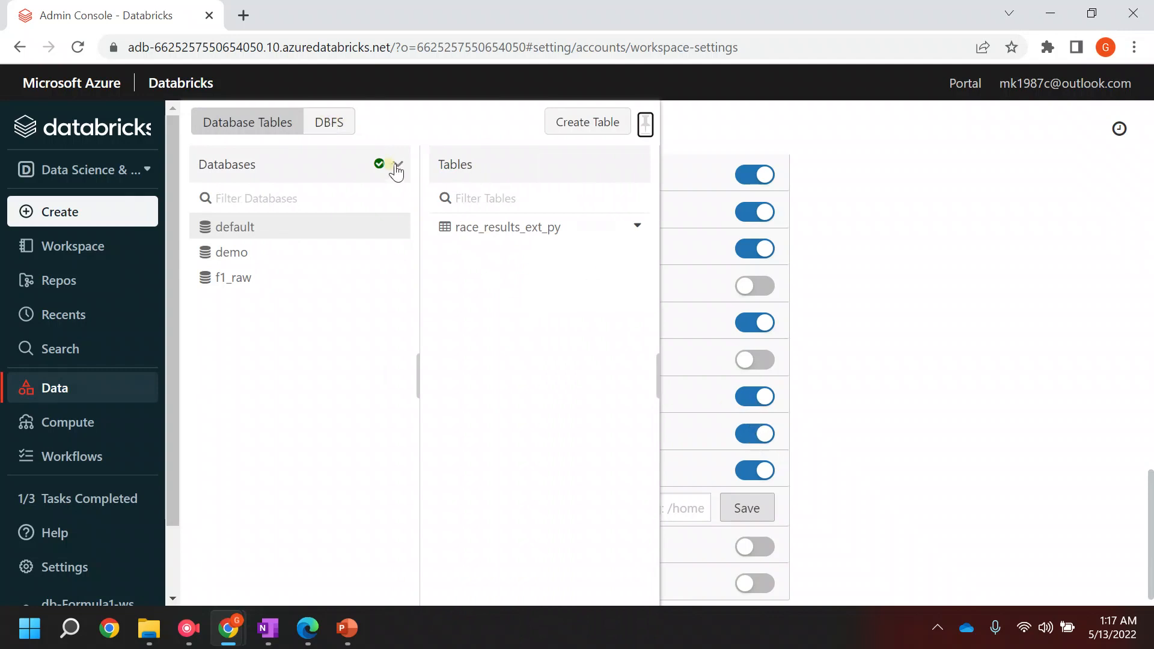
# Browse the DBFS root and open the FileStore folder in the Data pane
pyautogui.click(330, 123)
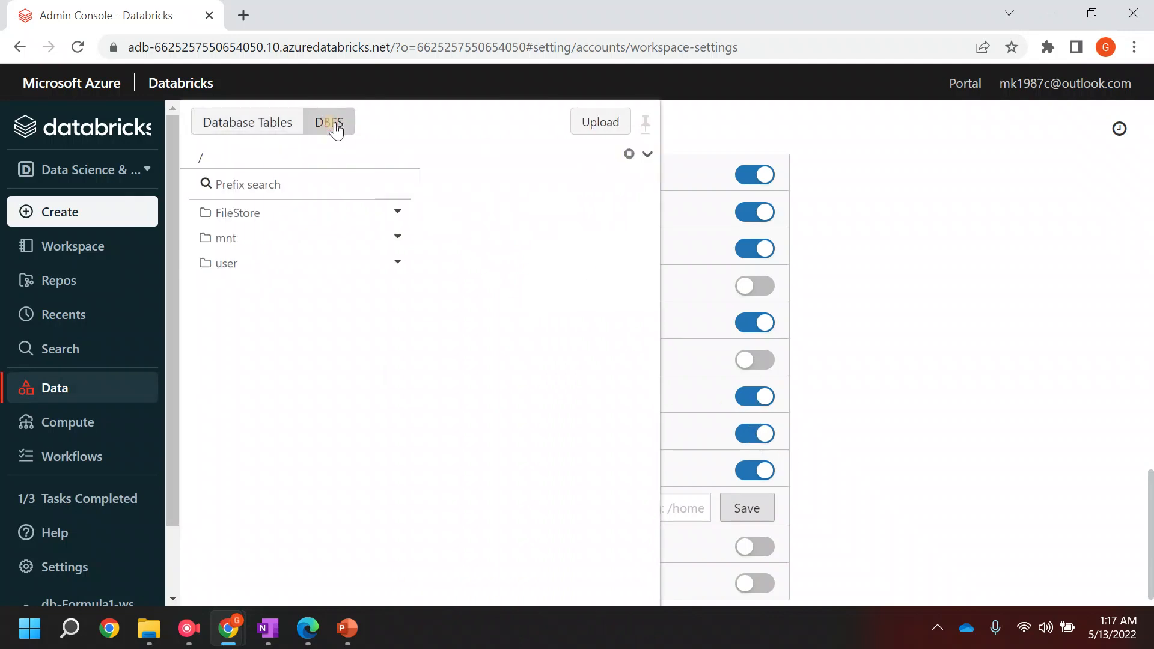
pyautogui.click(237, 212)
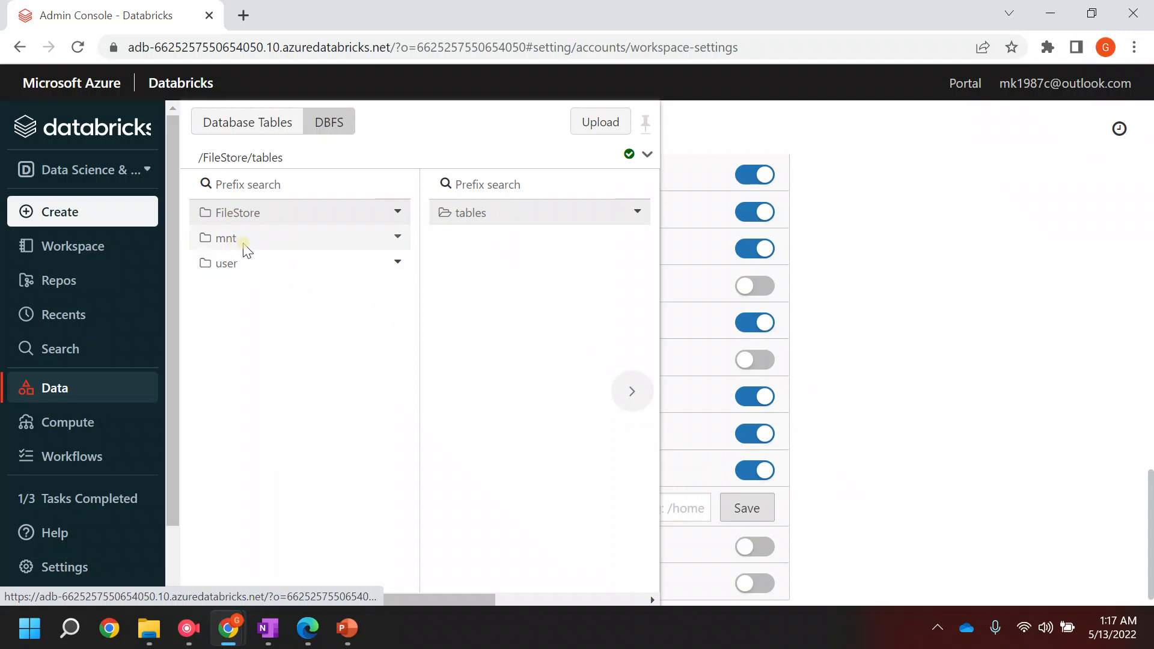
pyautogui.moveTo(267, 274)
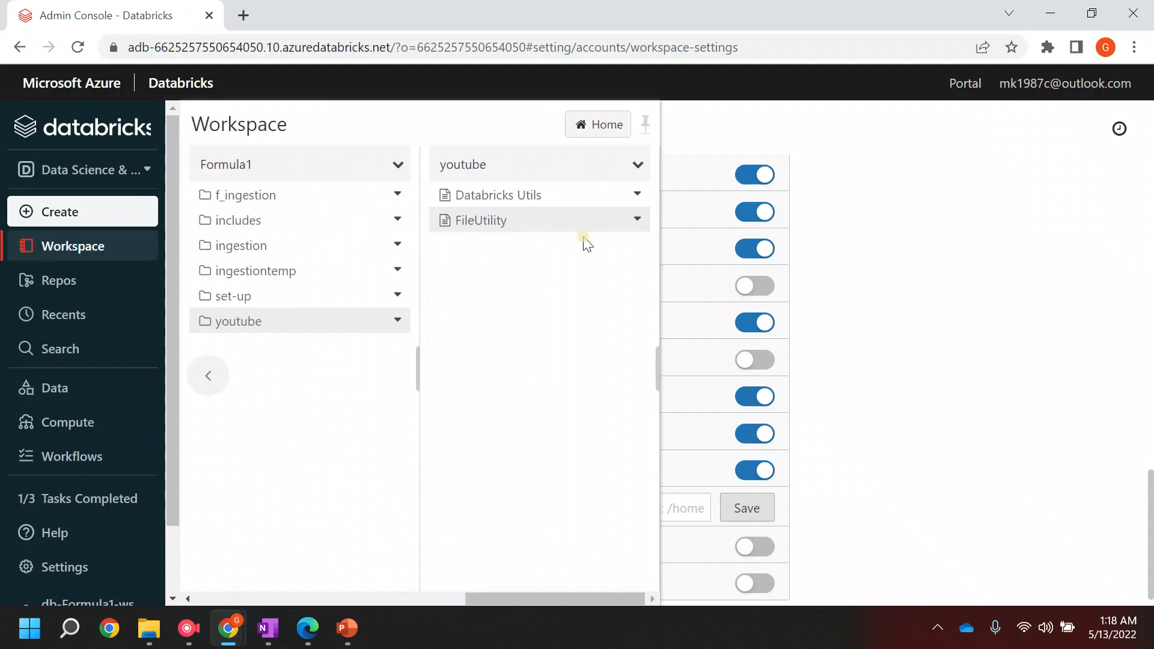
# Return to the FileUtility notebook and highlight the databricks-datasets and databricks-results entries
pyautogui.click(481, 220)
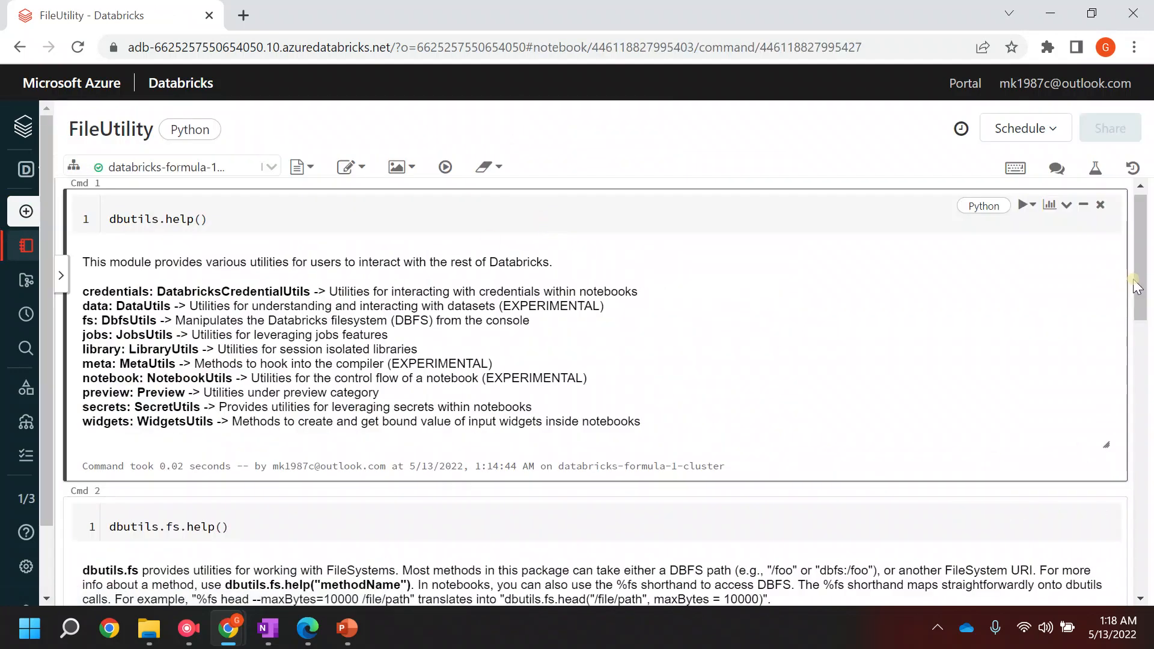
pyautogui.scroll(-3)
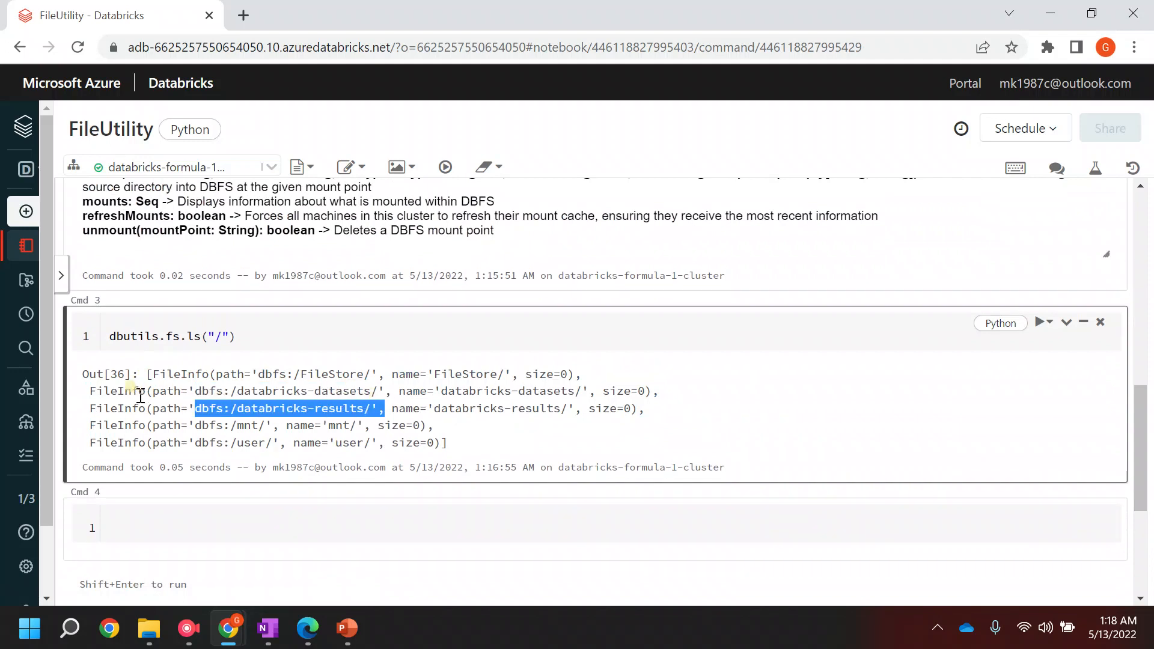
pyautogui.moveTo(195, 408); pyautogui.dragTo(448, 404)
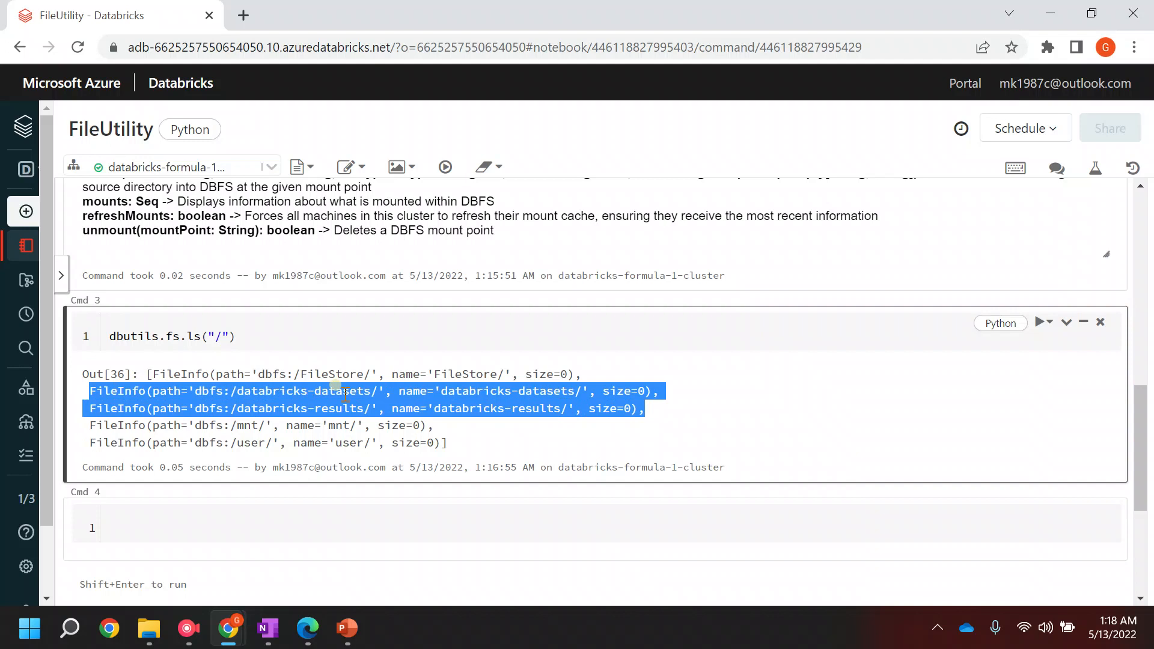
# List dbfs:/databricks-datasets/ with dbutils.fs.ls in the empty fourth cell
pyautogui.click(333, 387)
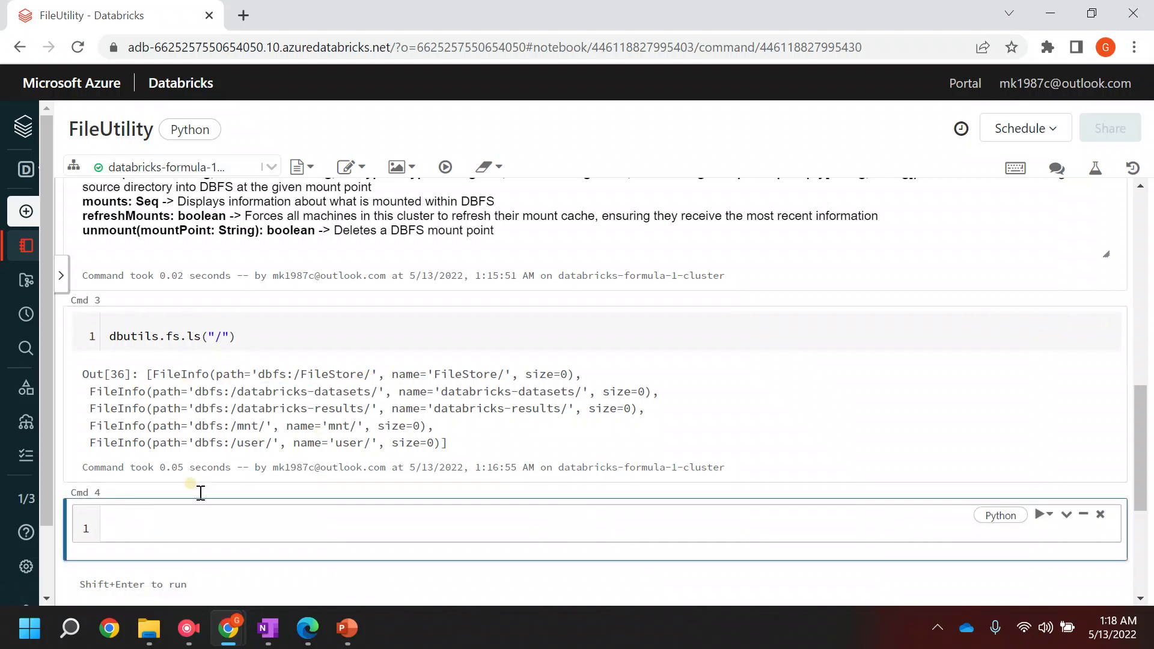
pyautogui.click(127, 514)
pyautogui.write('dbutils.fs.ls("dbfs:/databricks-datasets/")')
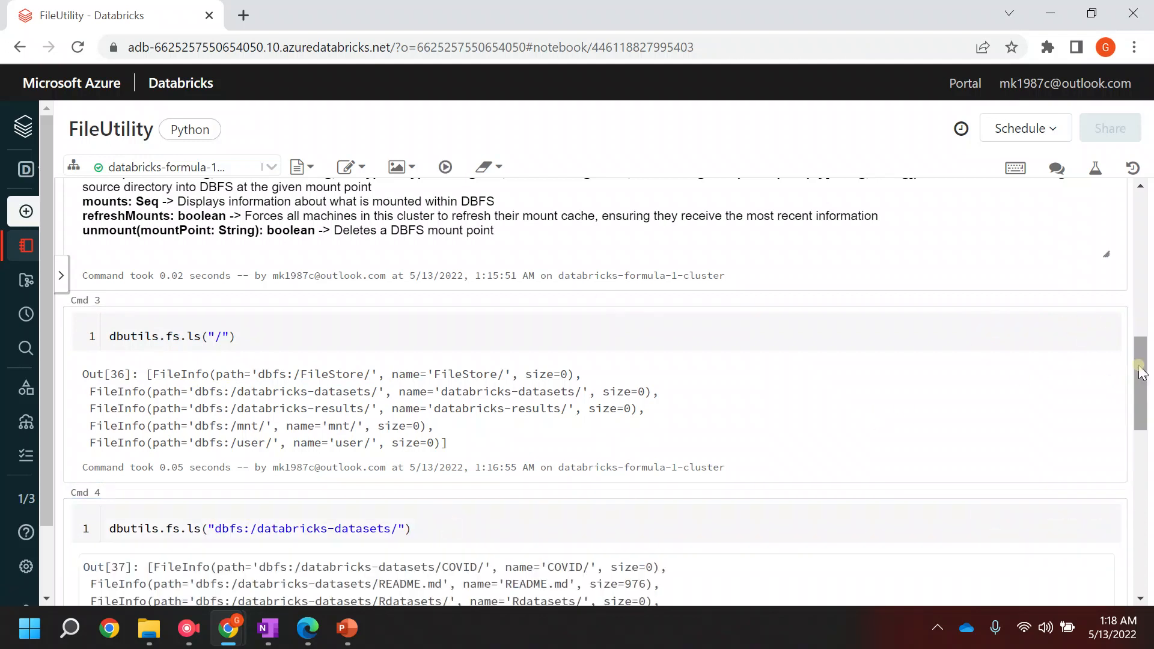
pyautogui.scroll(-3)
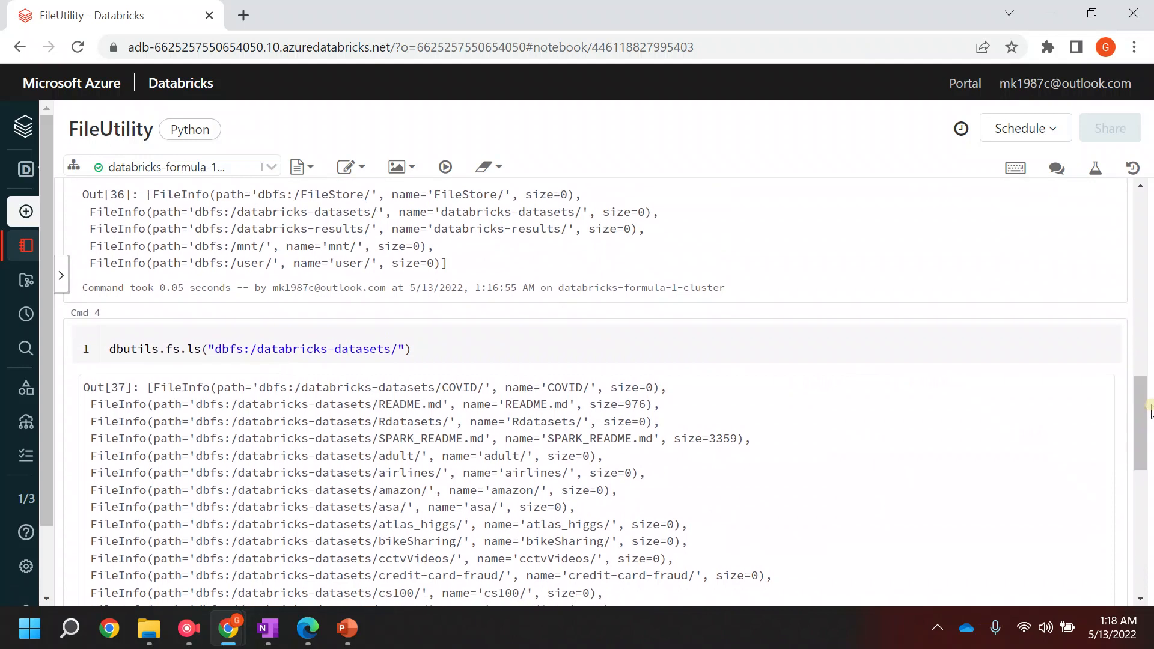
pyautogui.moveTo(438, 433)
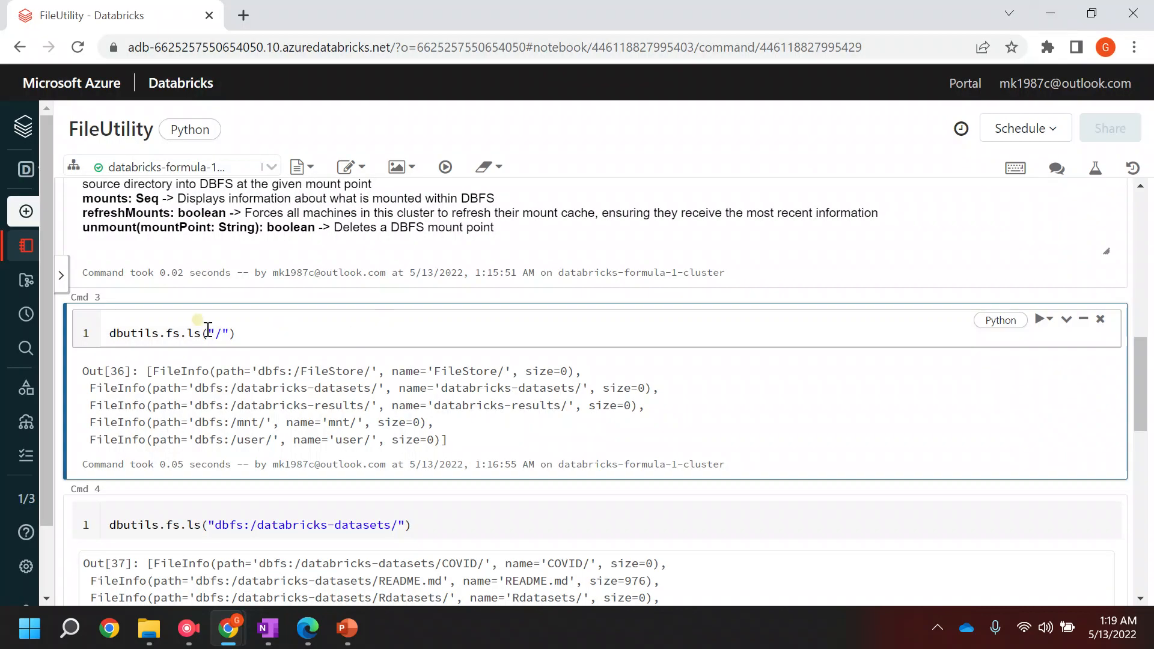
# Add a cell below the root listing and run %fs ls to show the root folders as a table
pyautogui.click(1065, 319)
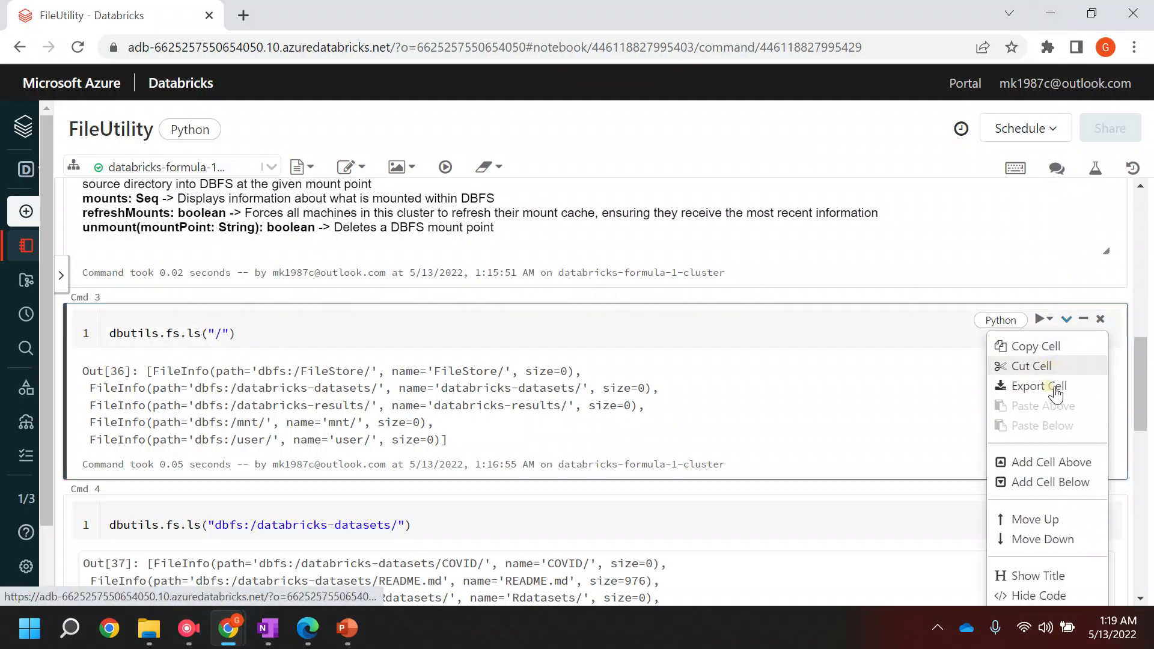
pyautogui.click(1032, 365)
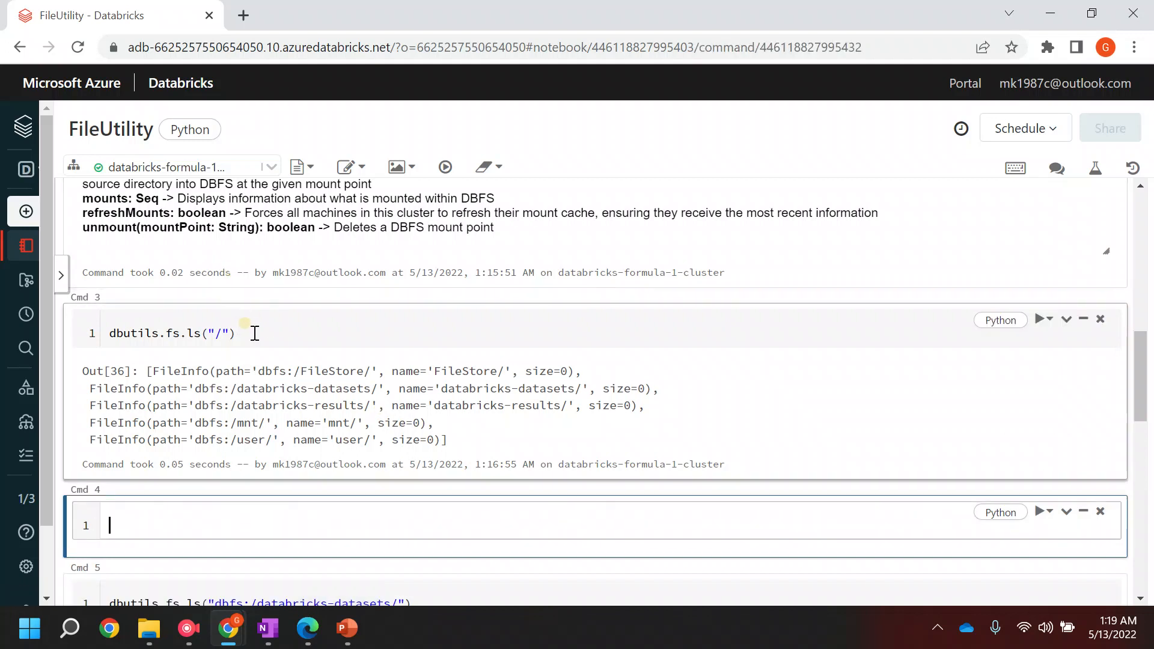
pyautogui.write('%f')
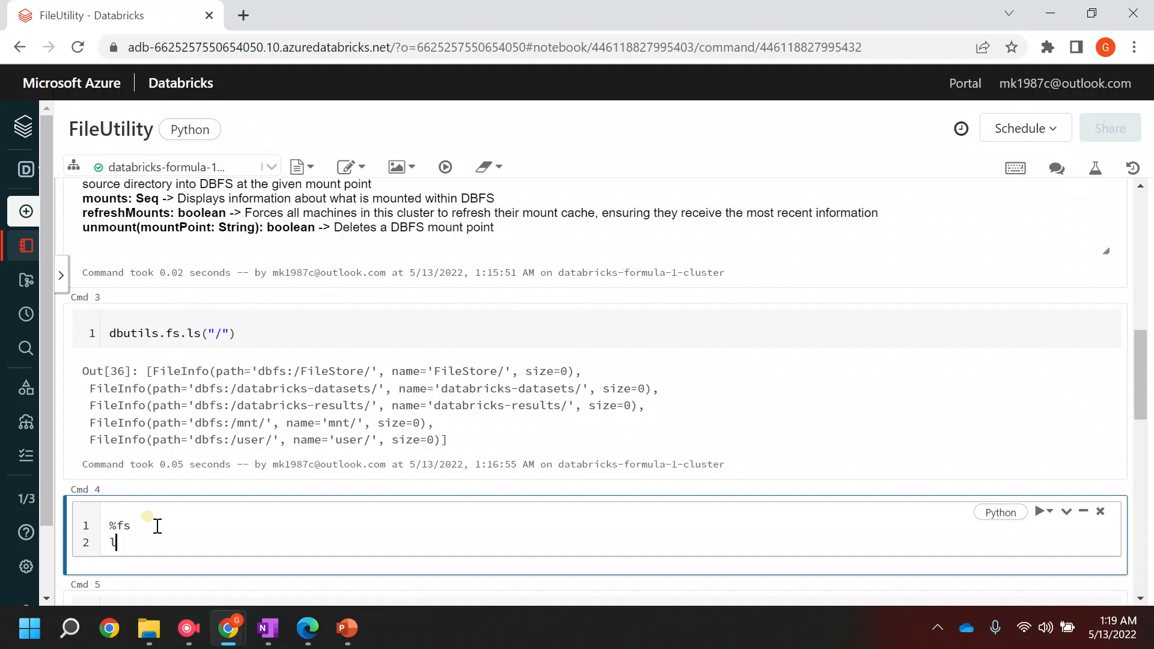
pyautogui.write('s')
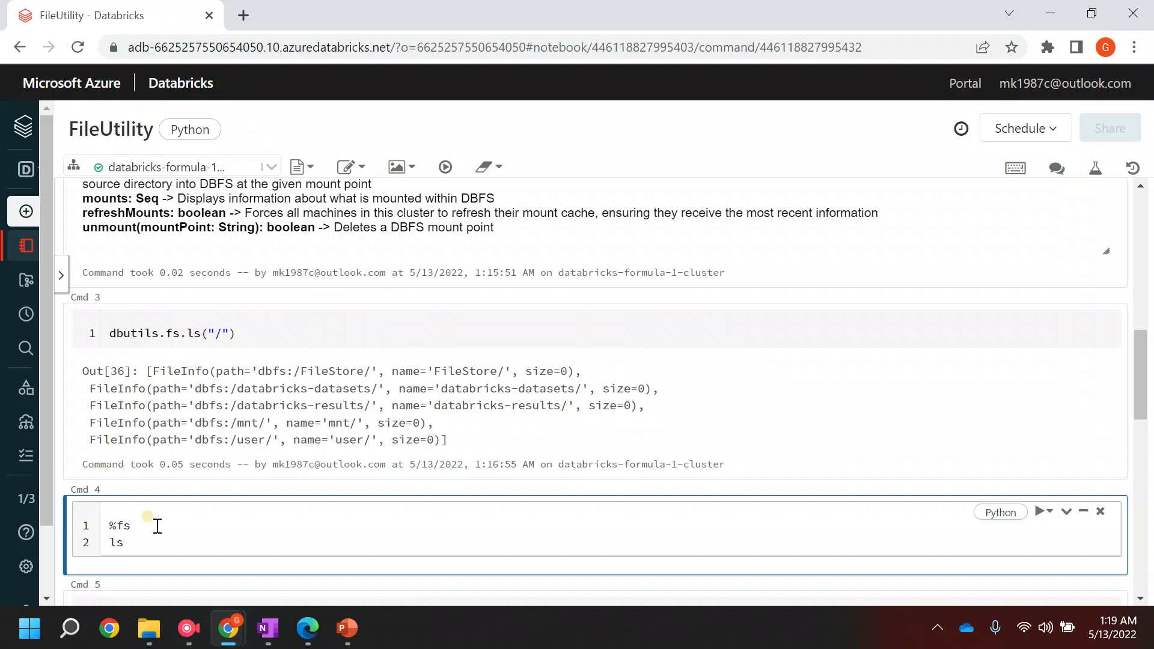
pyautogui.click(444, 166)
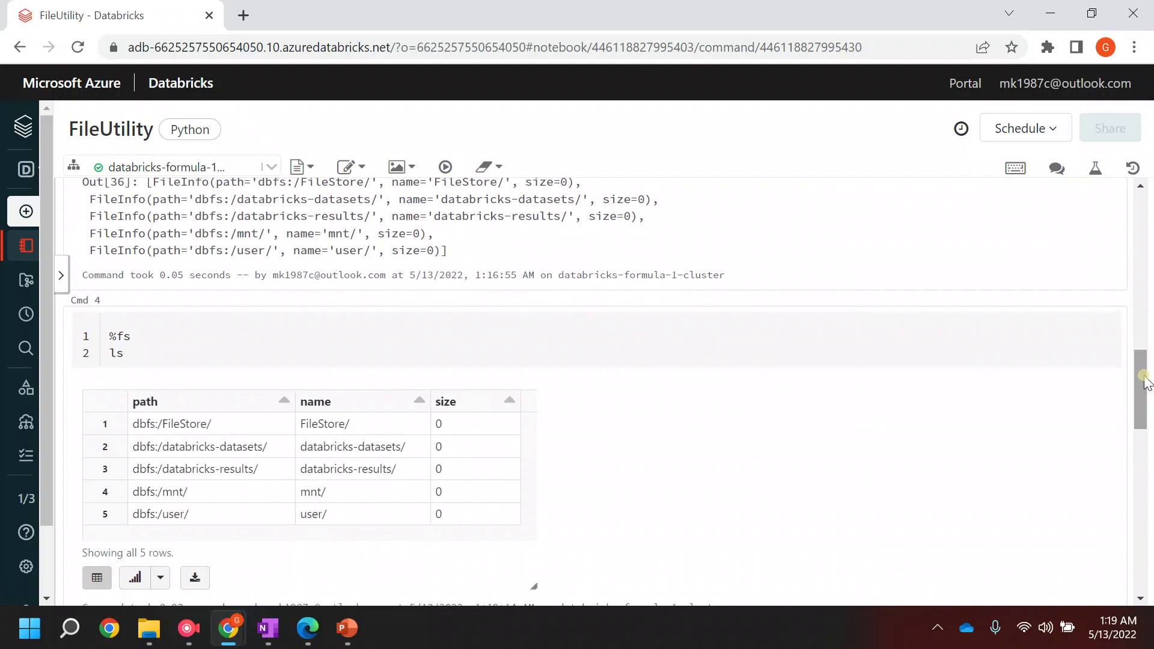
# Highlight the earlier dbutils.fs.ls folder list to compare with the %fs ls table
pyautogui.moveTo(117, 198); pyautogui.dragTo(350, 250)
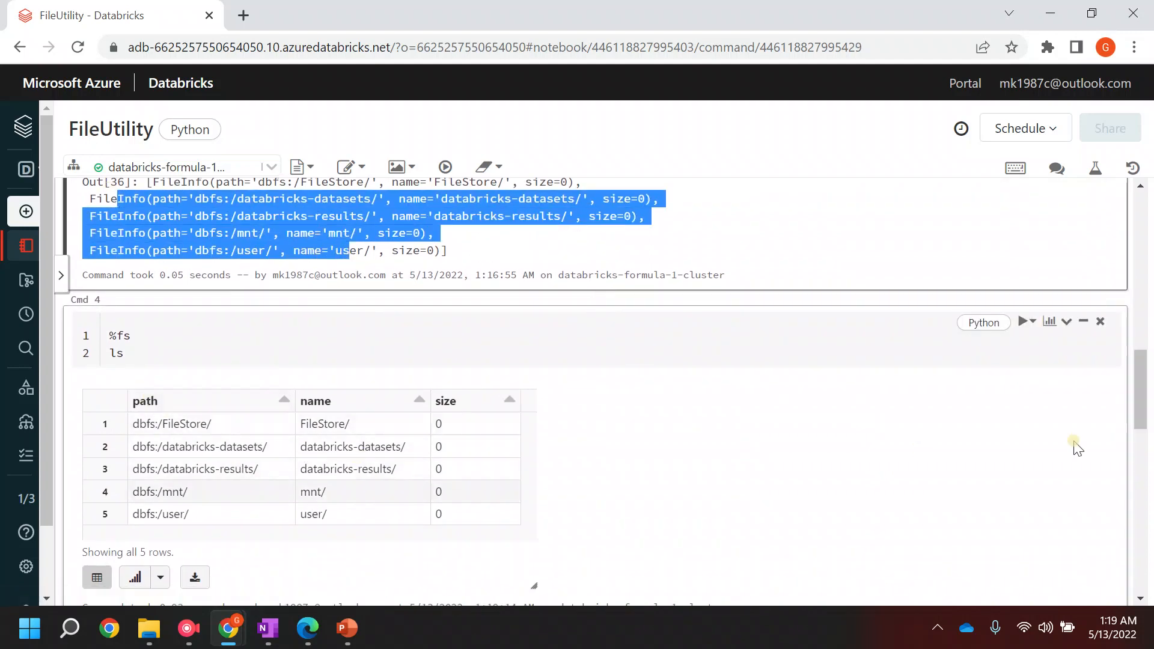
pyautogui.scroll(-3)
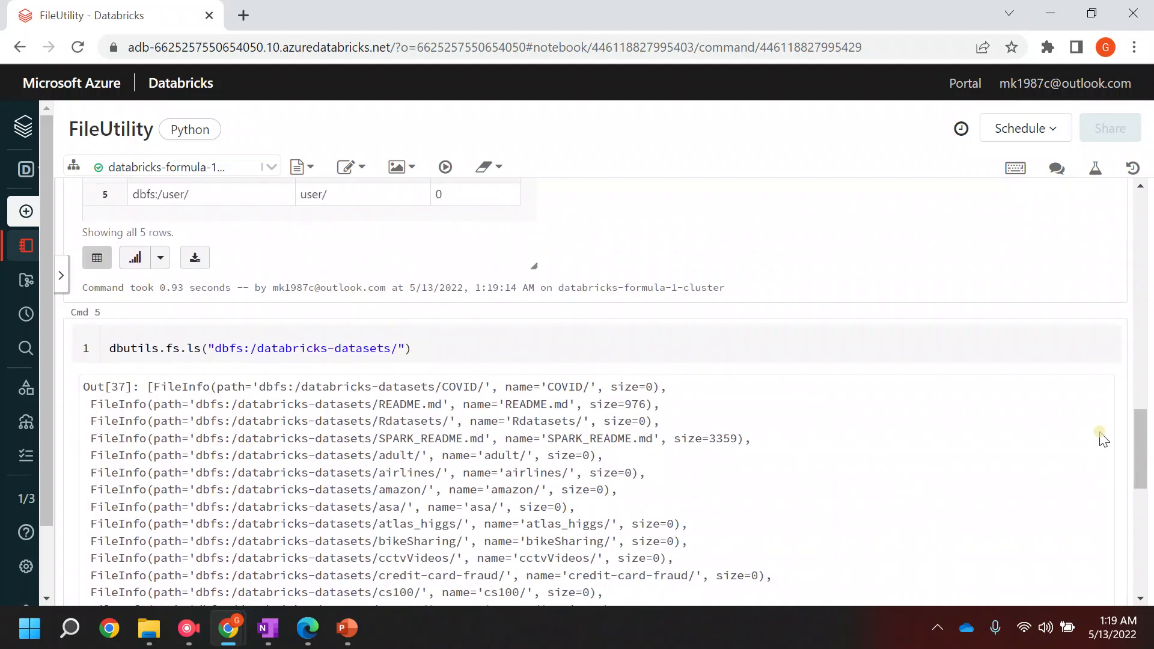
# Edit the datasets listing to dbutils.fs.ls("dbfs:/databricks-datasets/COVID/") and run it
pyautogui.click(235, 349)
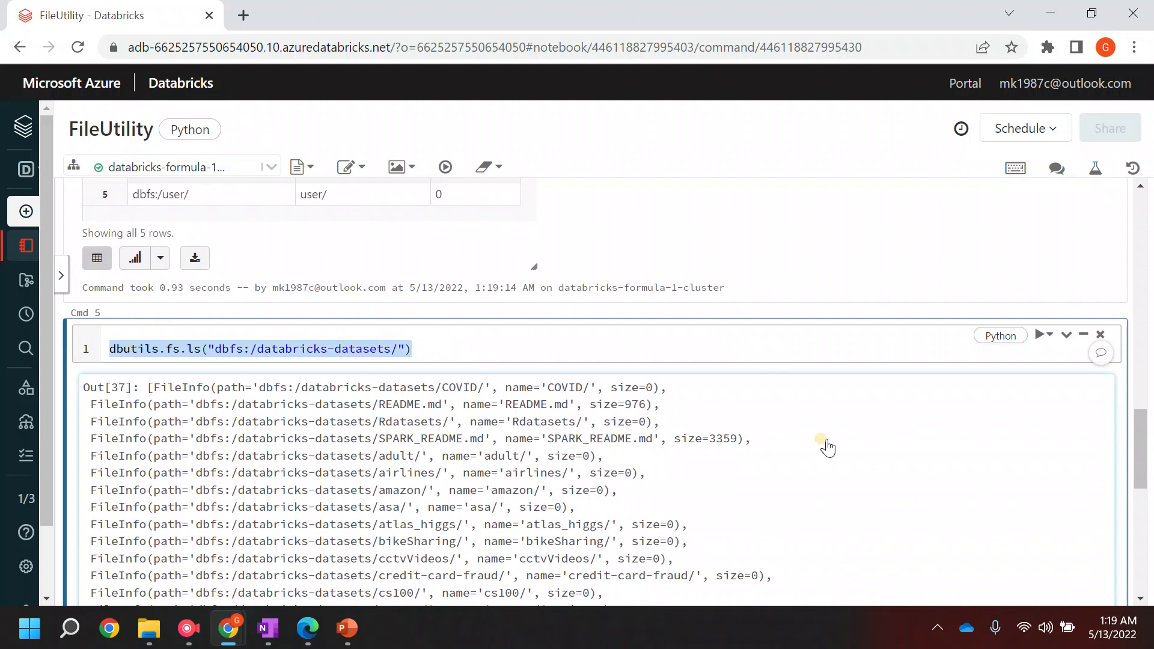
pyautogui.scroll(-3)
pyautogui.write('COVID/')
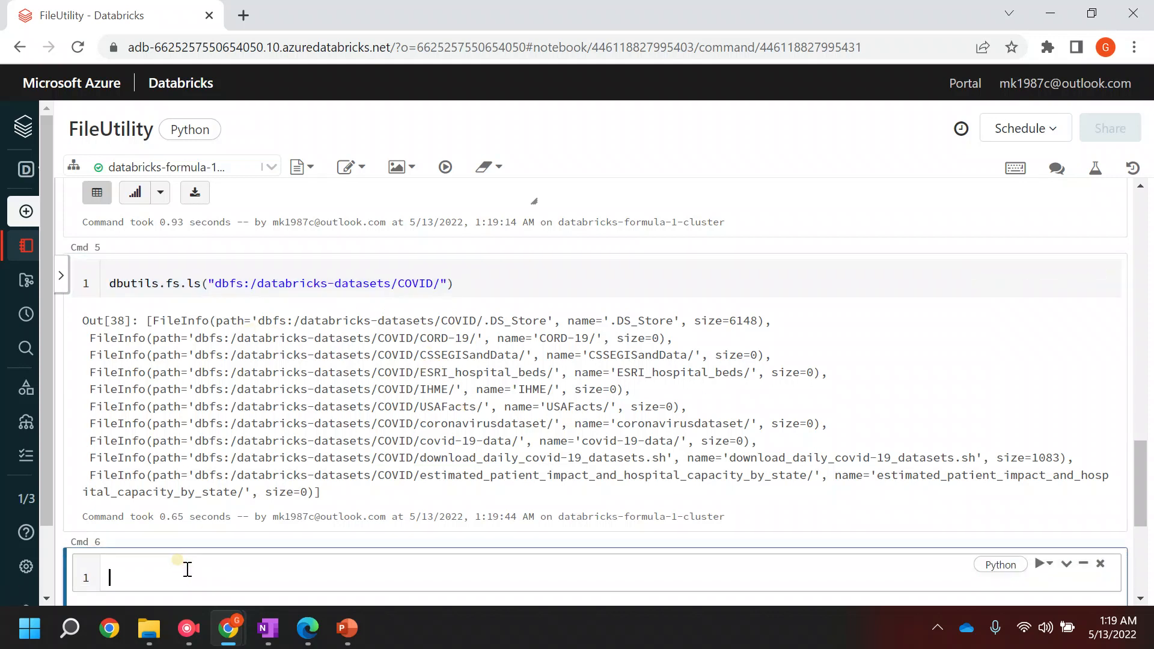
# Run %fs ls dbfs:/databricks-datasets/COVID/ in a new cell to show its entries as a table
pyautogui.write('%fs')
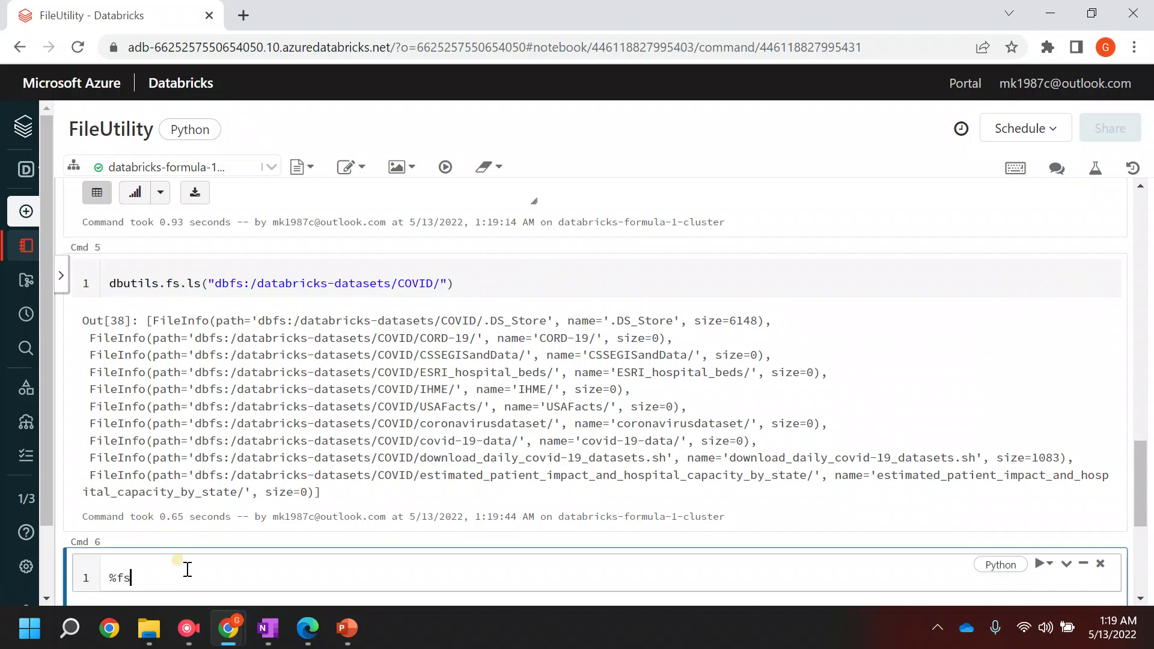
pyautogui.write('ls dbutils.fs.ls("dbfs:/databricks-datasets/COVID/")')
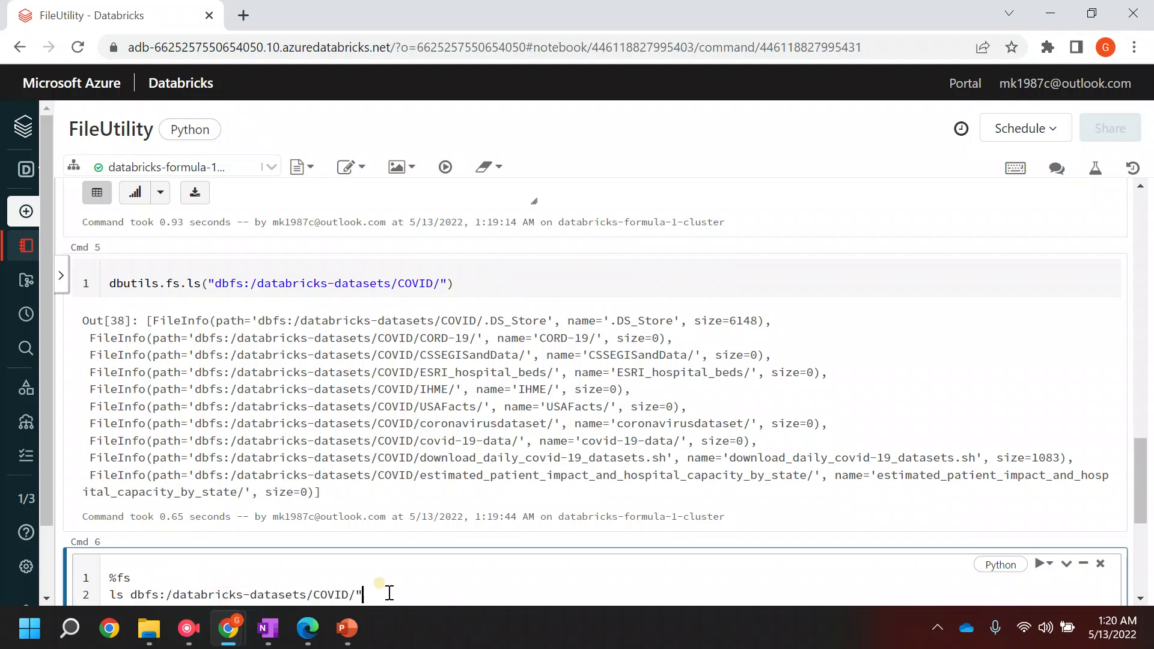
pyautogui.press('Backspace')
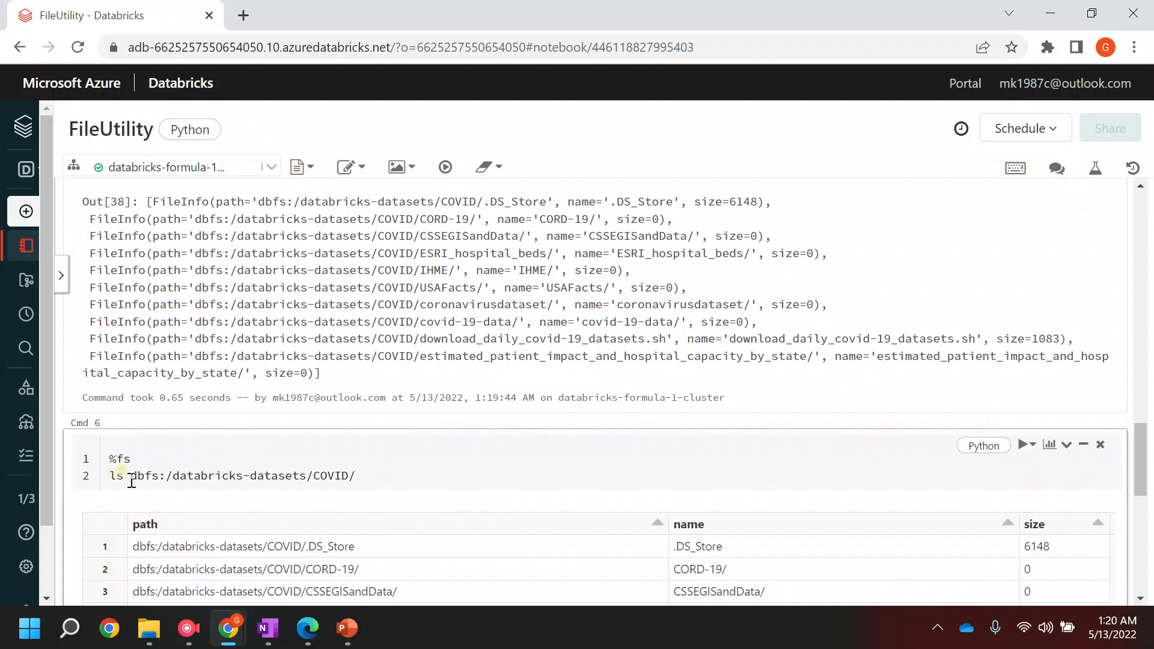
pyautogui.scroll(-3)
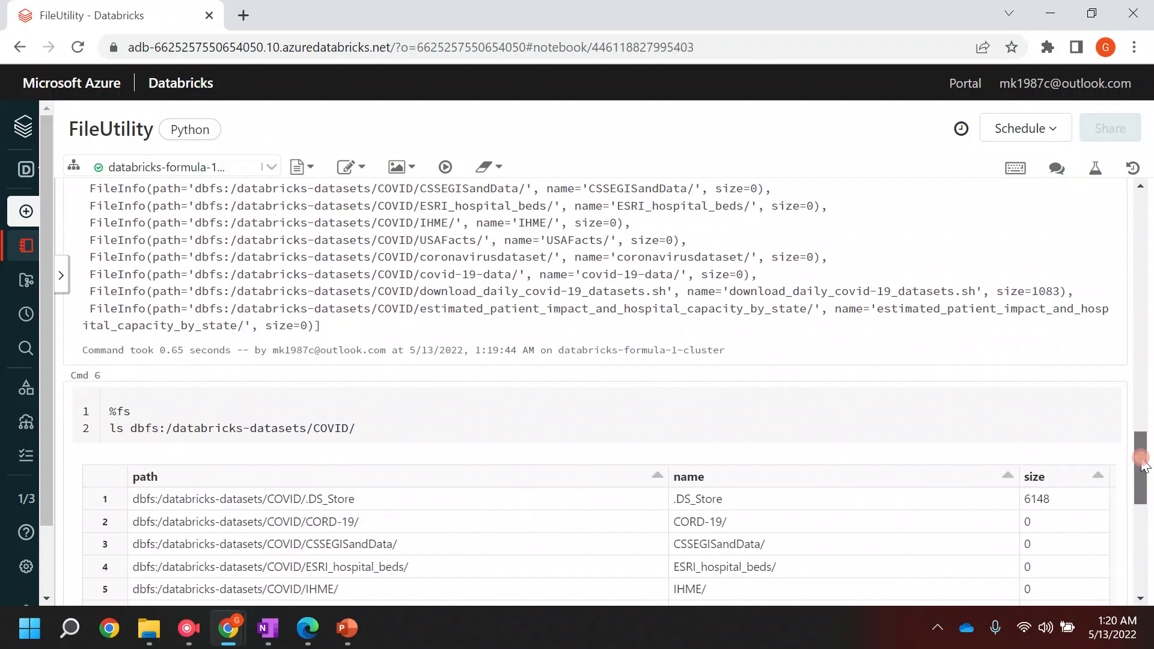
pyautogui.scroll(-3)
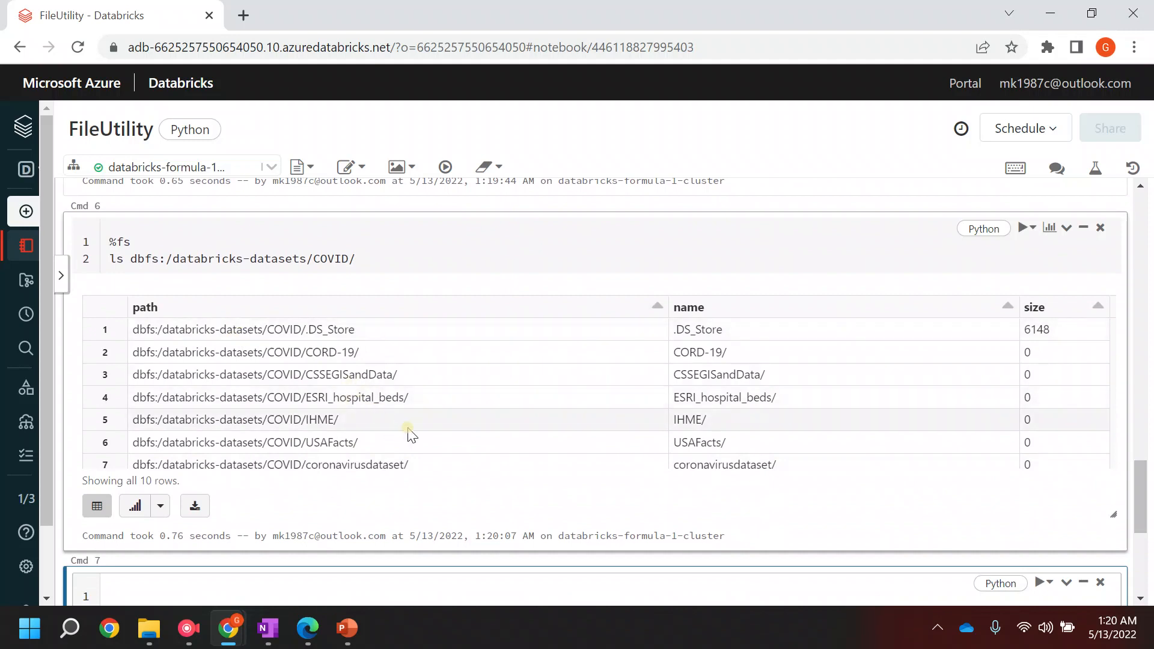
# Select the USAFacts folder path in the COVID listing and move into the empty cell below
pyautogui.doubleClick(244, 442)
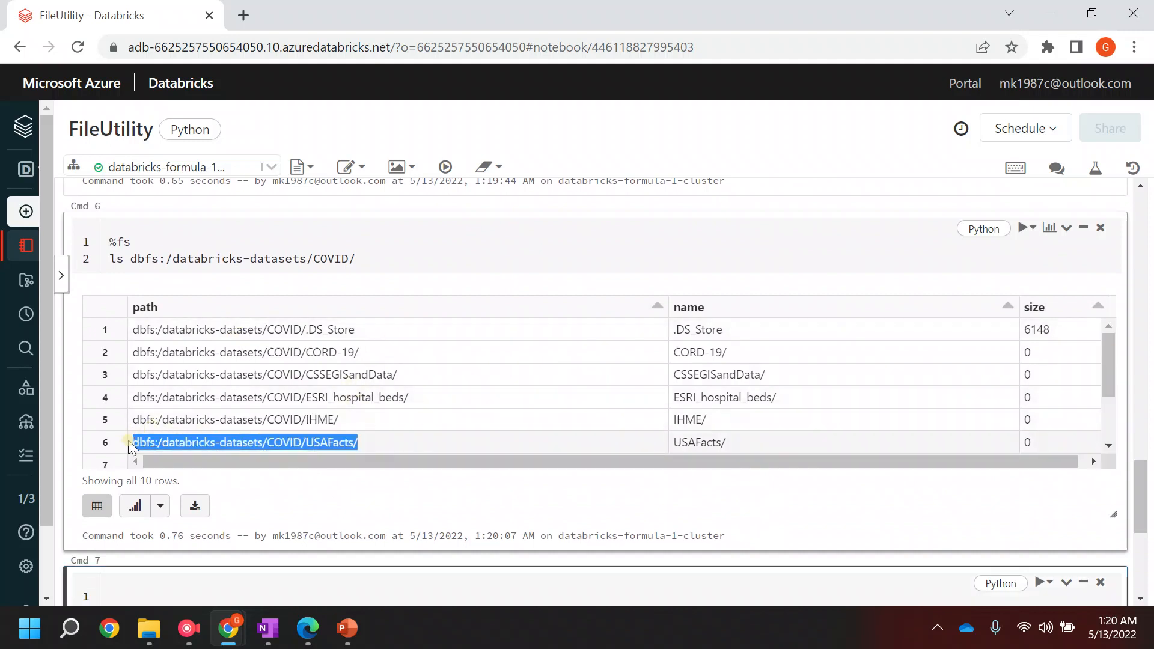
pyautogui.click(421, 574)
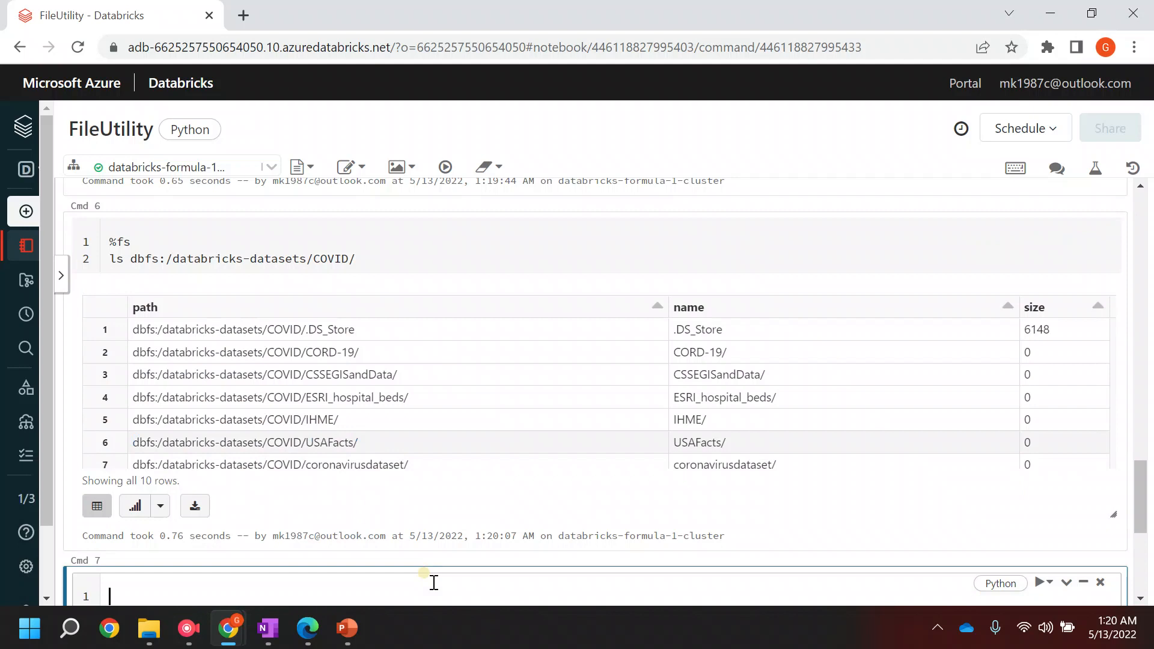
# Run %fs ls dbfs:/databricks-datasets/COVID/USAFacts/ to list the readme and two CSV files
pyautogui.write('%fs')
pyautogui.write('ls')
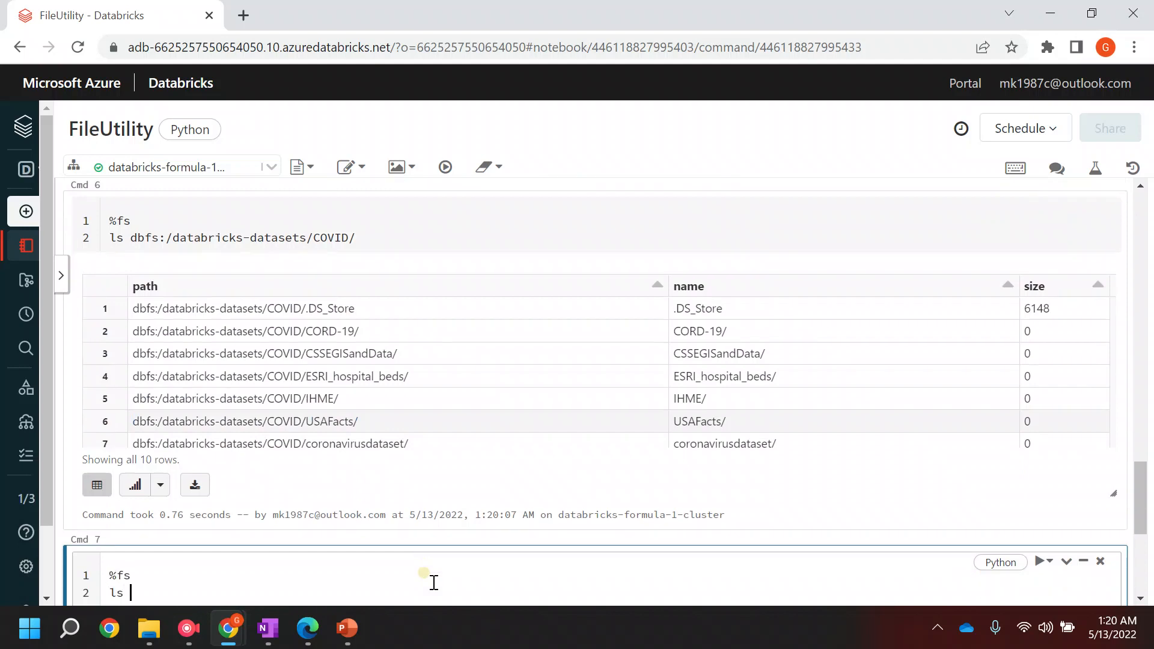
pyautogui.write('dbfs:/databricks-datasets/COVID/USAFacts/')
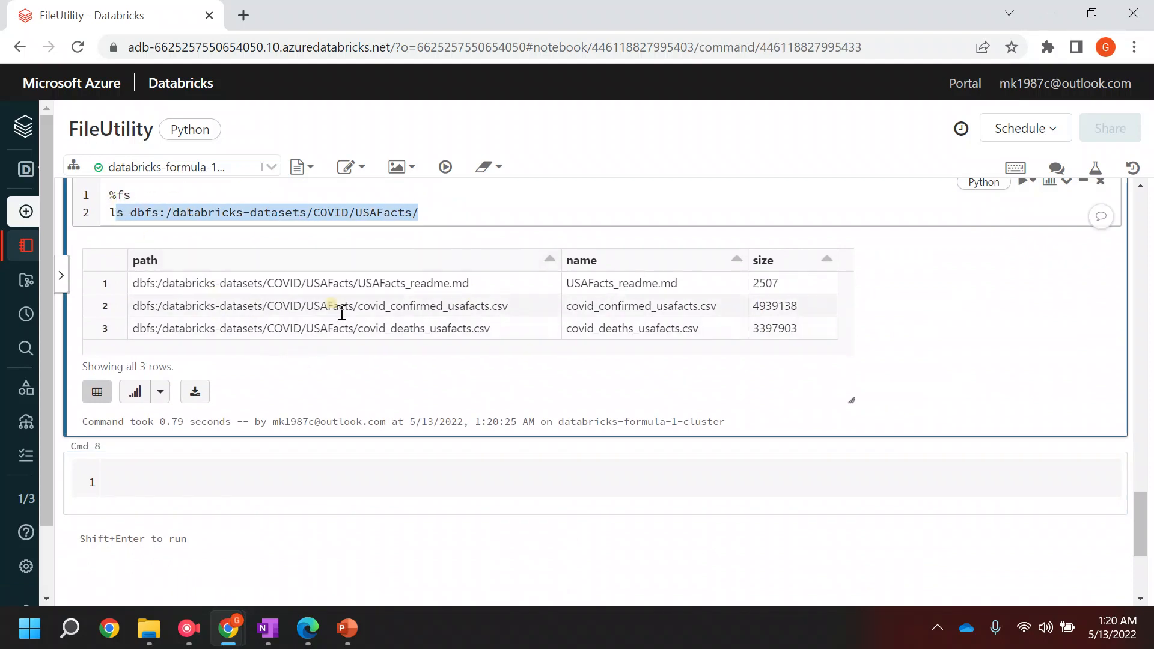
pyautogui.moveTo(386, 212)
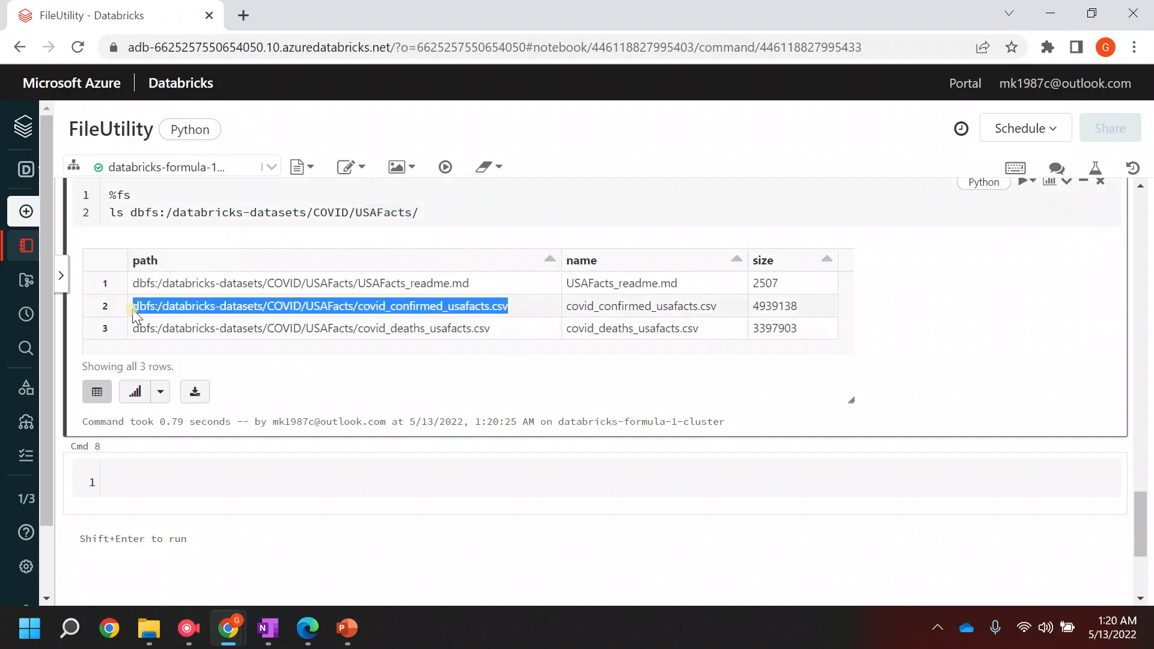
pyautogui.click(213, 474)
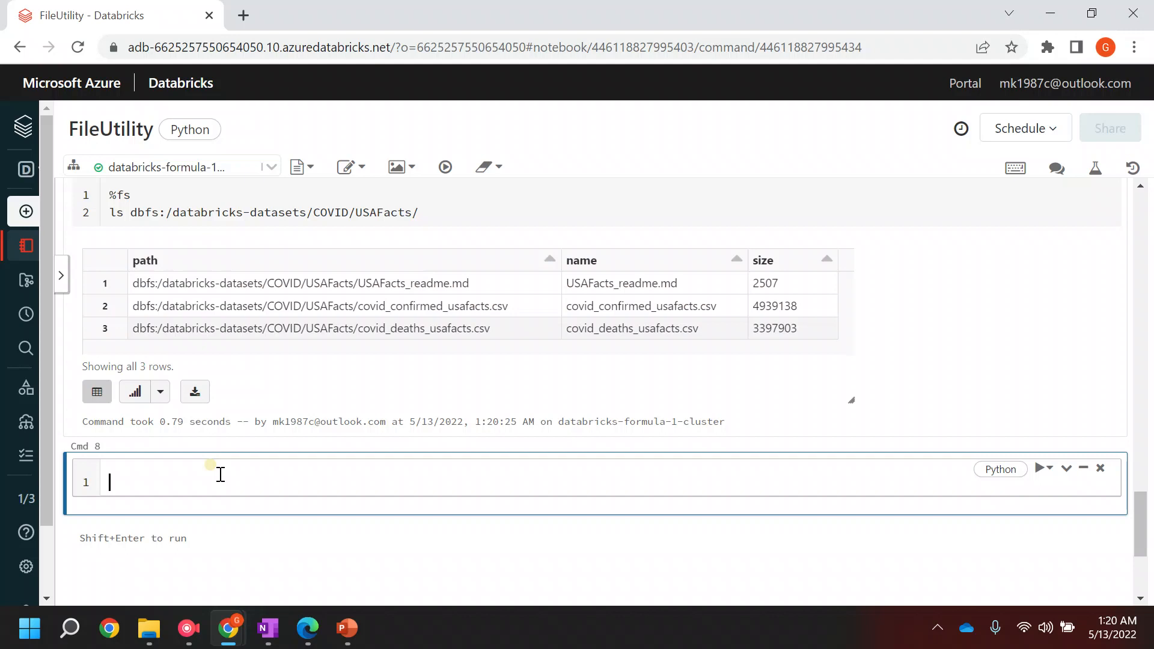
pyautogui.moveTo(863, 533)
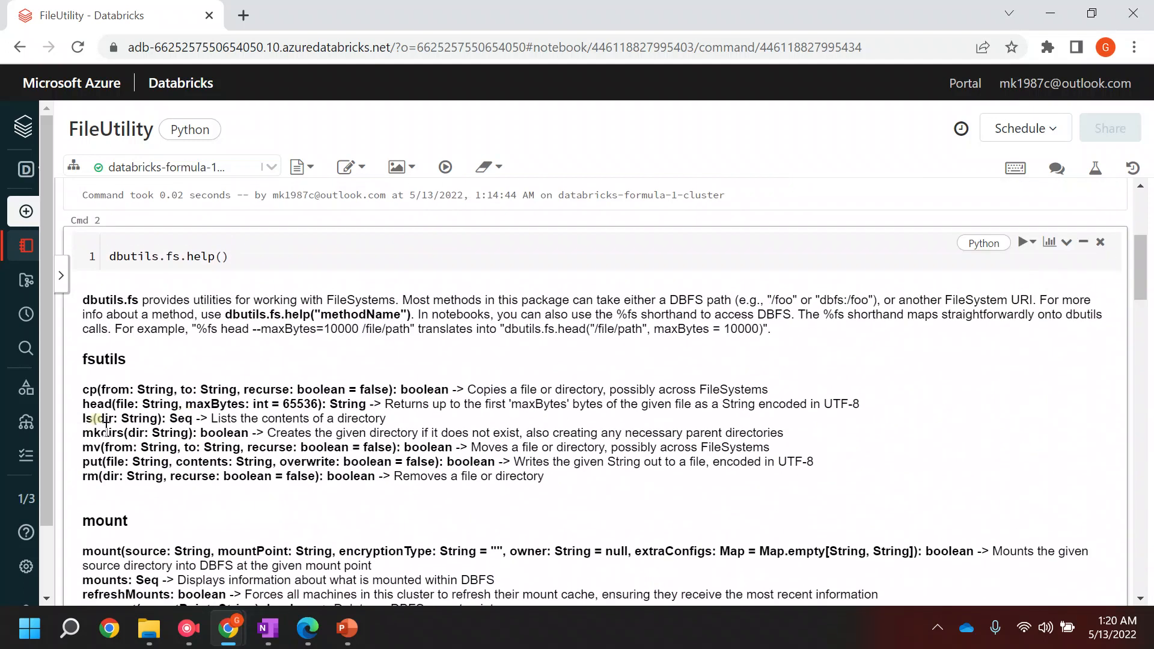
# Run dbutils.fs.help("head") and review head's file, maxBytes and return-value description
pyautogui.doubleClick(96, 404)
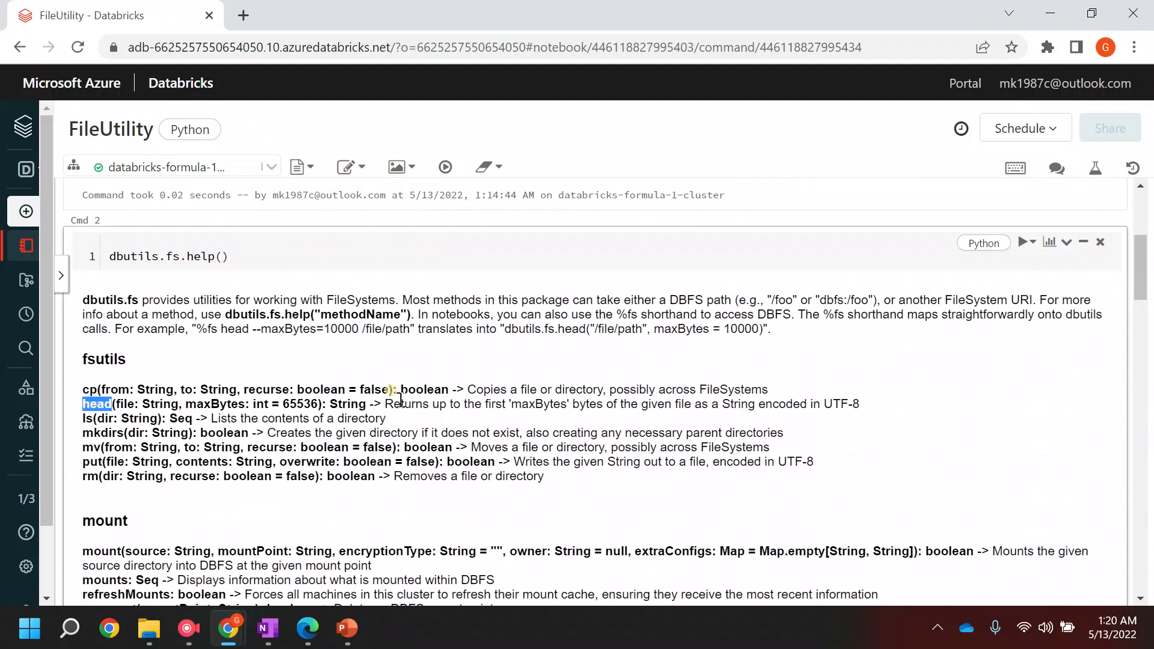
pyautogui.moveTo(985, 329)
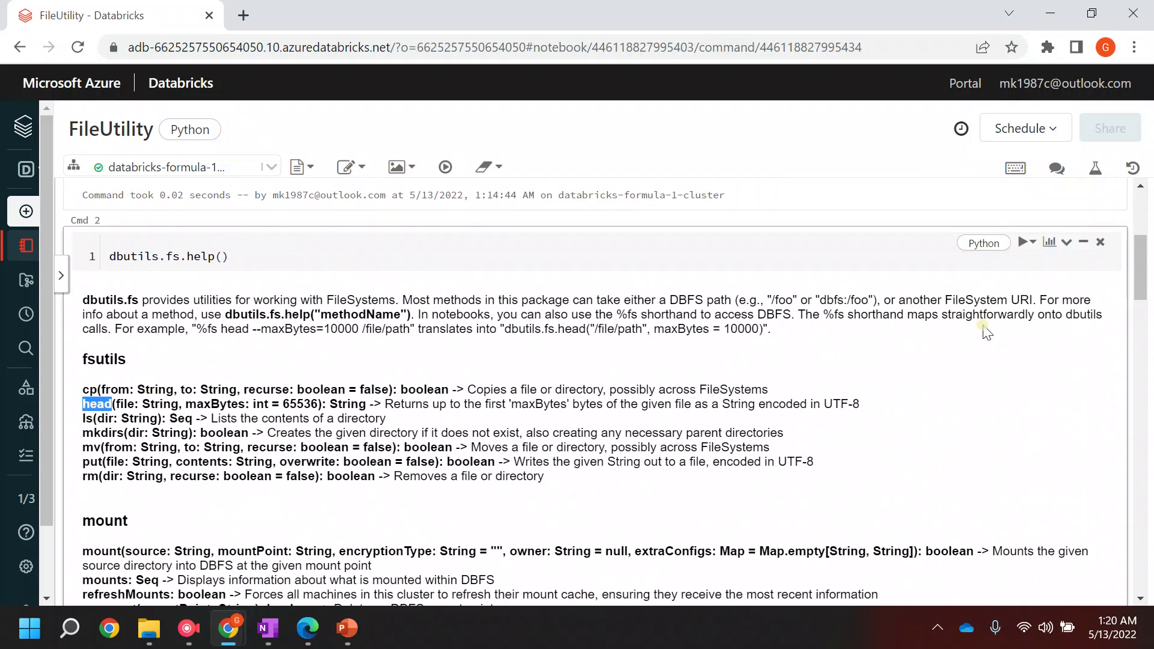
pyautogui.scroll(-3)
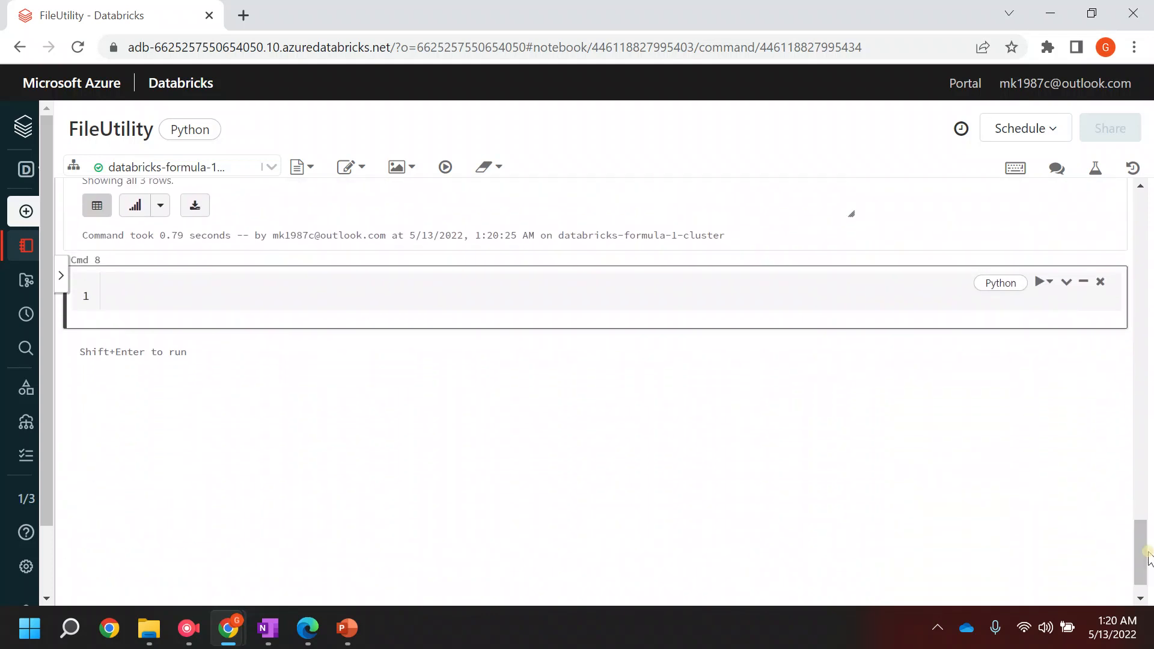
pyautogui.click(193, 290)
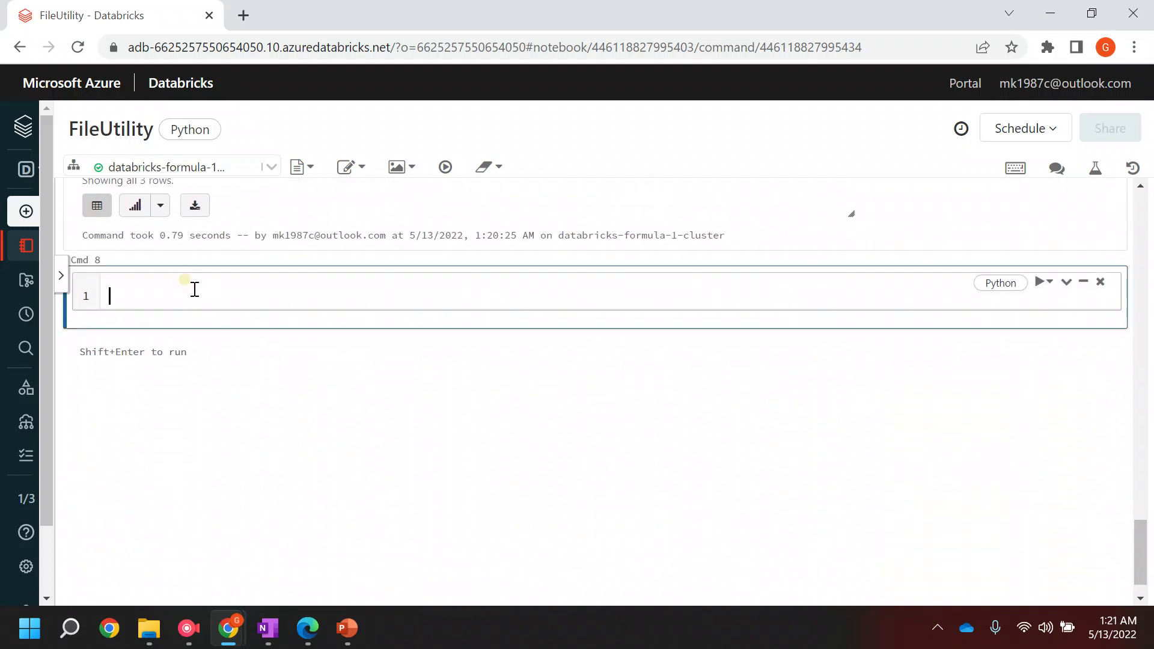
pyautogui.write('dbutils.g')
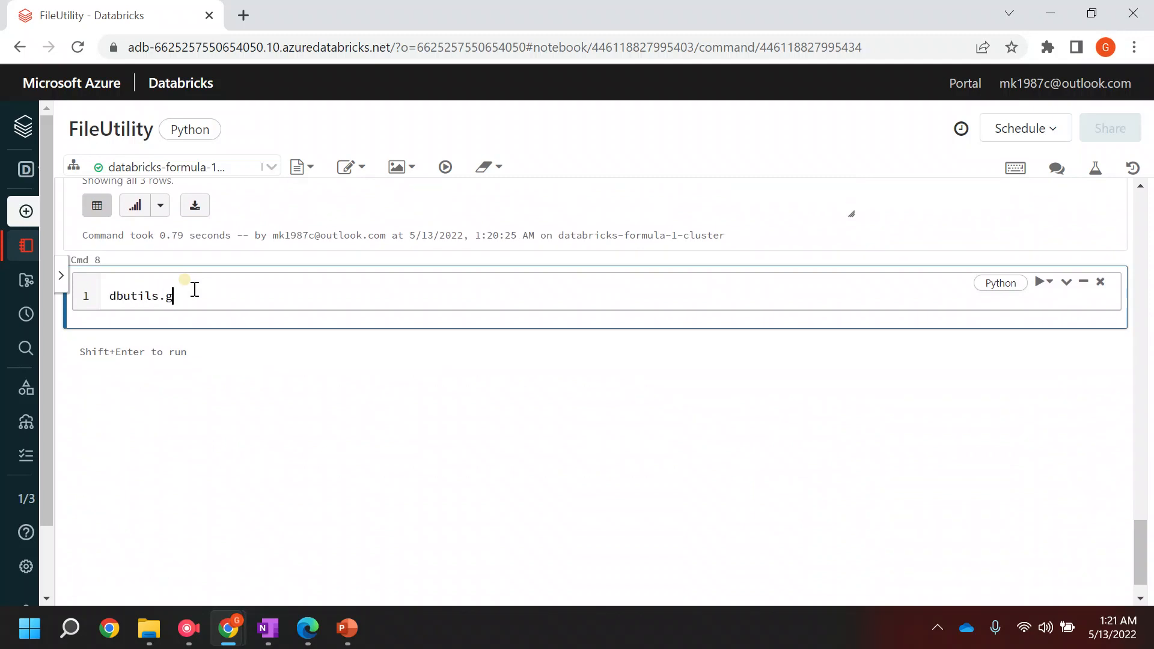
pyautogui.write('fs.he')
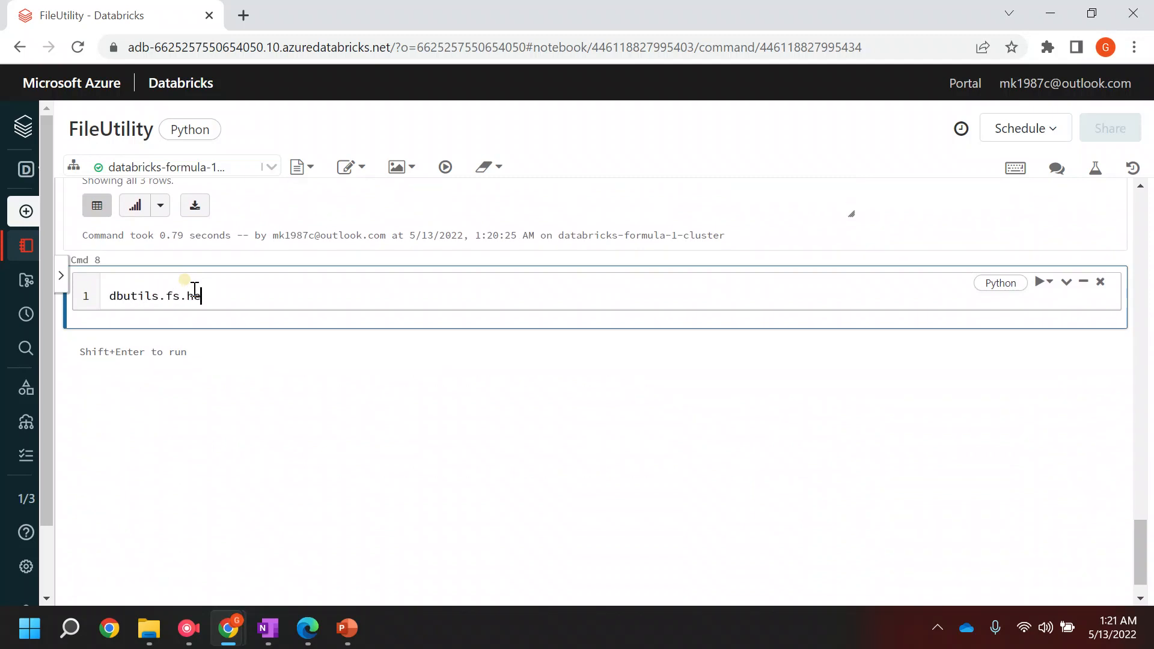
pyautogui.write('lp("")')
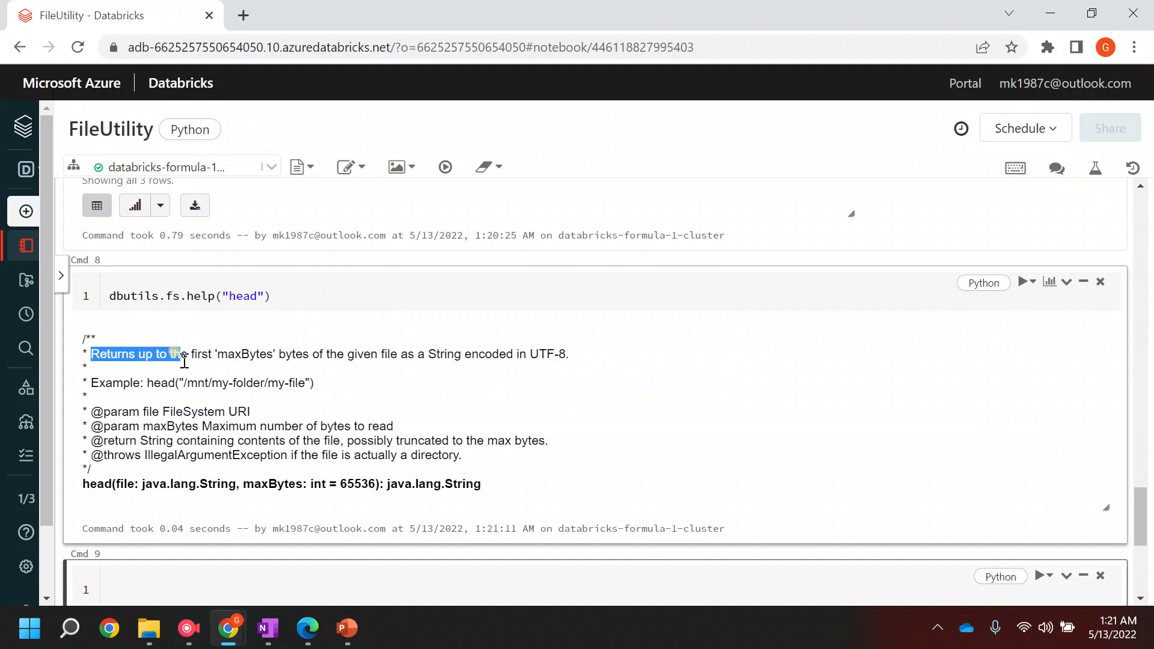
pyautogui.moveTo(177, 353); pyautogui.dragTo(249, 353)
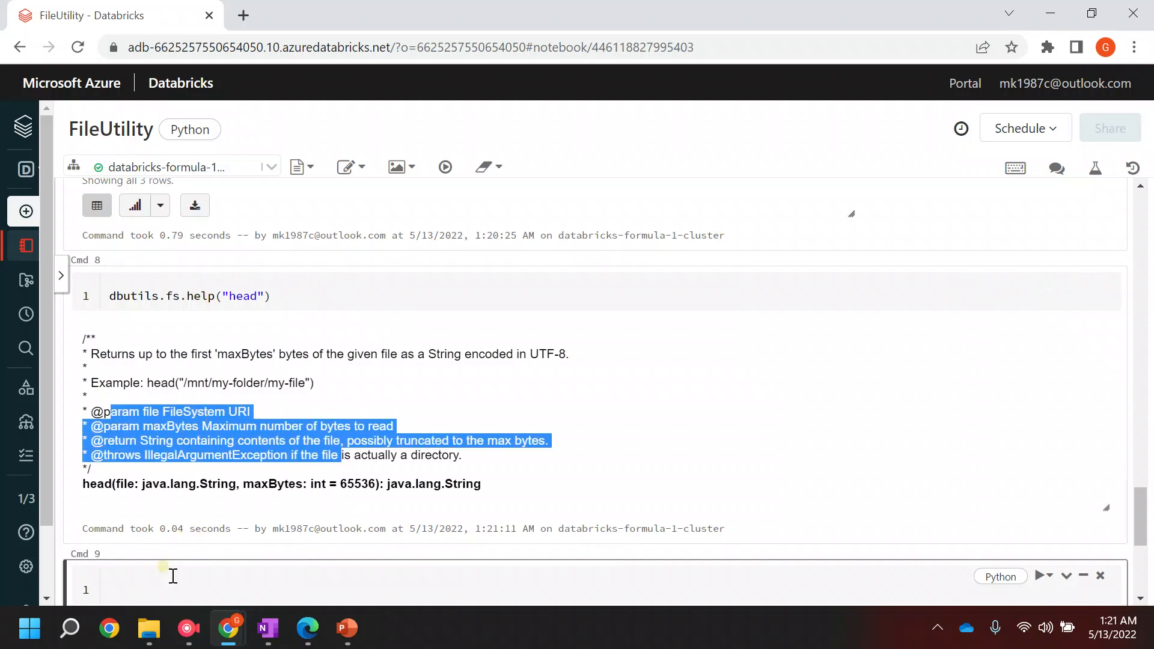
pyautogui.scroll(3)
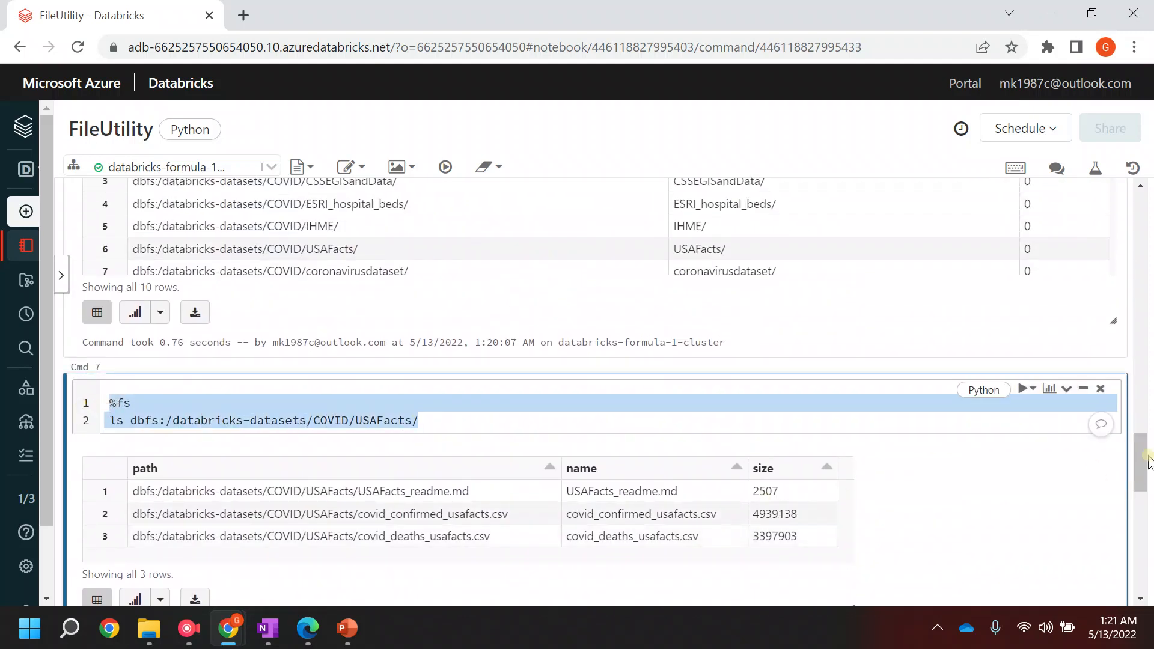
# Run %fs head on the USAFacts folder, then on covid_confirmed_usafacts.csv to preview its first 65536 bytes
pyautogui.scroll(-3)
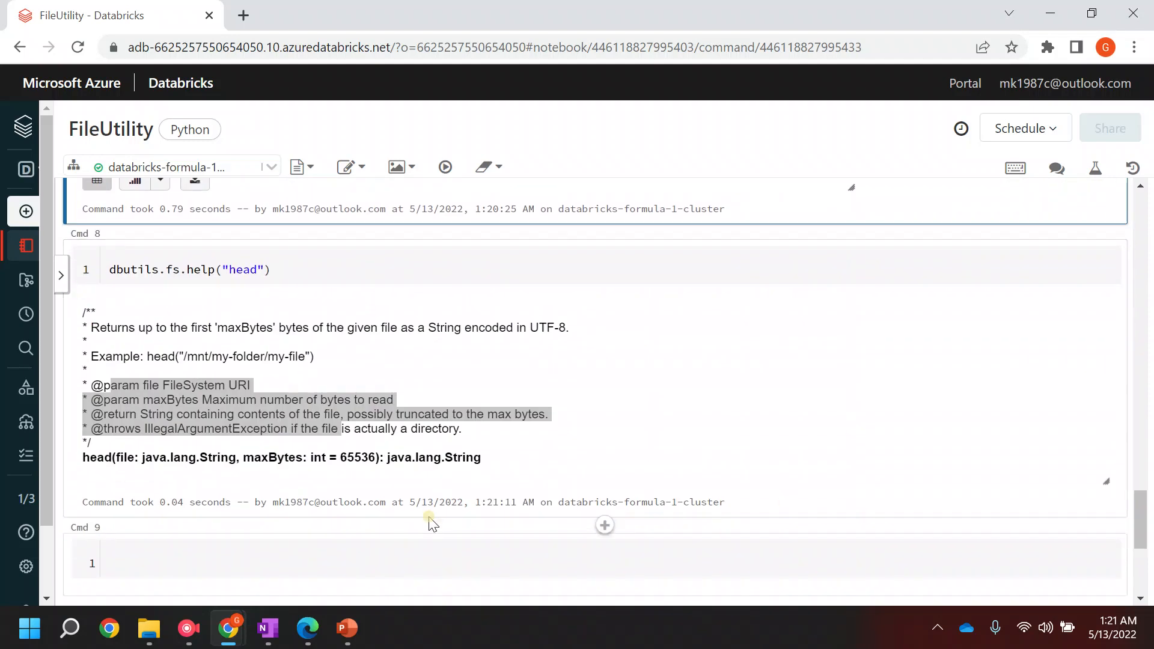
pyautogui.write('head dbfs:/databricks-datasets/COVID/USAFacts/')
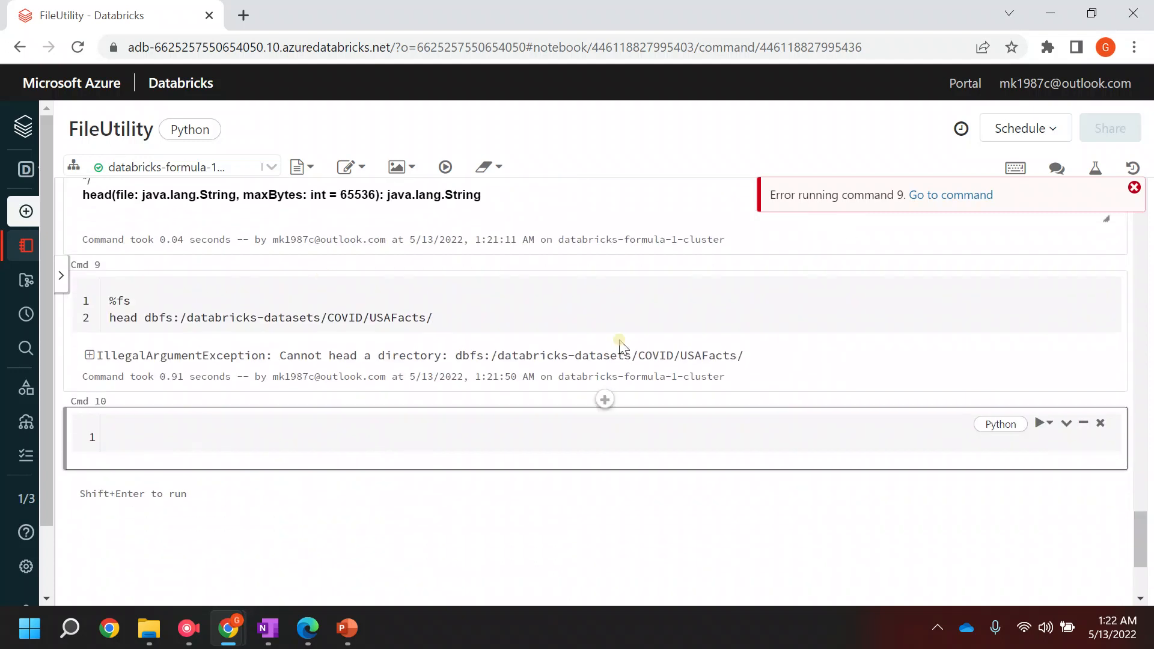
pyautogui.write('covid_confirmed_usafacts.csv')
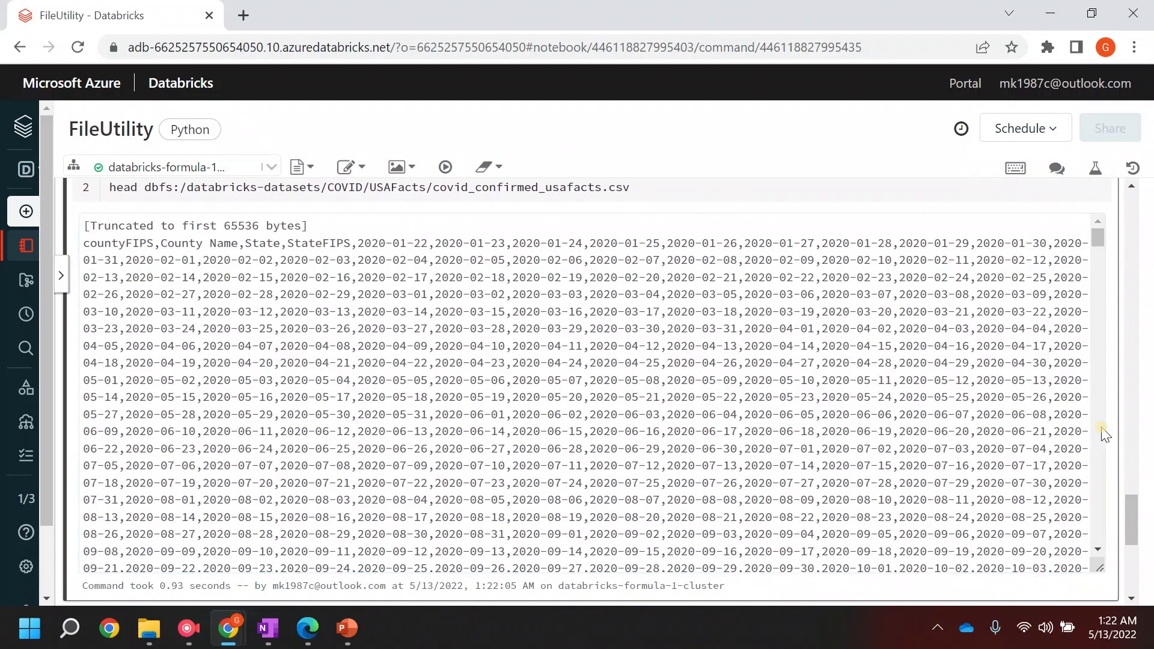
pyautogui.scroll(-3)
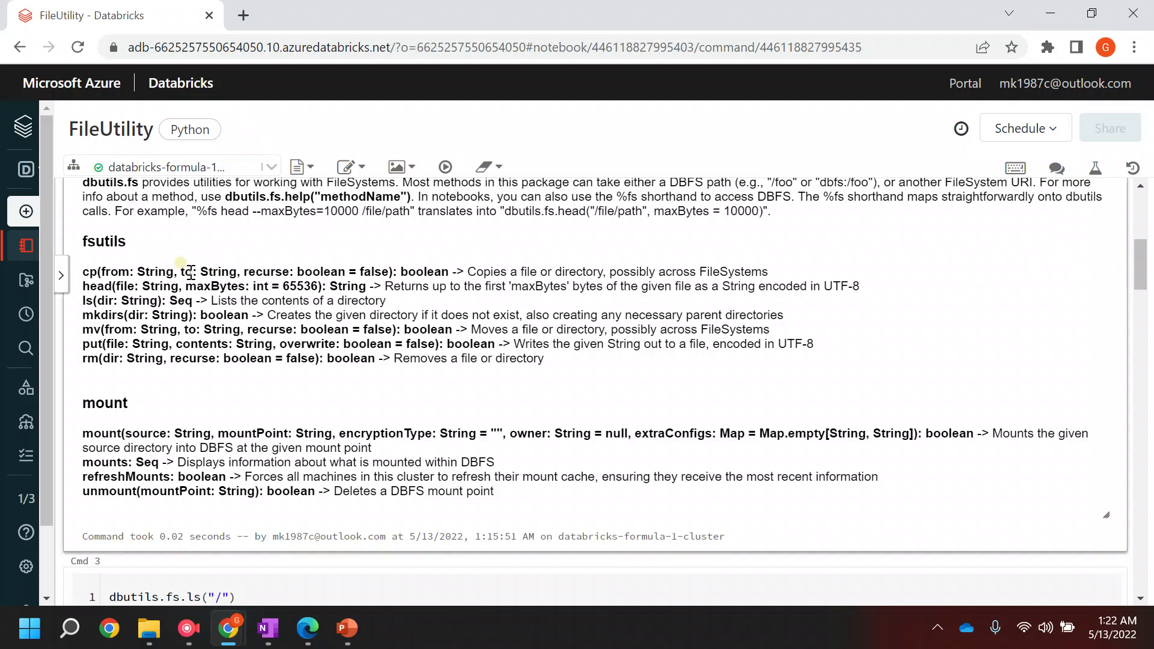
pyautogui.moveTo(93, 315)
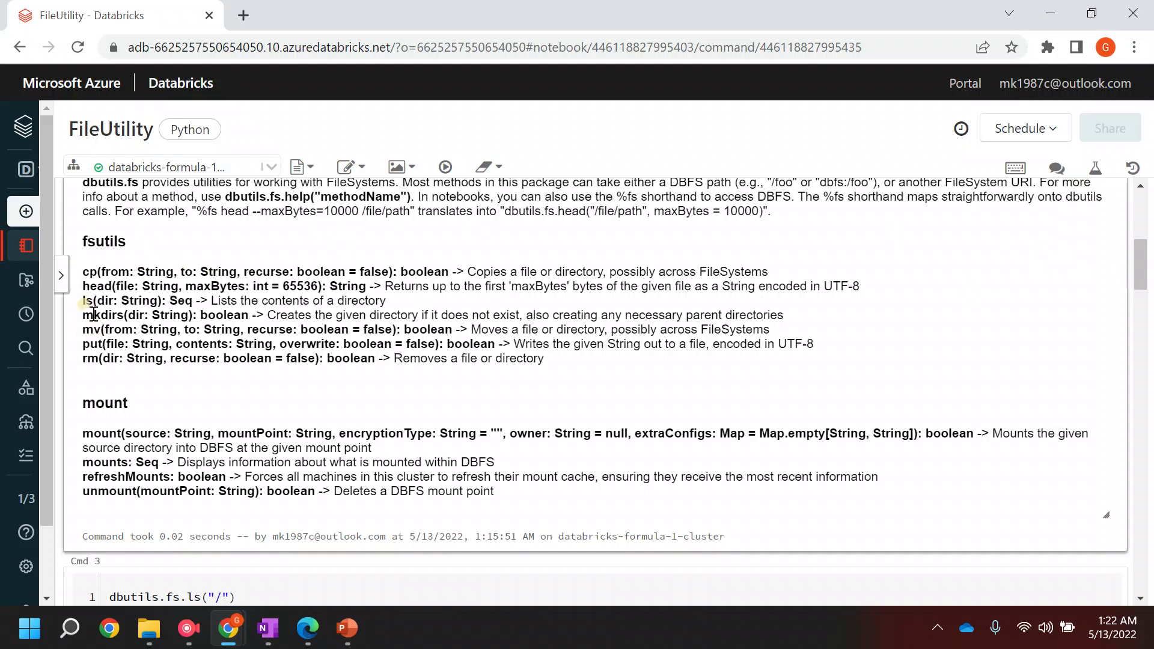
# Run dbutils.fs.help("mkdirs") and review what mkdirs does
pyautogui.doubleClick(101, 315)
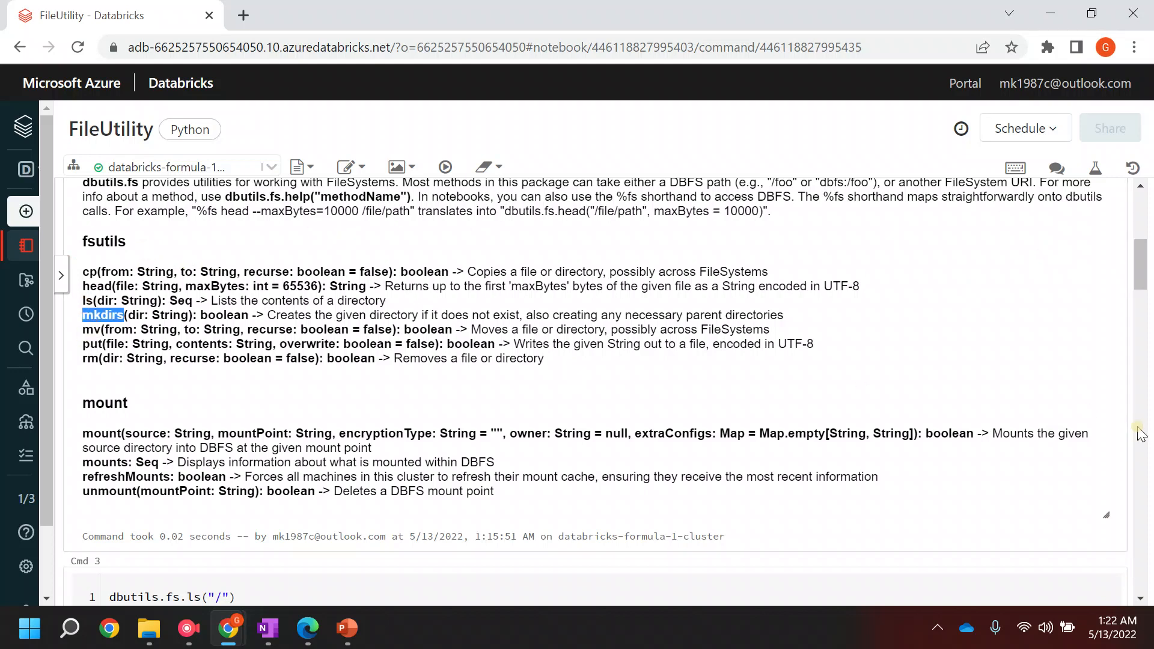
pyautogui.scroll(-3)
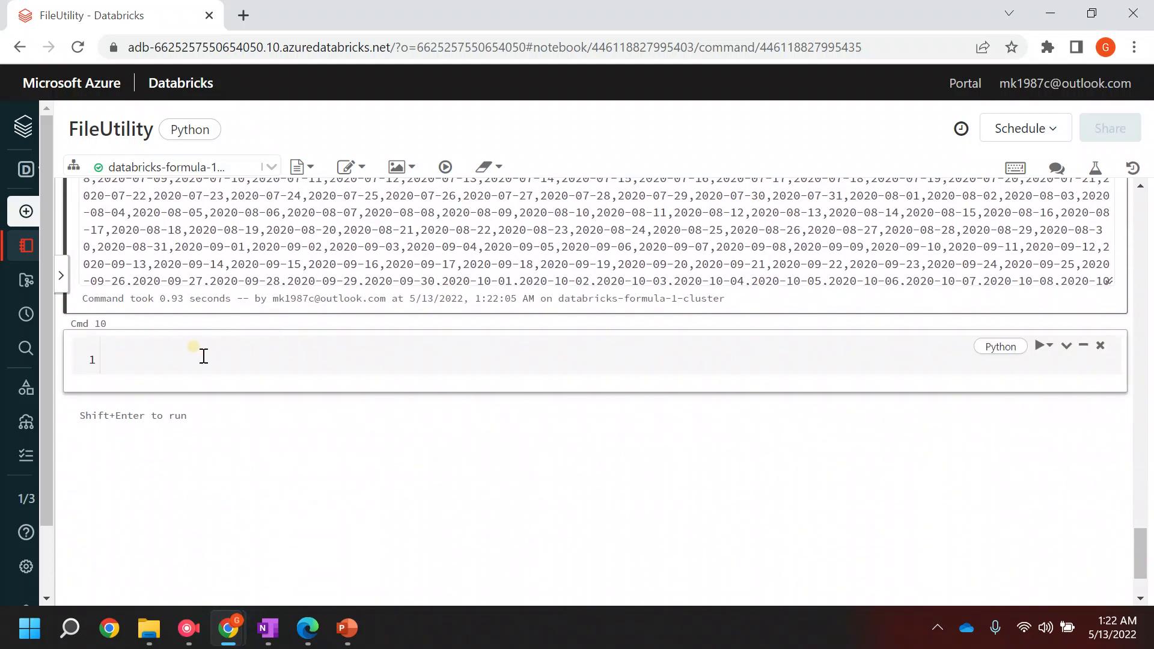
pyautogui.click(200, 359)
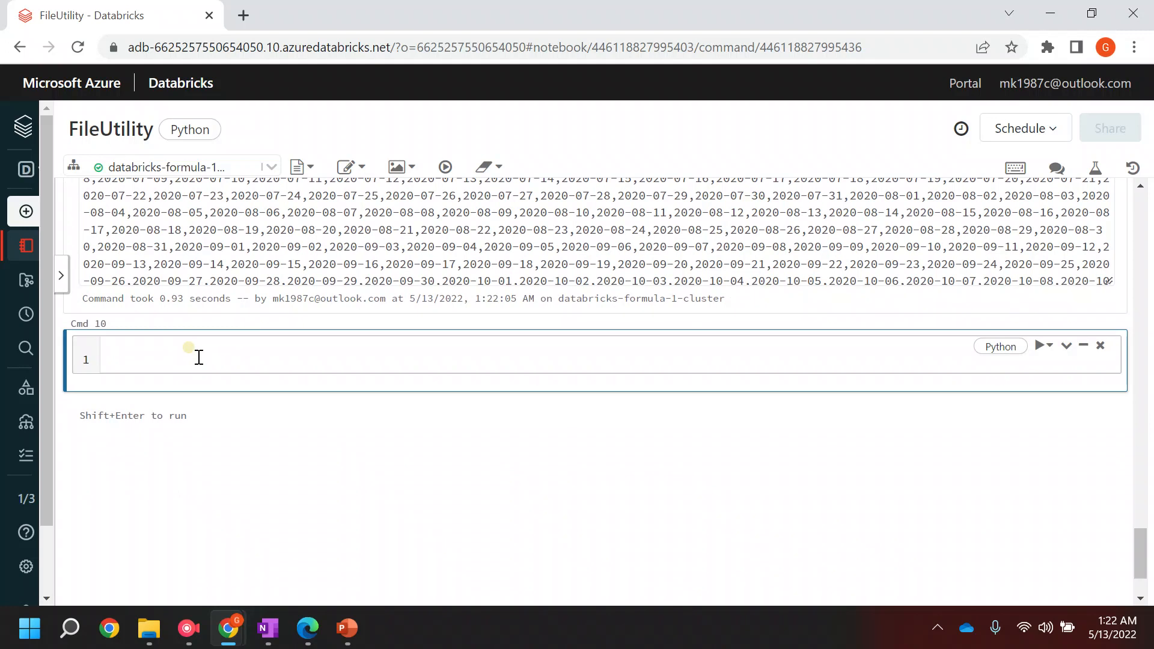
pyautogui.write('dbutils.')
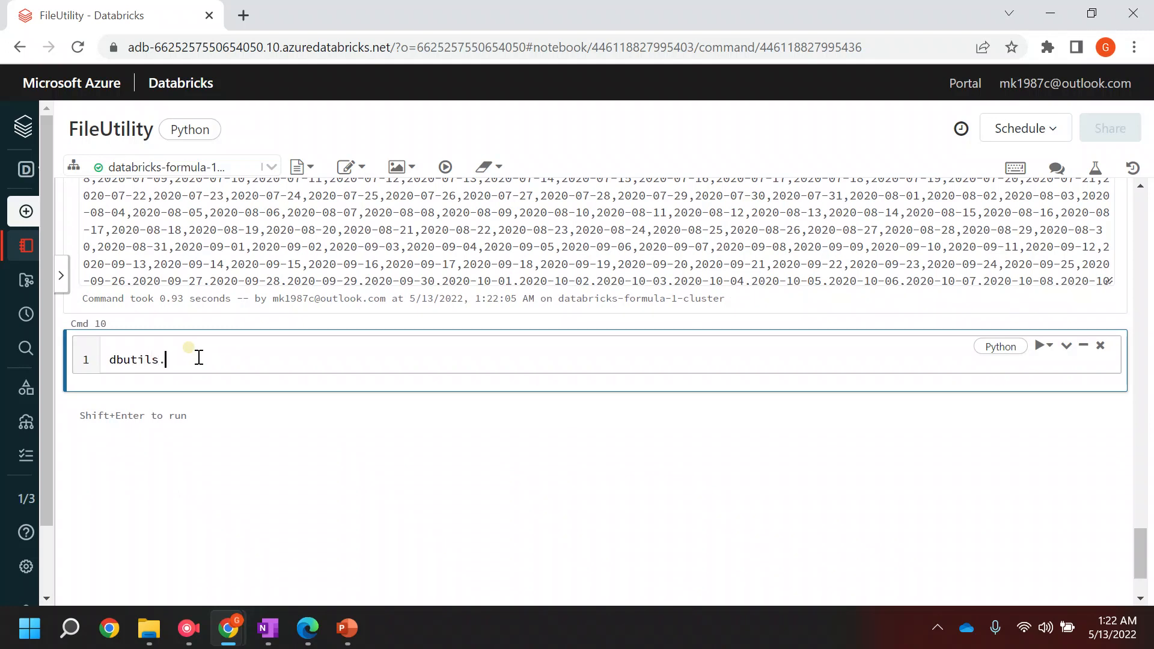
pyautogui.write('fs.h')
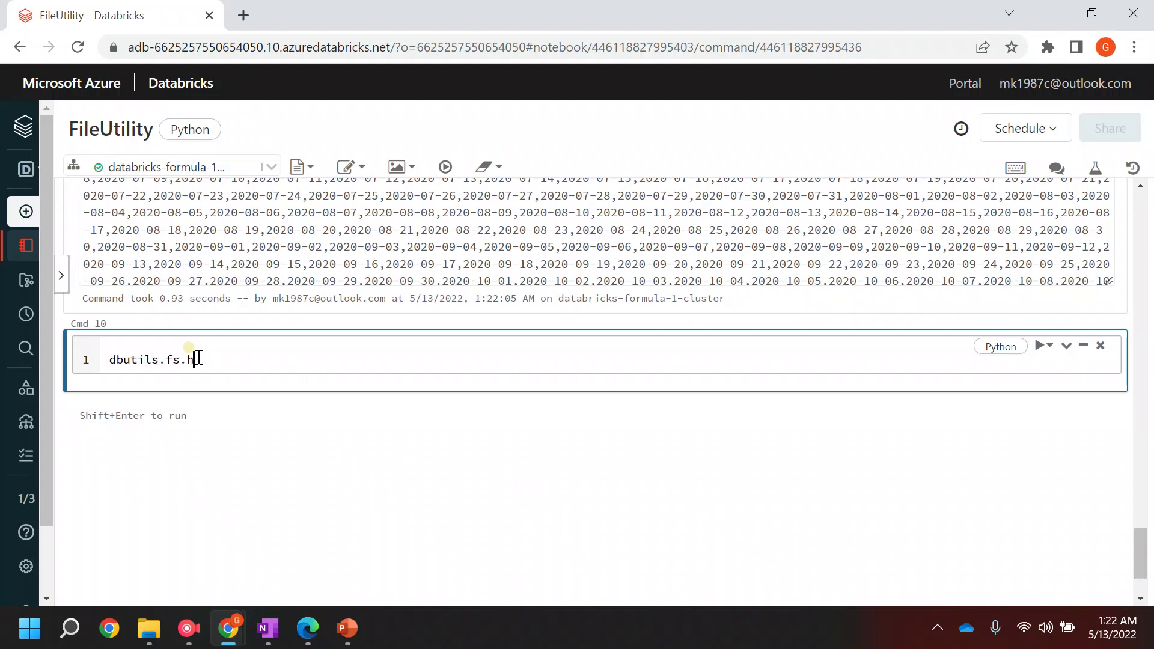
pyautogui.write('elp("")')
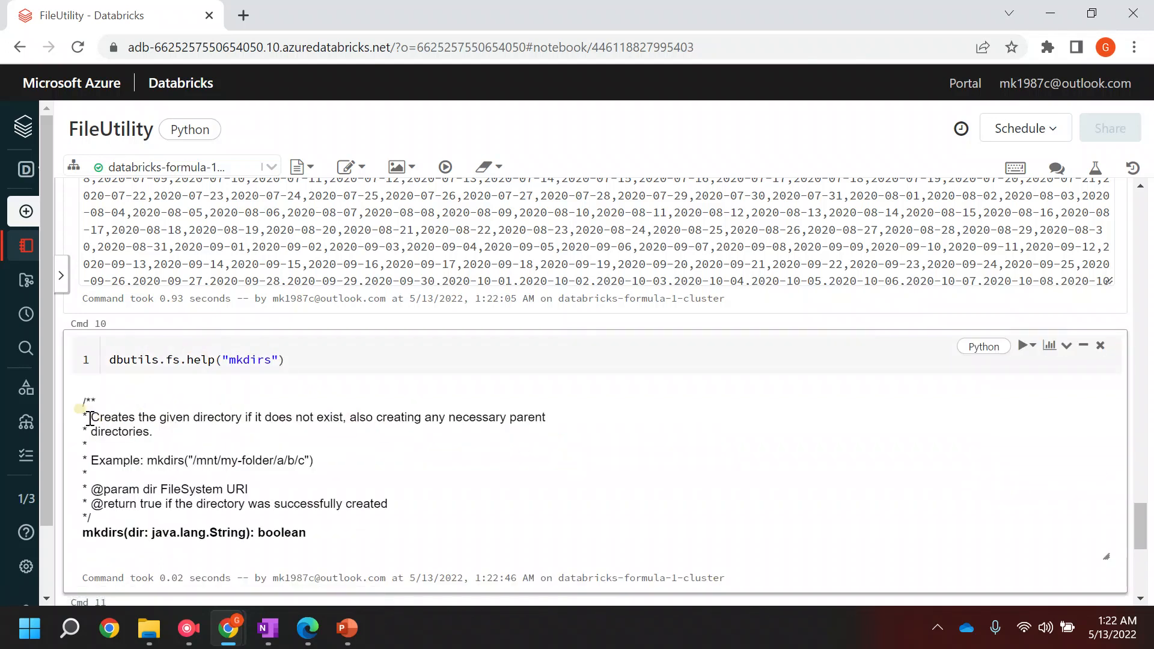
pyautogui.moveTo(89, 417); pyautogui.dragTo(264, 417)
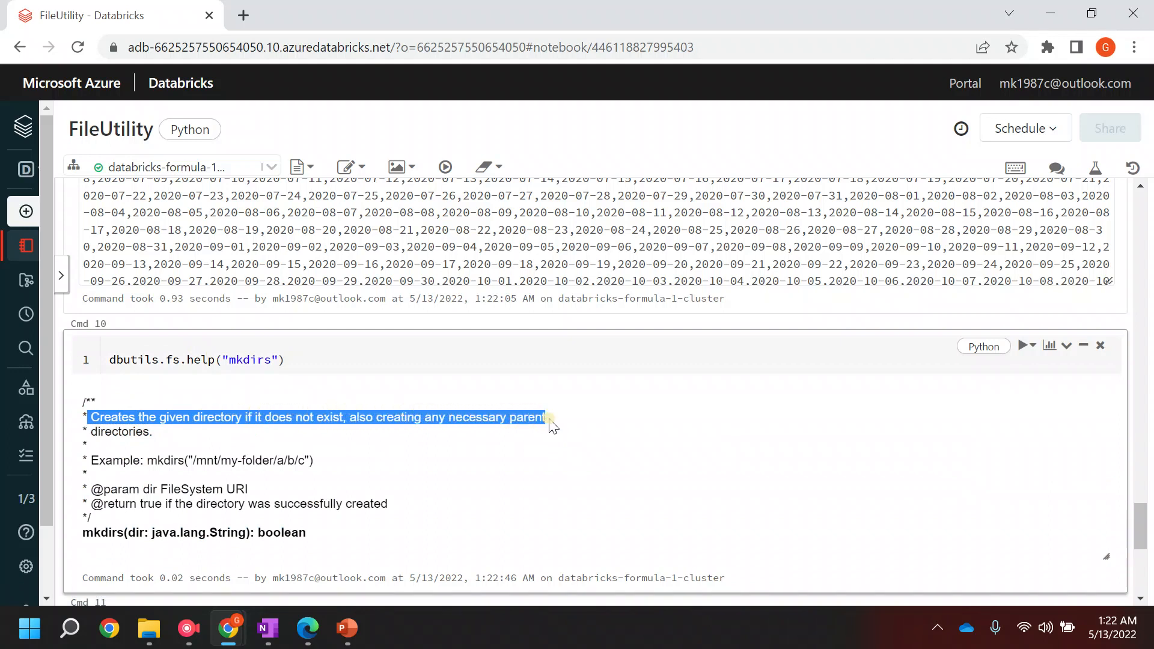
pyautogui.scroll(-3)
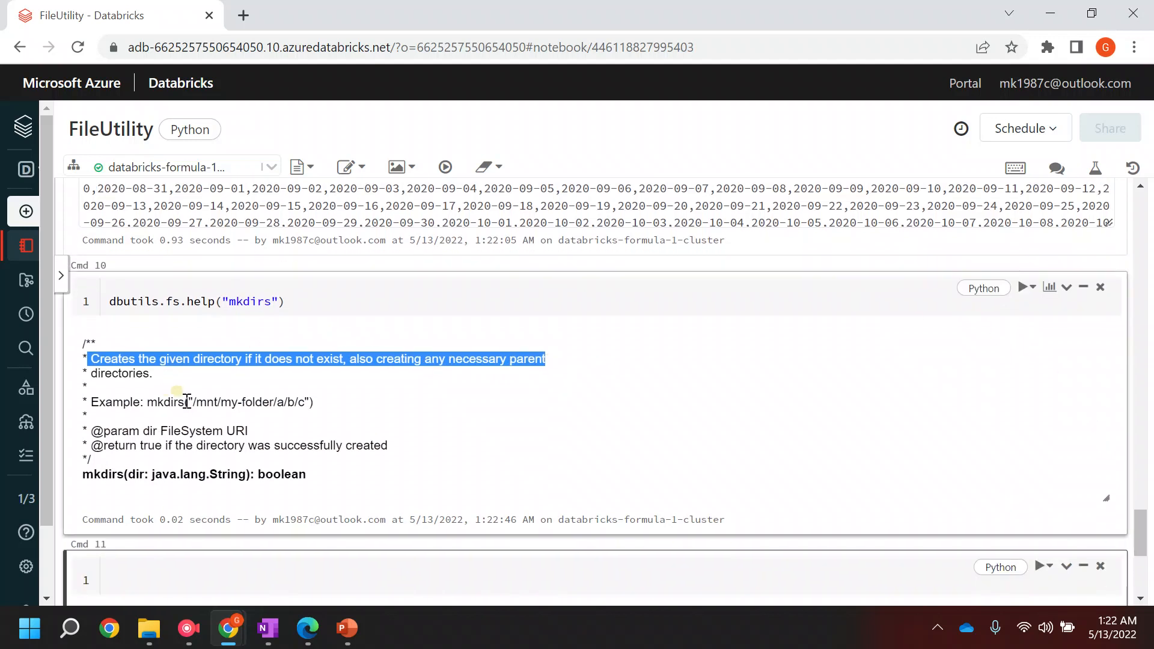
# Start a new cell with dbutils.fs.mkdirs, reusing the help command and noting the example path
pyautogui.click(286, 302)
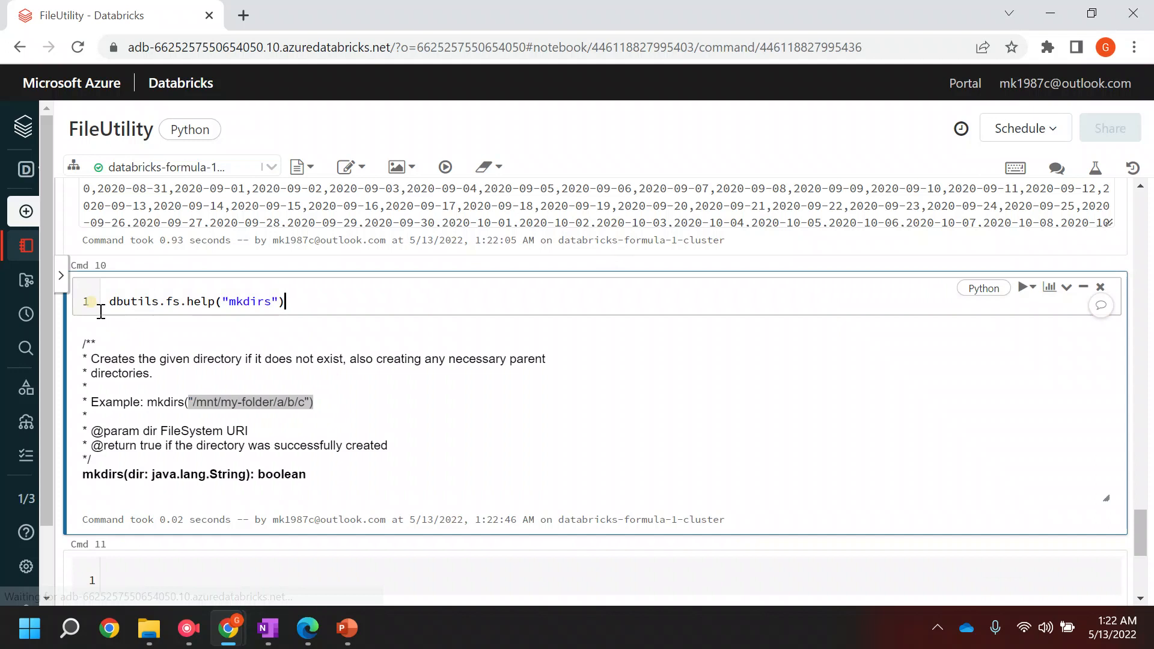
pyautogui.click(134, 561)
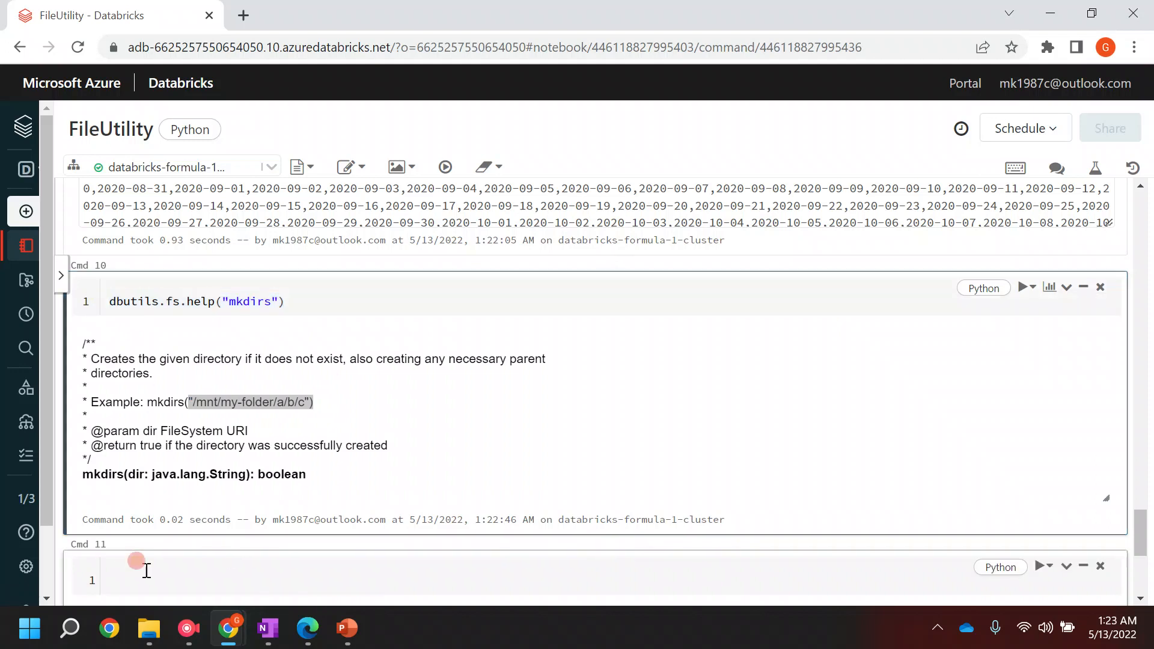
pyautogui.write('dbutils.fs.help("mkdirs")')
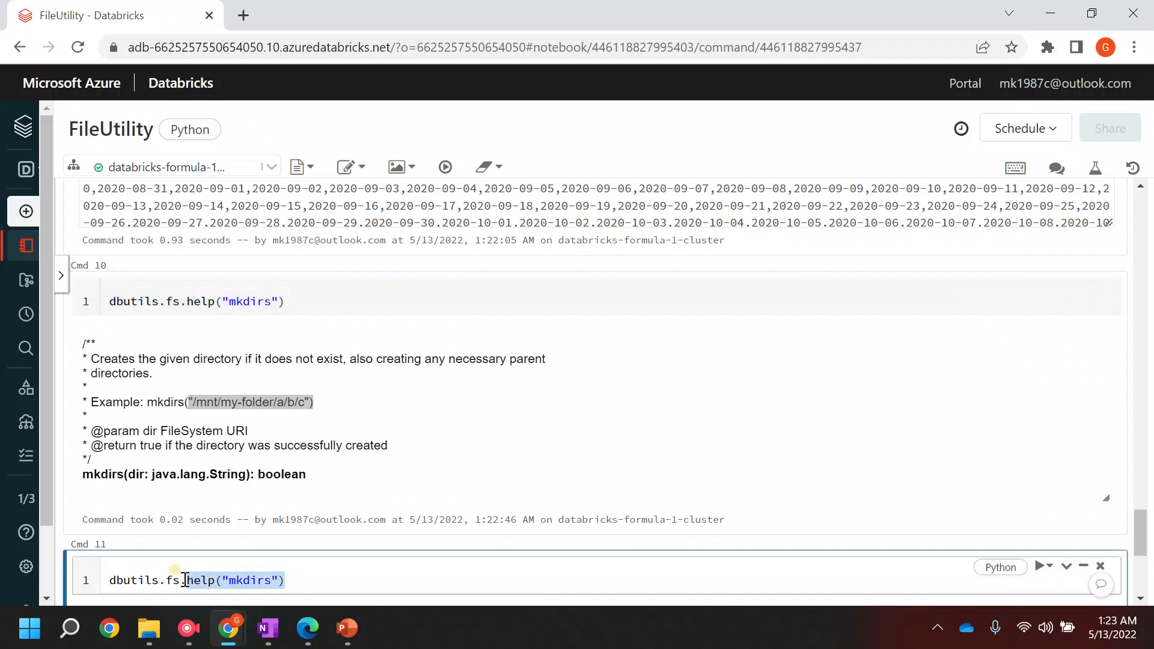
pyautogui.press('Delete')
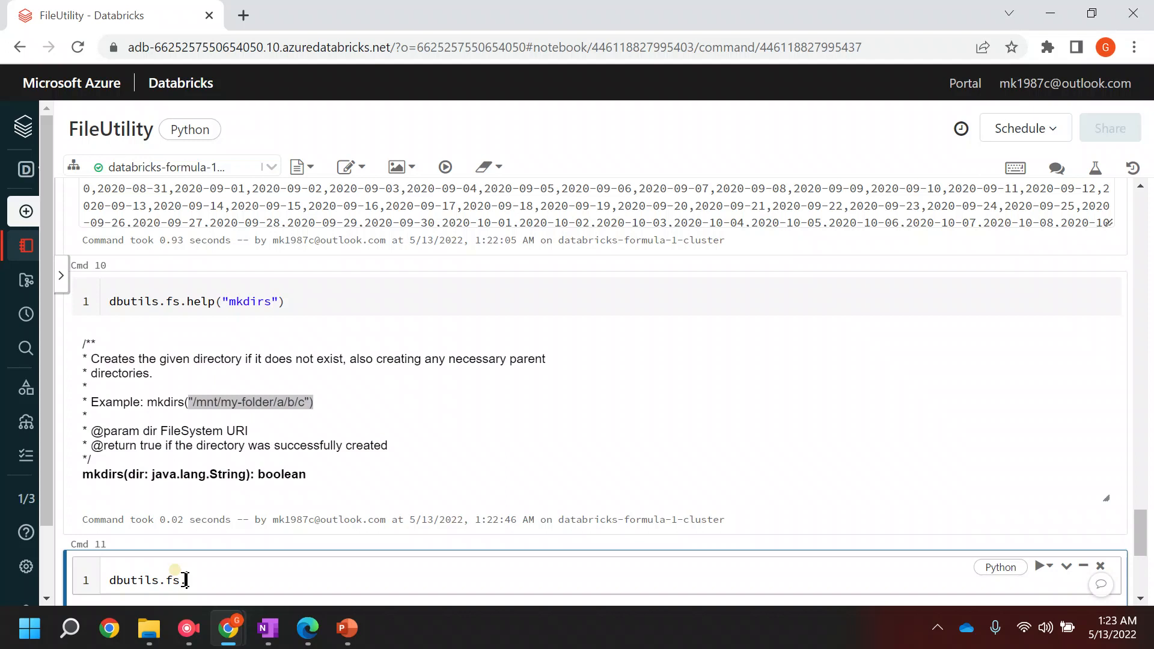
pyautogui.write('mkdirs(')
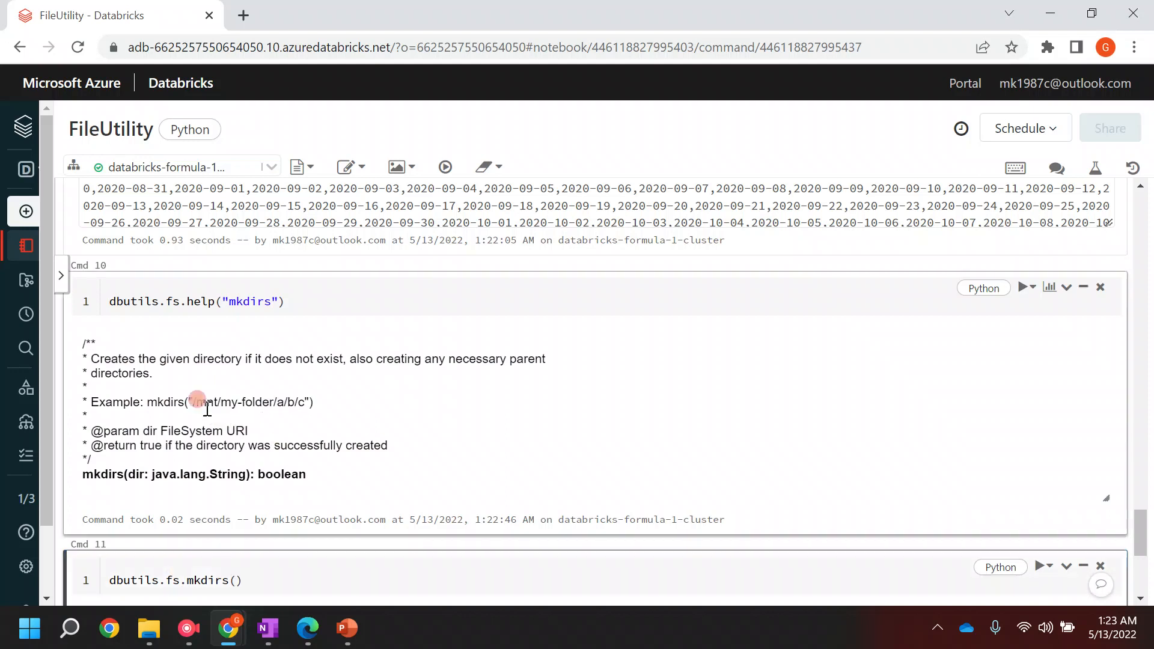
pyautogui.moveTo(195, 402); pyautogui.dragTo(306, 401)
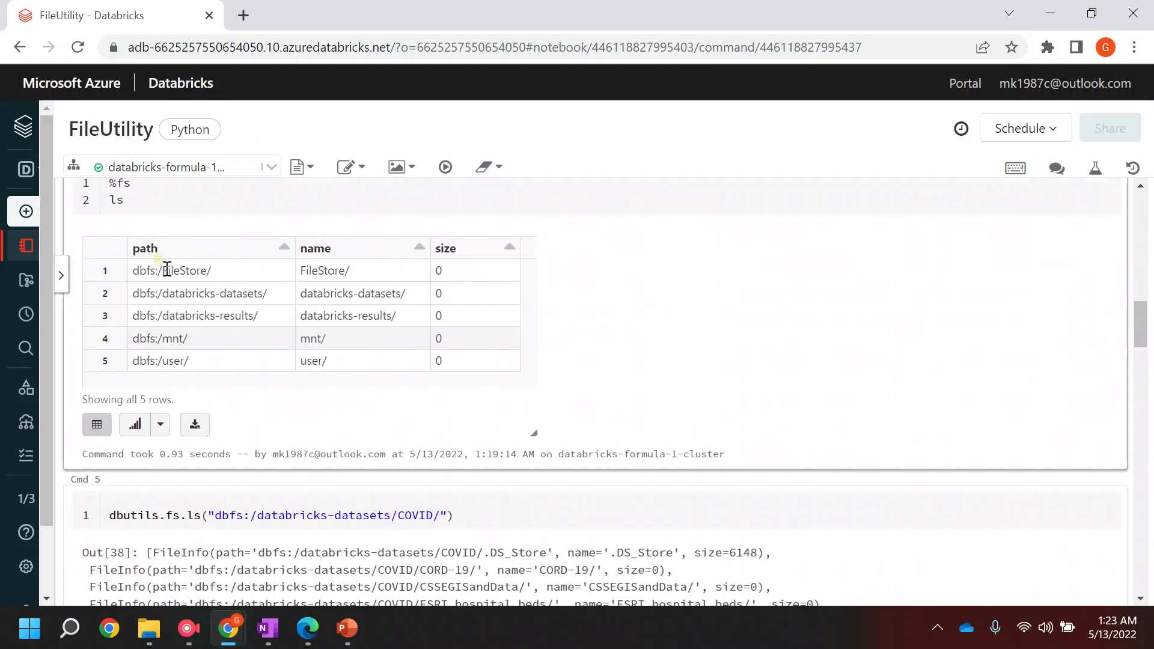
pyautogui.moveTo(216, 370)
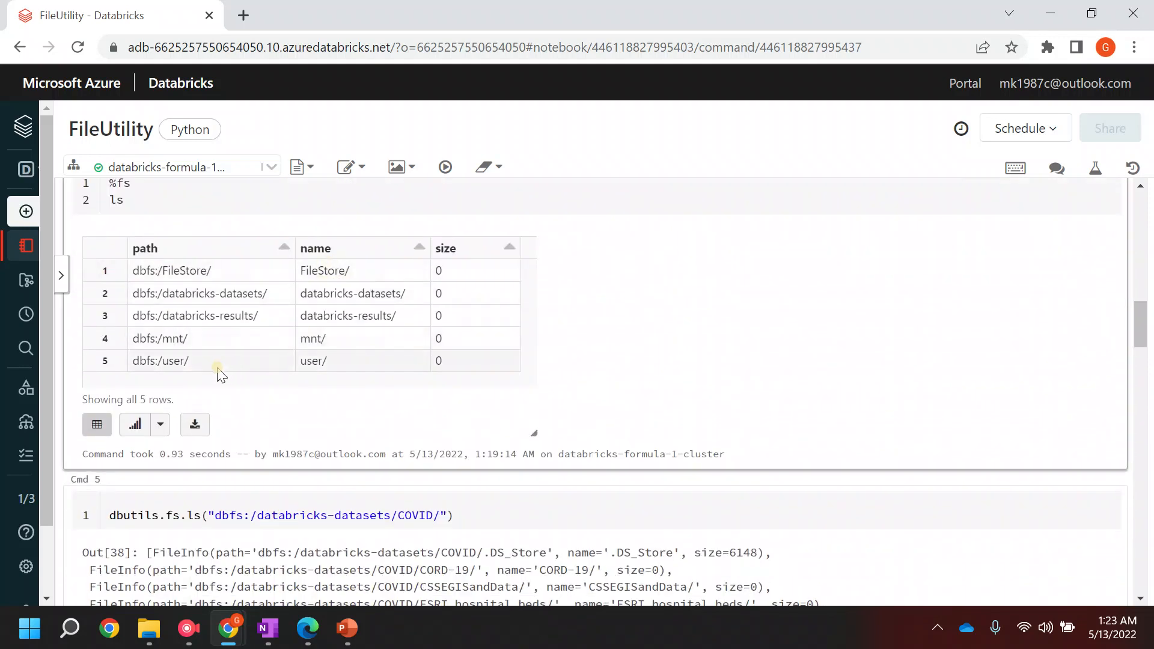
# Complete and run dbutils.fs.mkdirs("dbfs:/FileStore/YT/File") using the FileStore path from the listing
pyautogui.doubleClick(177, 270)
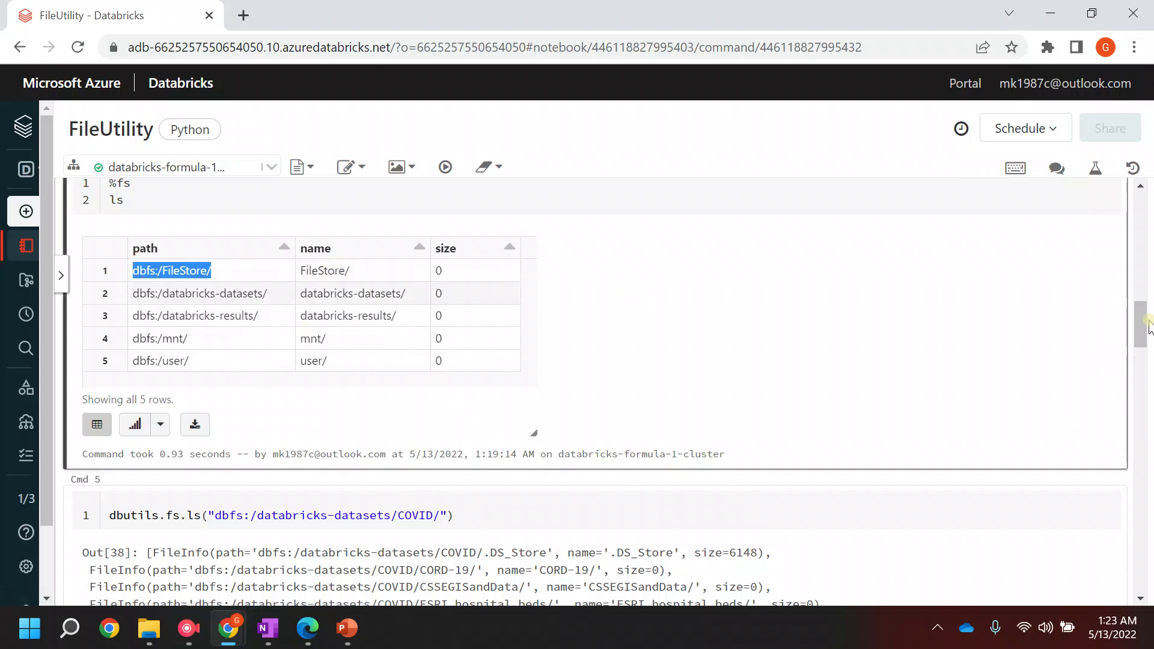
pyautogui.scroll(-3)
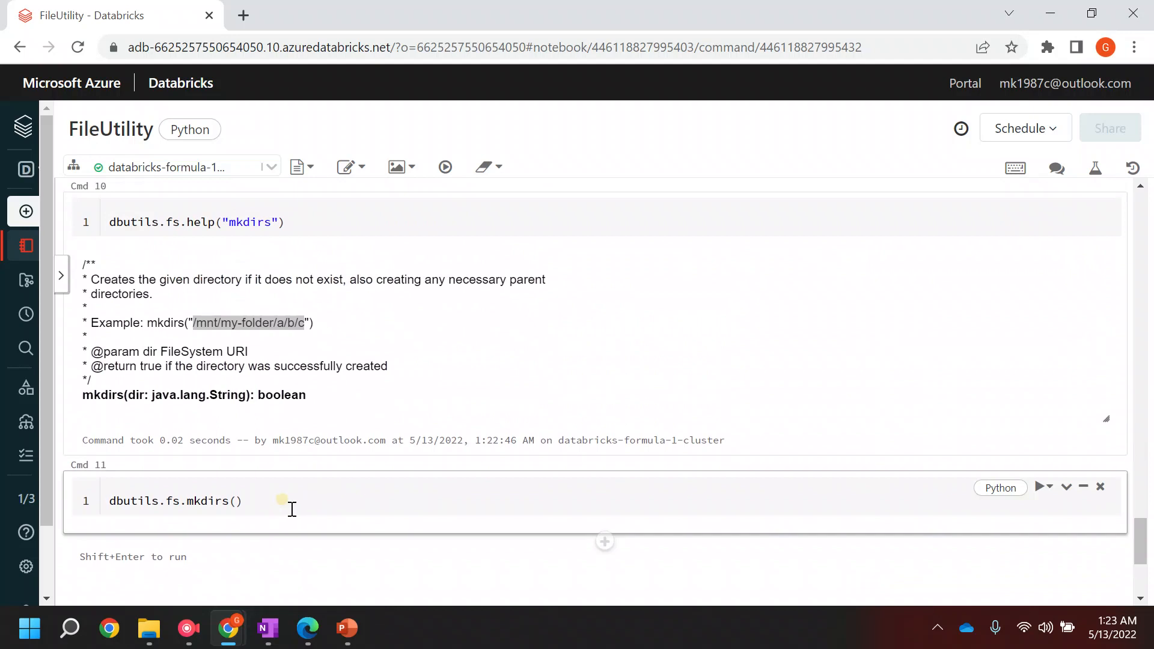
pyautogui.write('""')
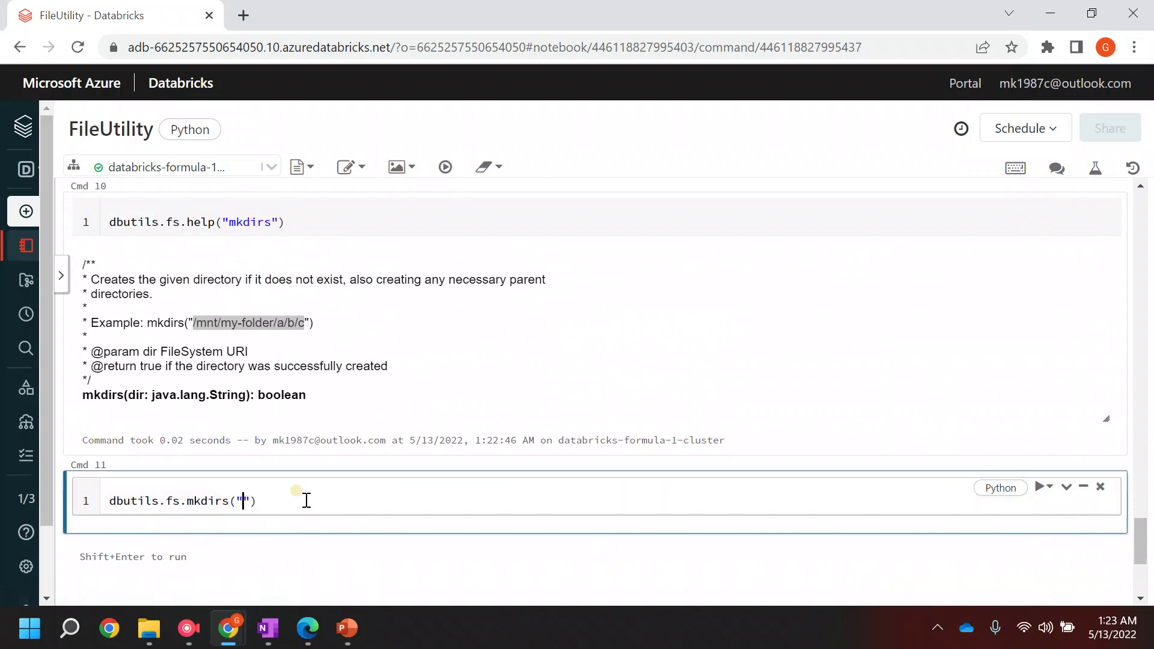
pyautogui.write('dbfs:/FileStore/')
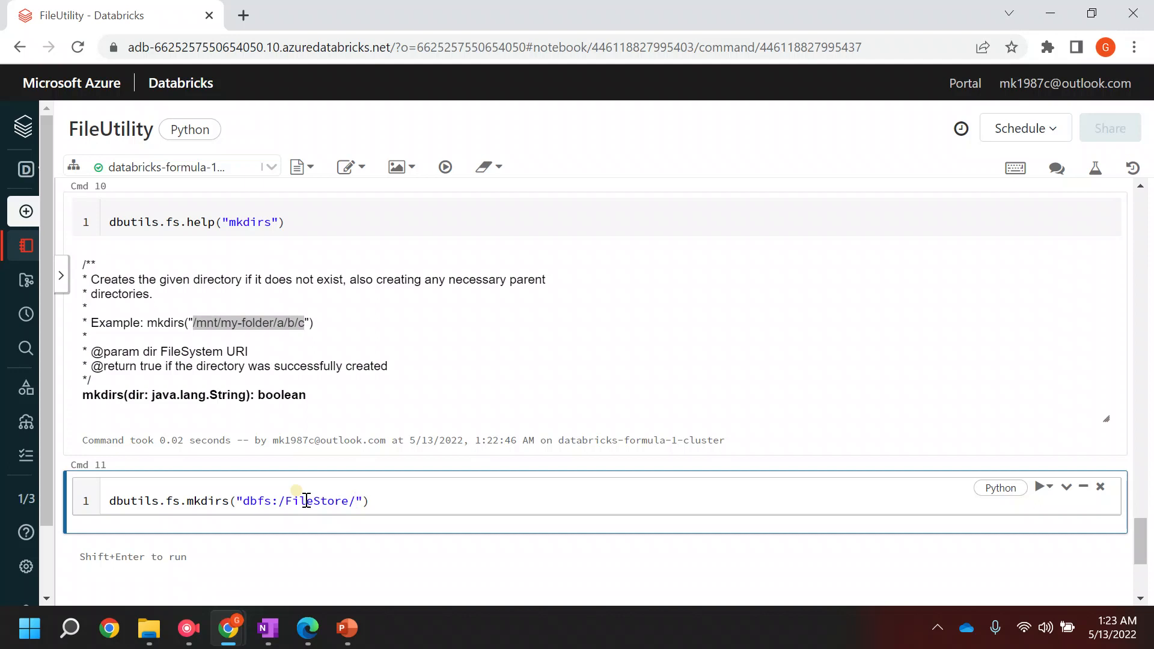
pyautogui.write('Y')
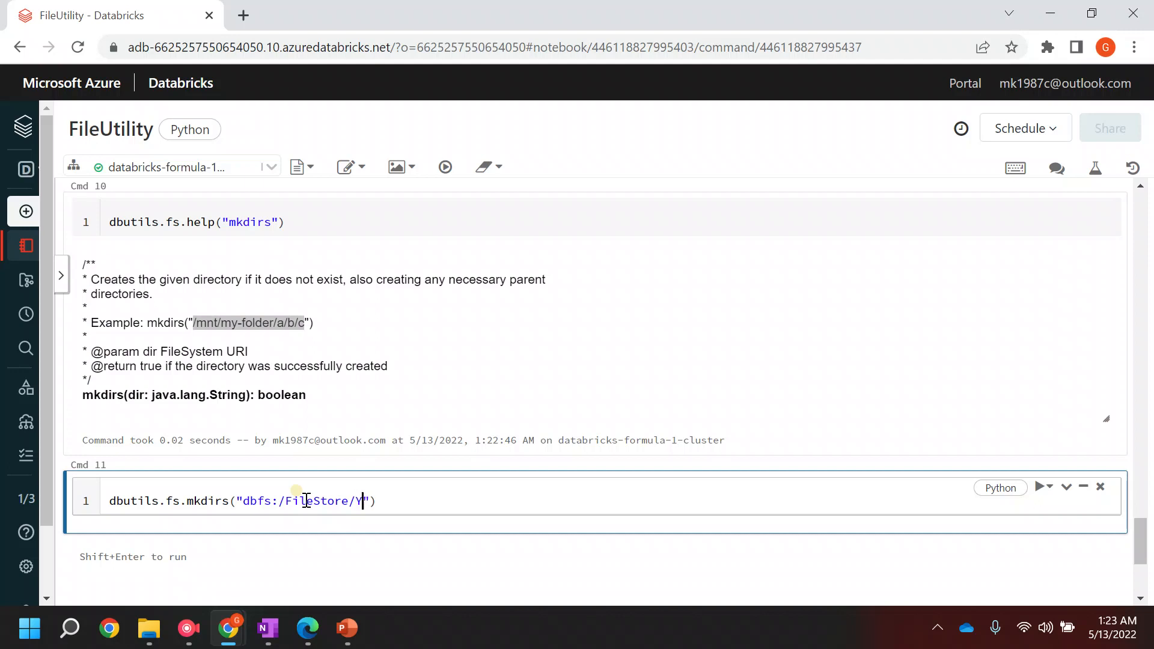
pyautogui.write('T/')
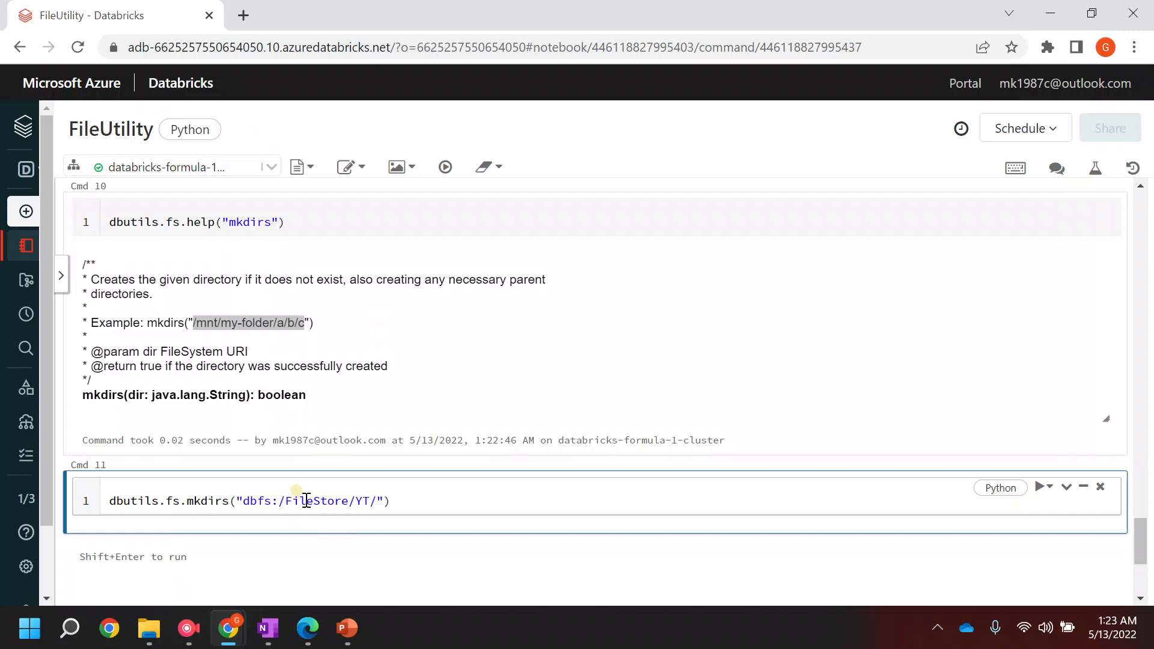
pyautogui.write('Fil')
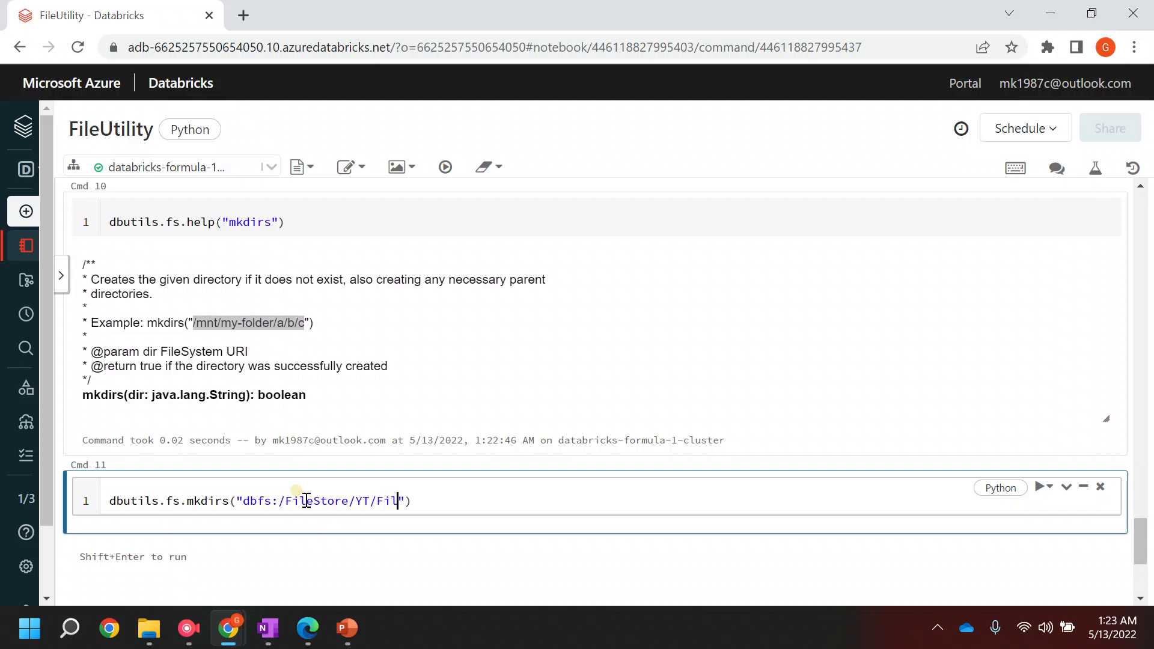
pyautogui.write('e')
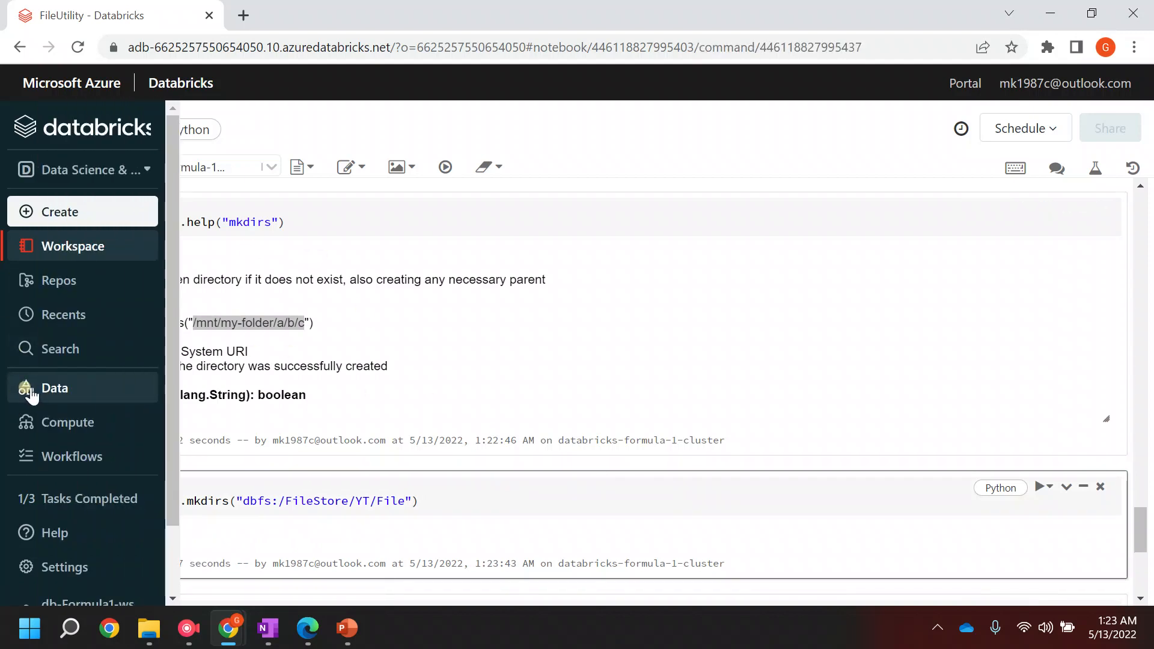
# Browse Data > DBFS and open FileStore/YT to confirm the File subfolder exists
pyautogui.click(54, 388)
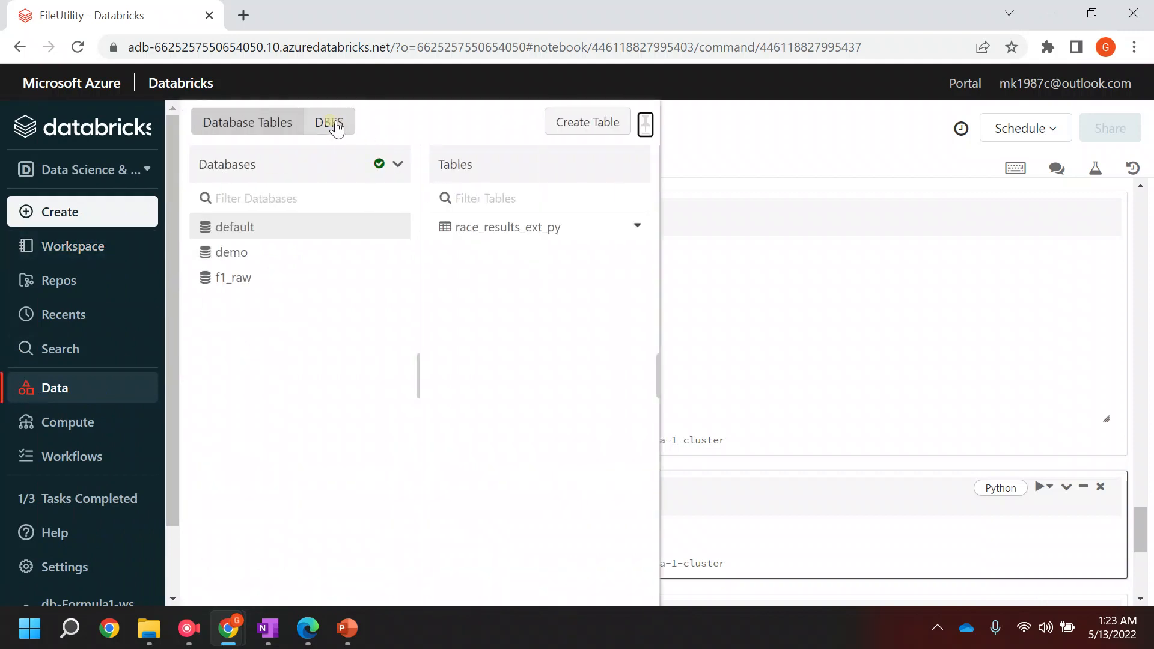
pyautogui.click(330, 123)
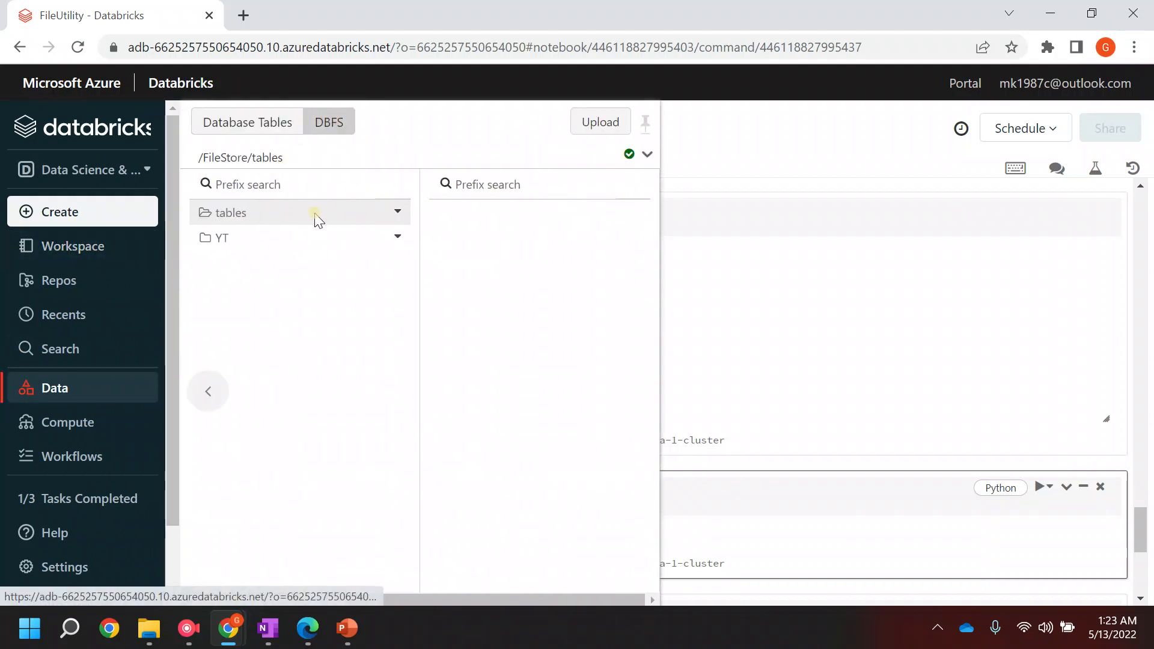
pyautogui.click(221, 237)
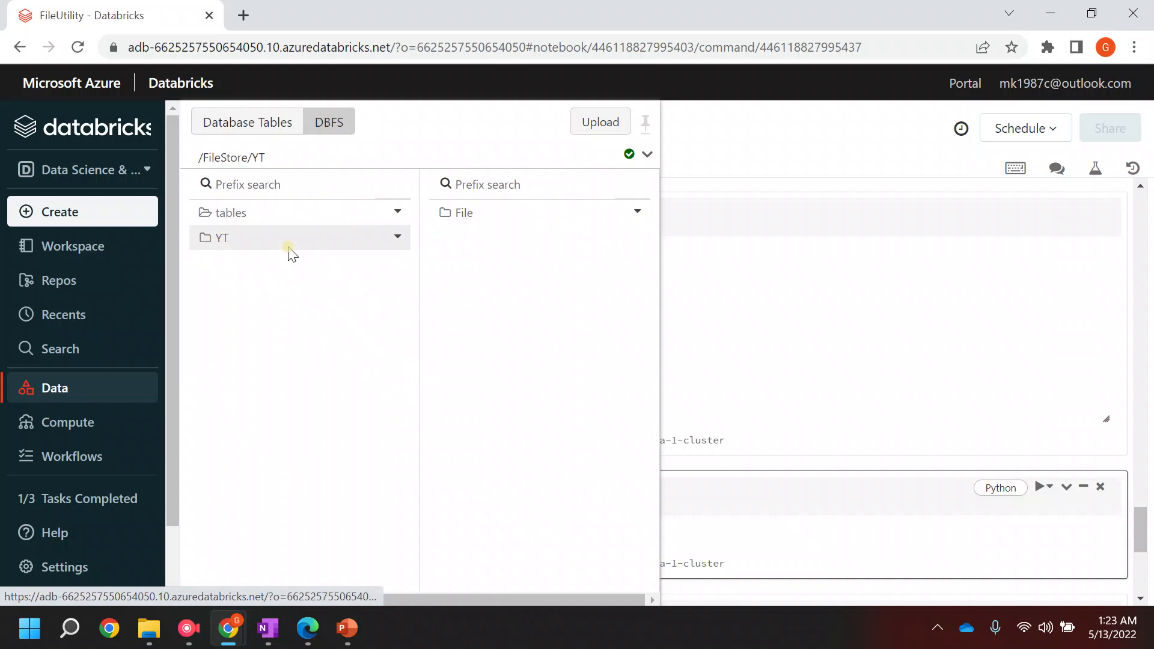